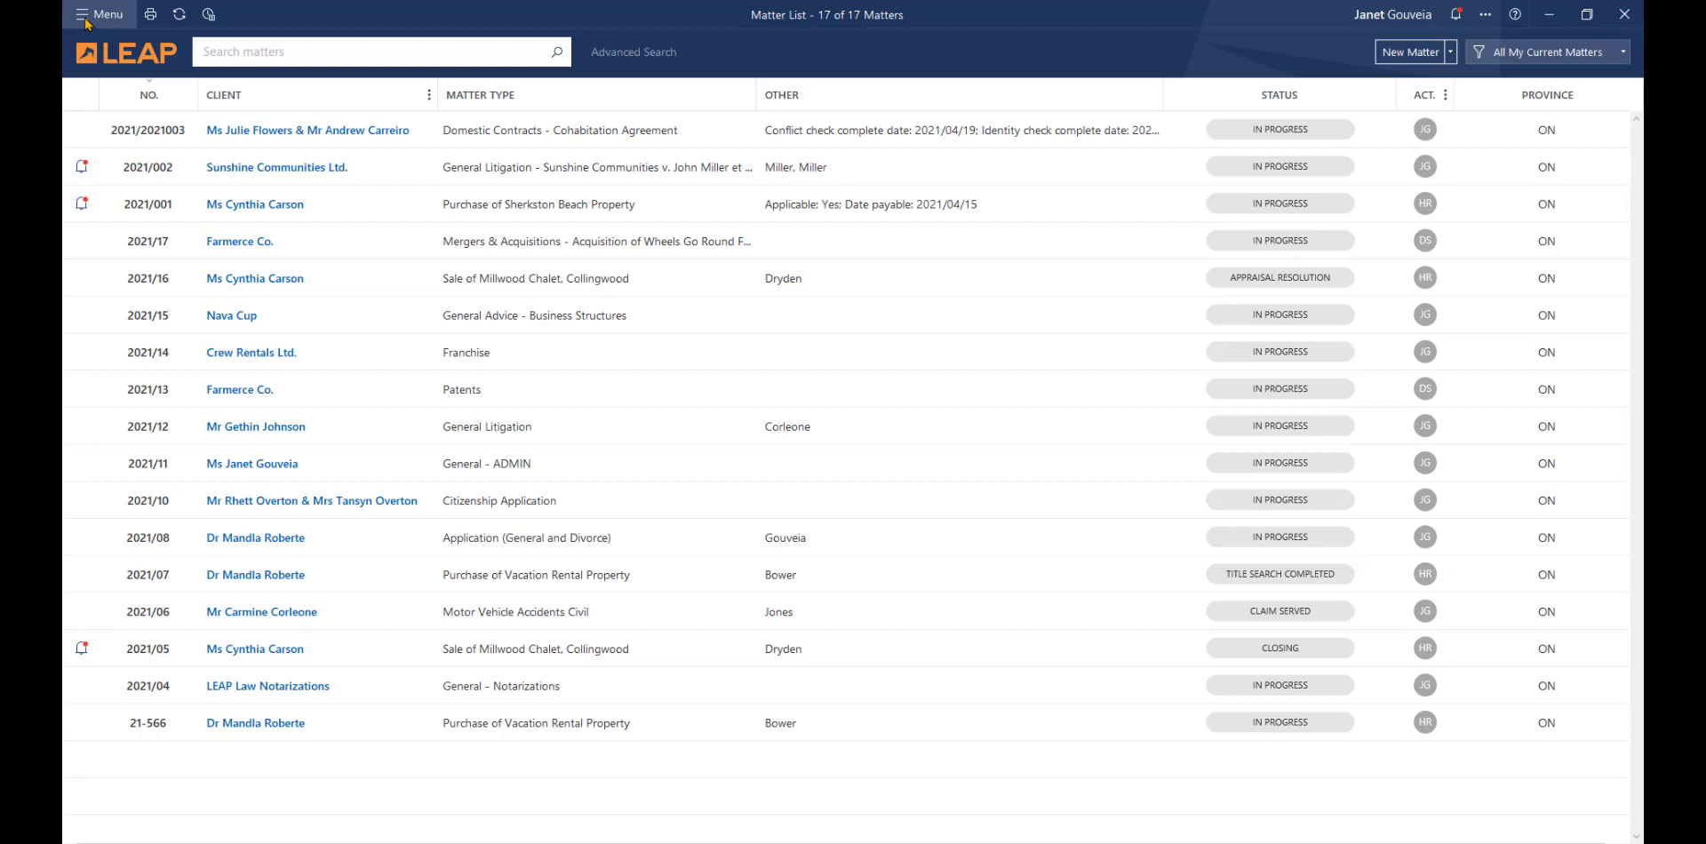
Enable the Real Estate Transaction Import App and the Transaction Levy App in App Marketplace
click(100, 13)
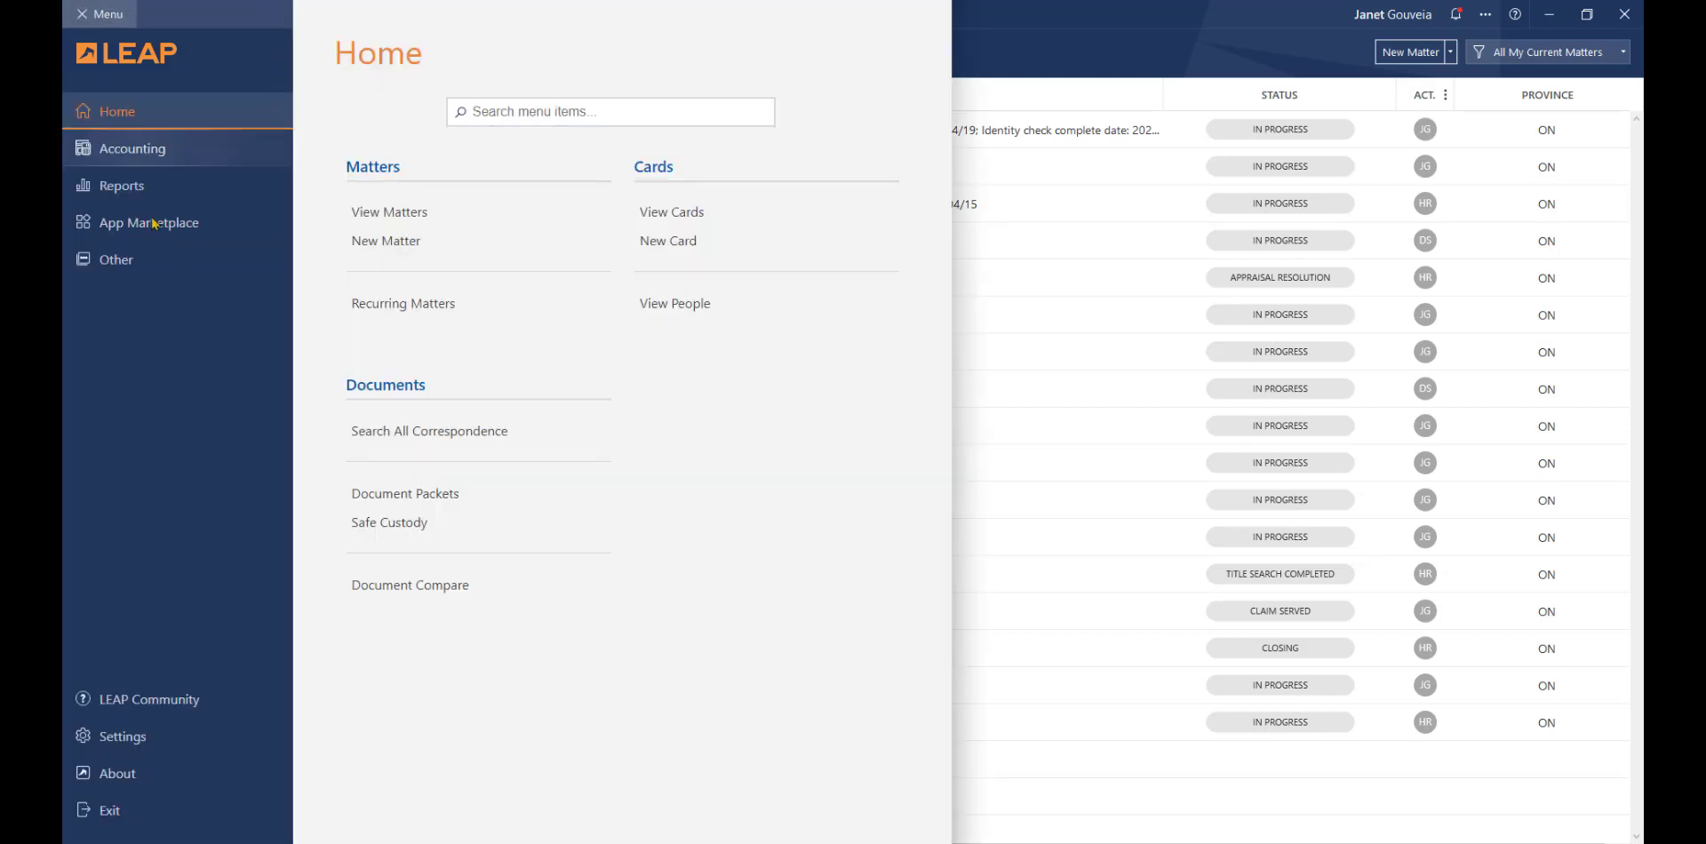
click(150, 222)
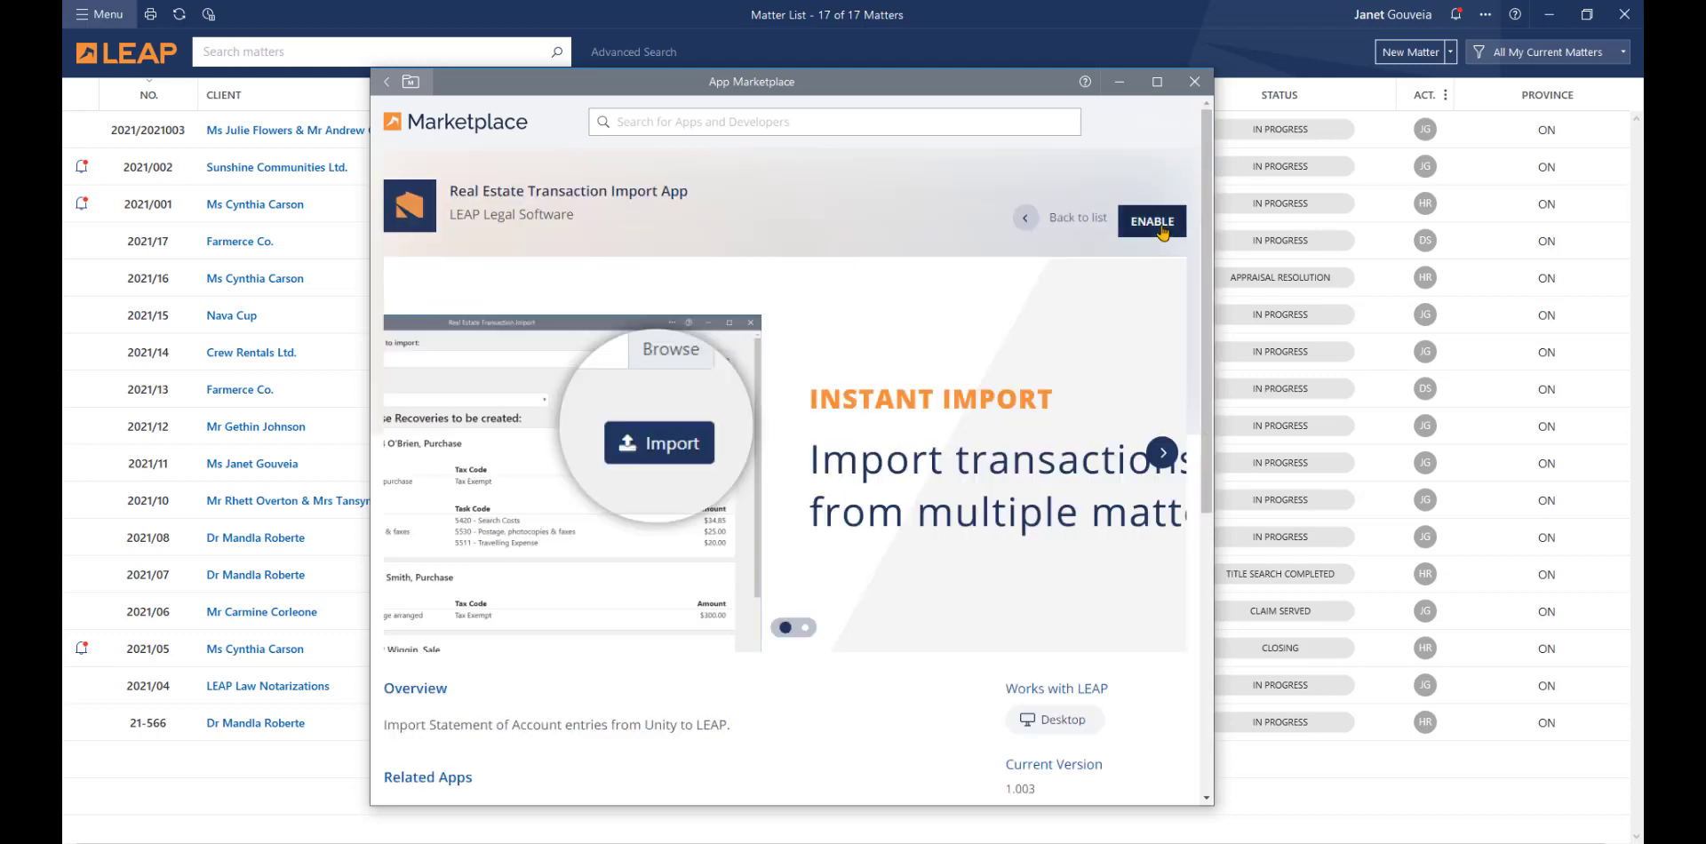
click(1152, 219)
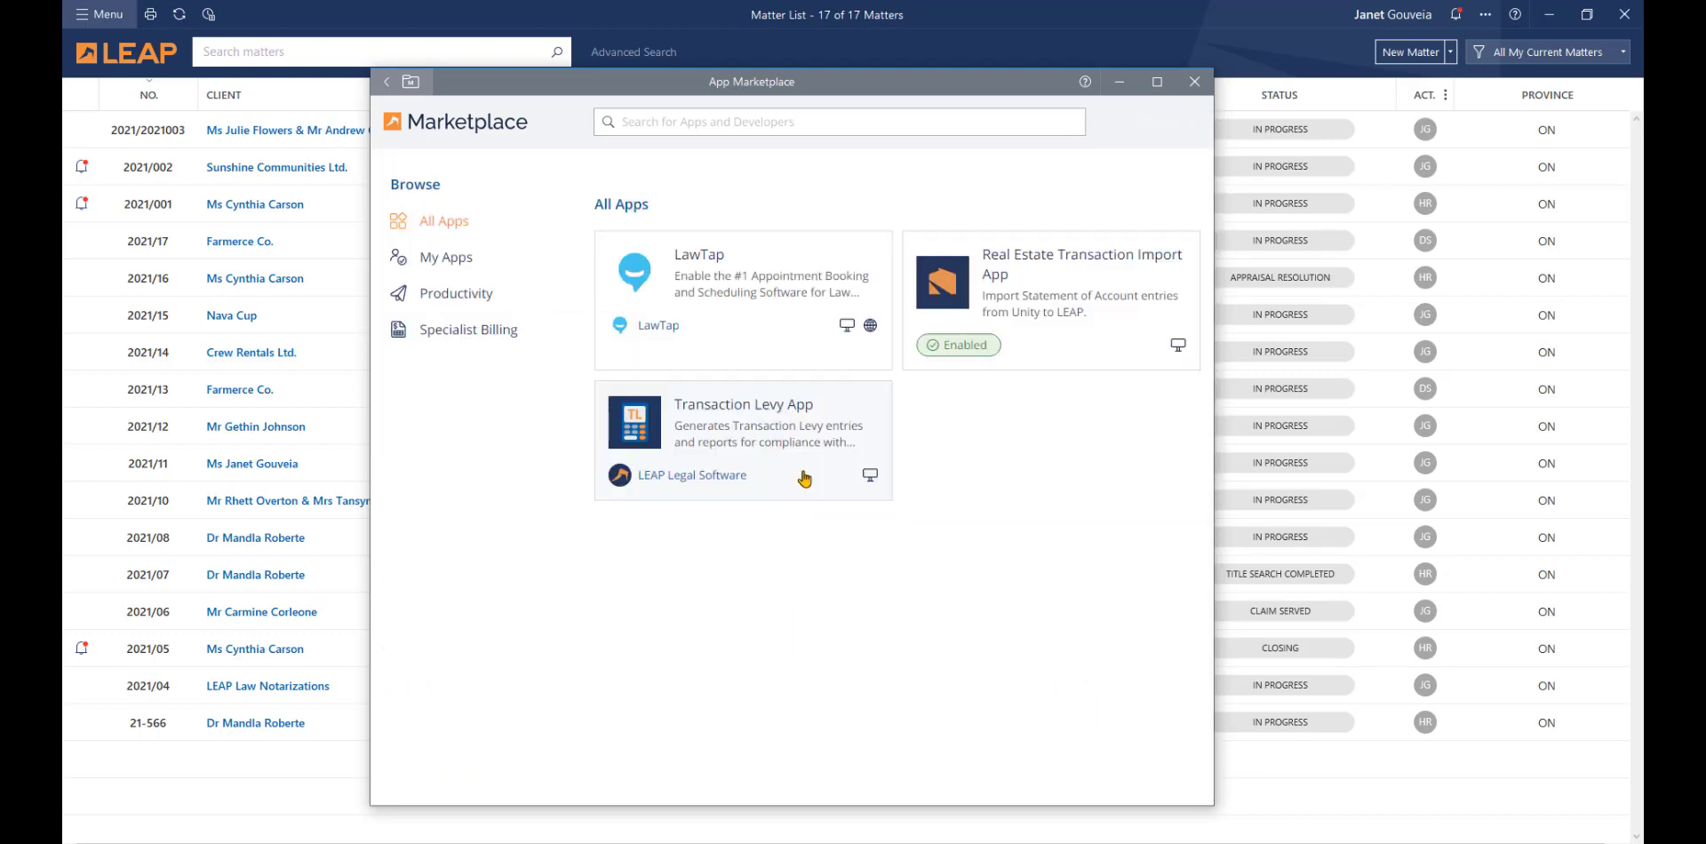
click(743, 440)
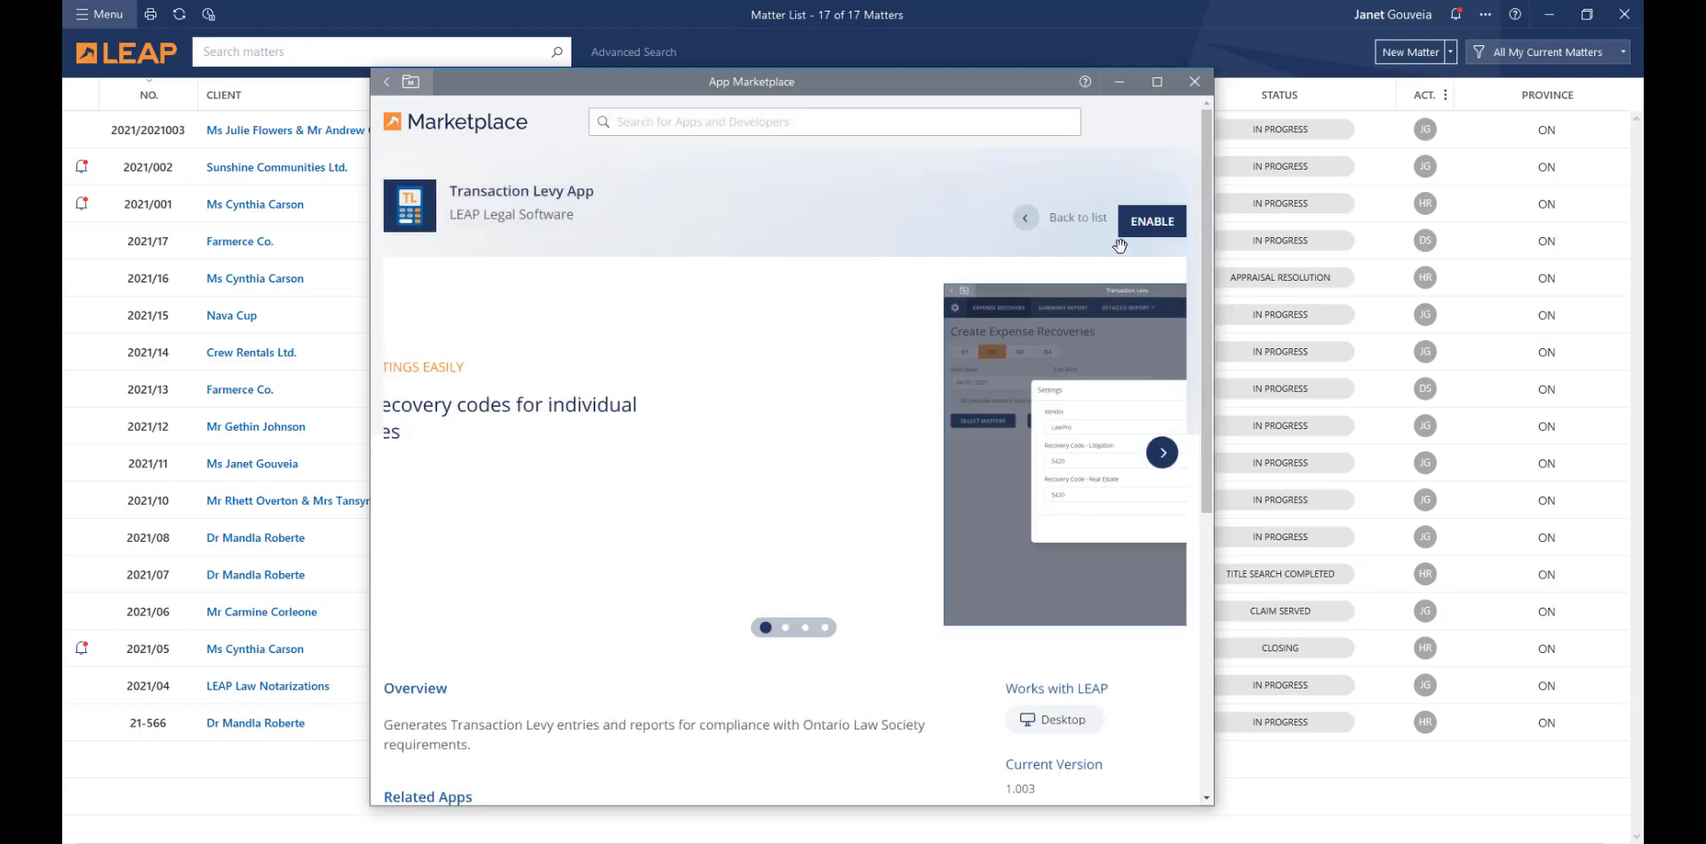
click(1152, 221)
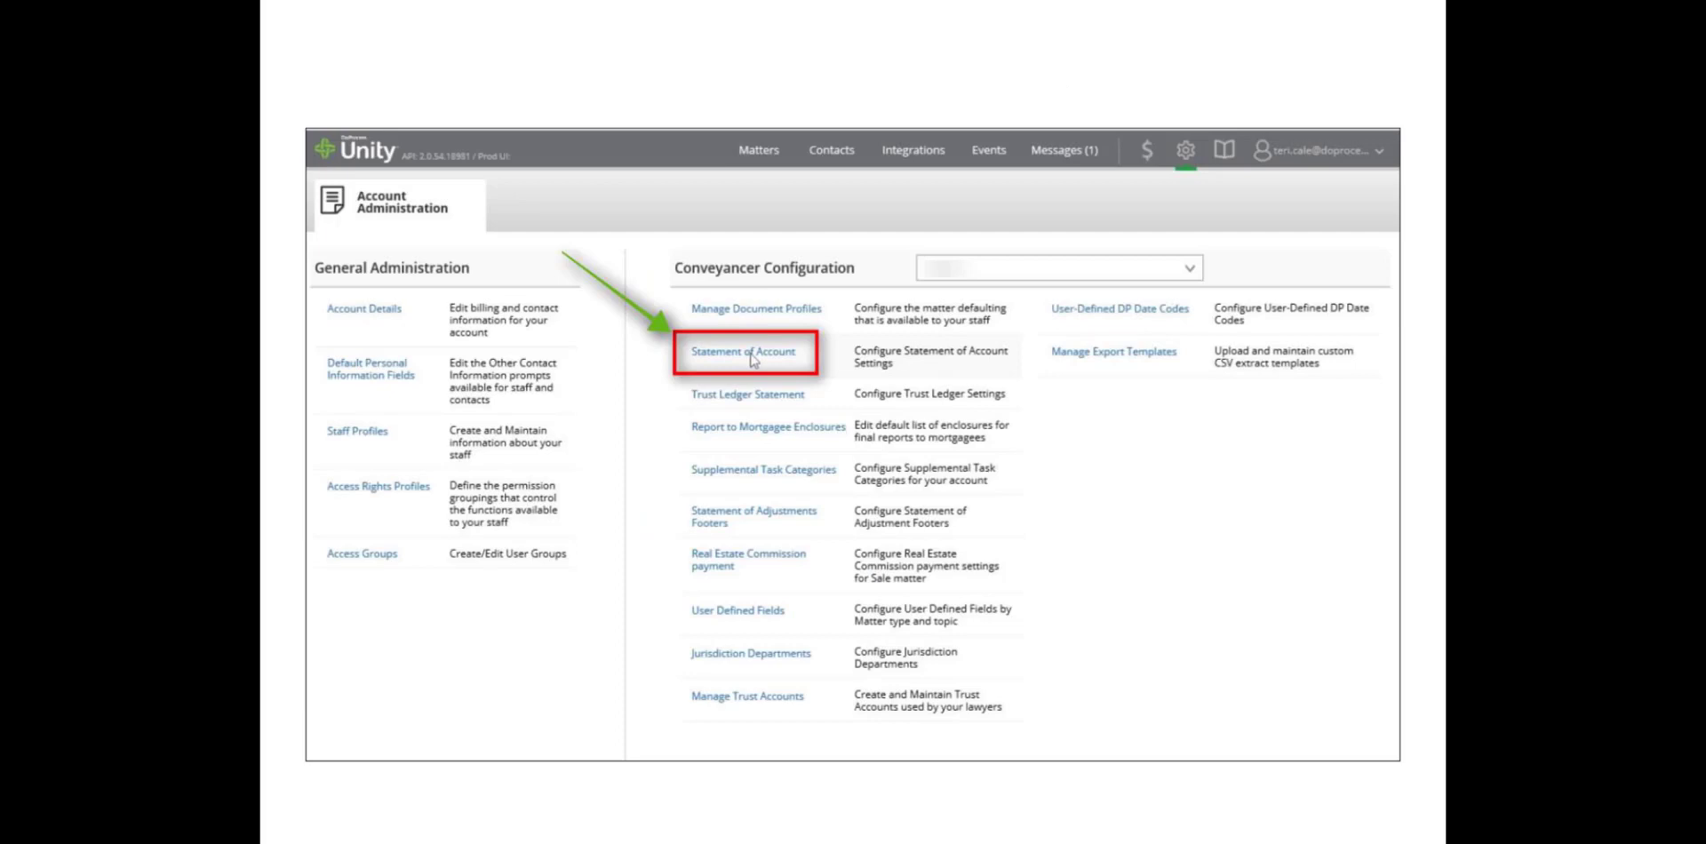
Choose PCLaw as the Statement of Account accounting software and manage its accounting codes
click(745, 351)
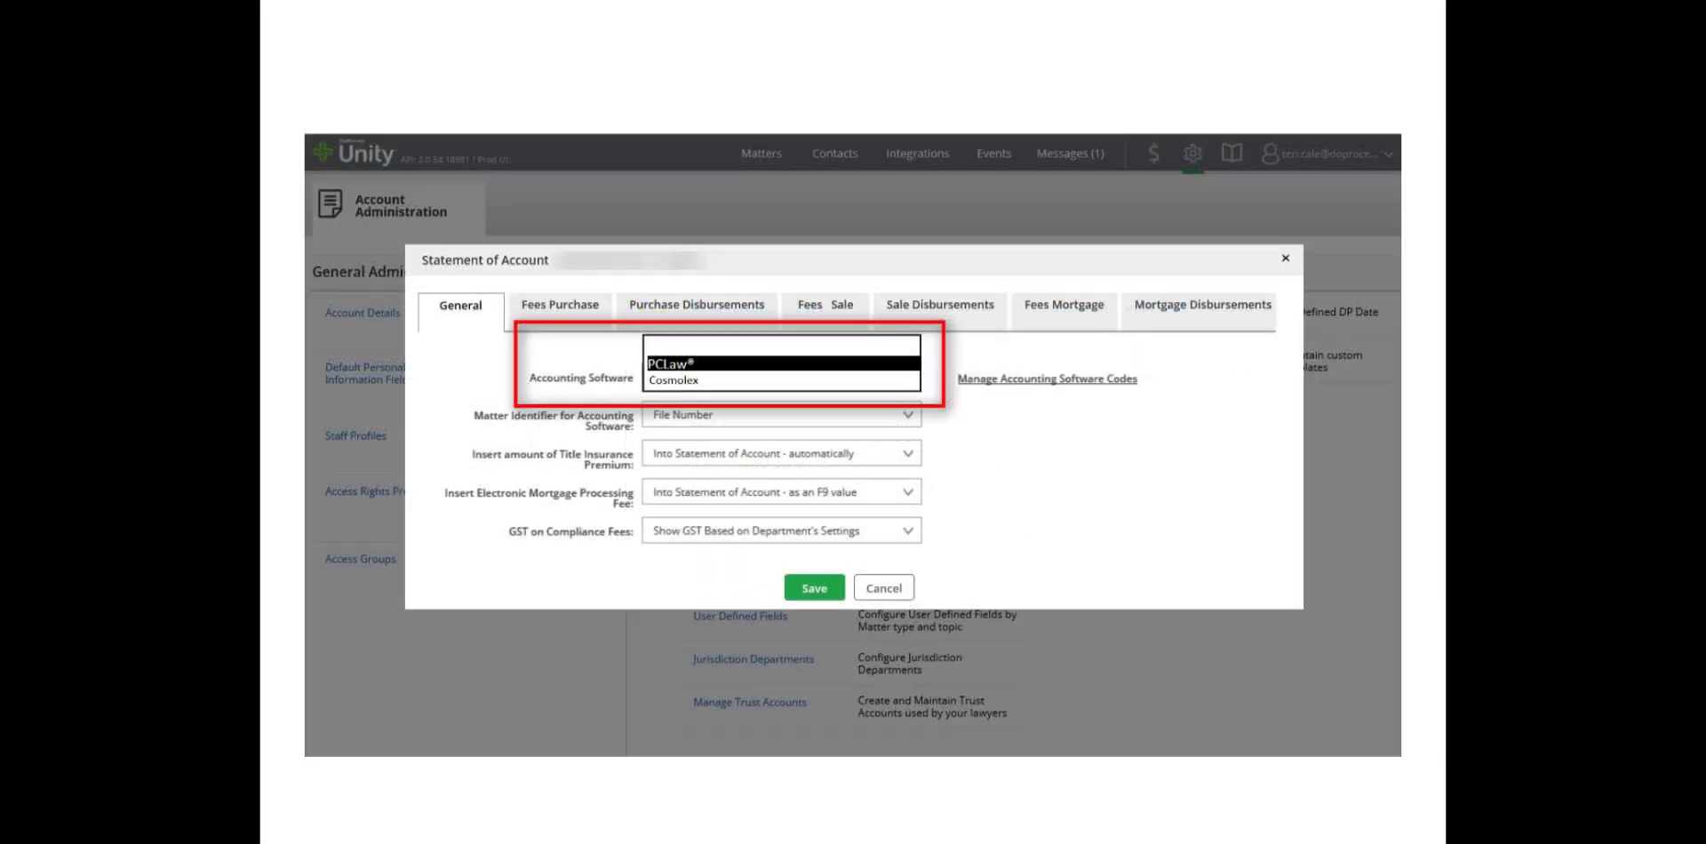
click(781, 362)
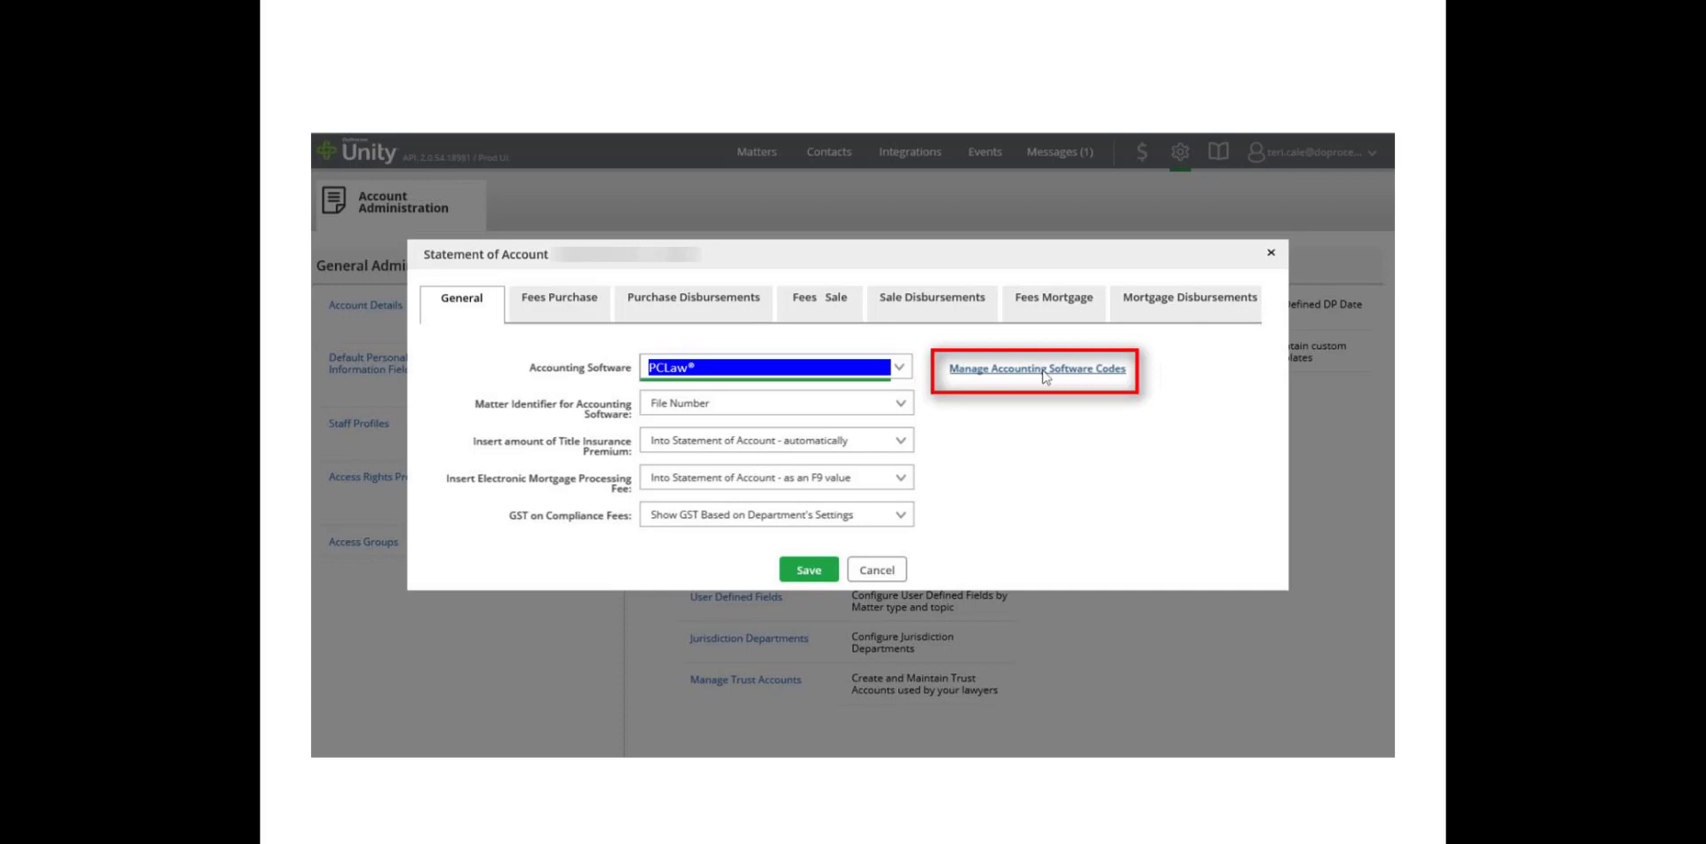
click(1034, 369)
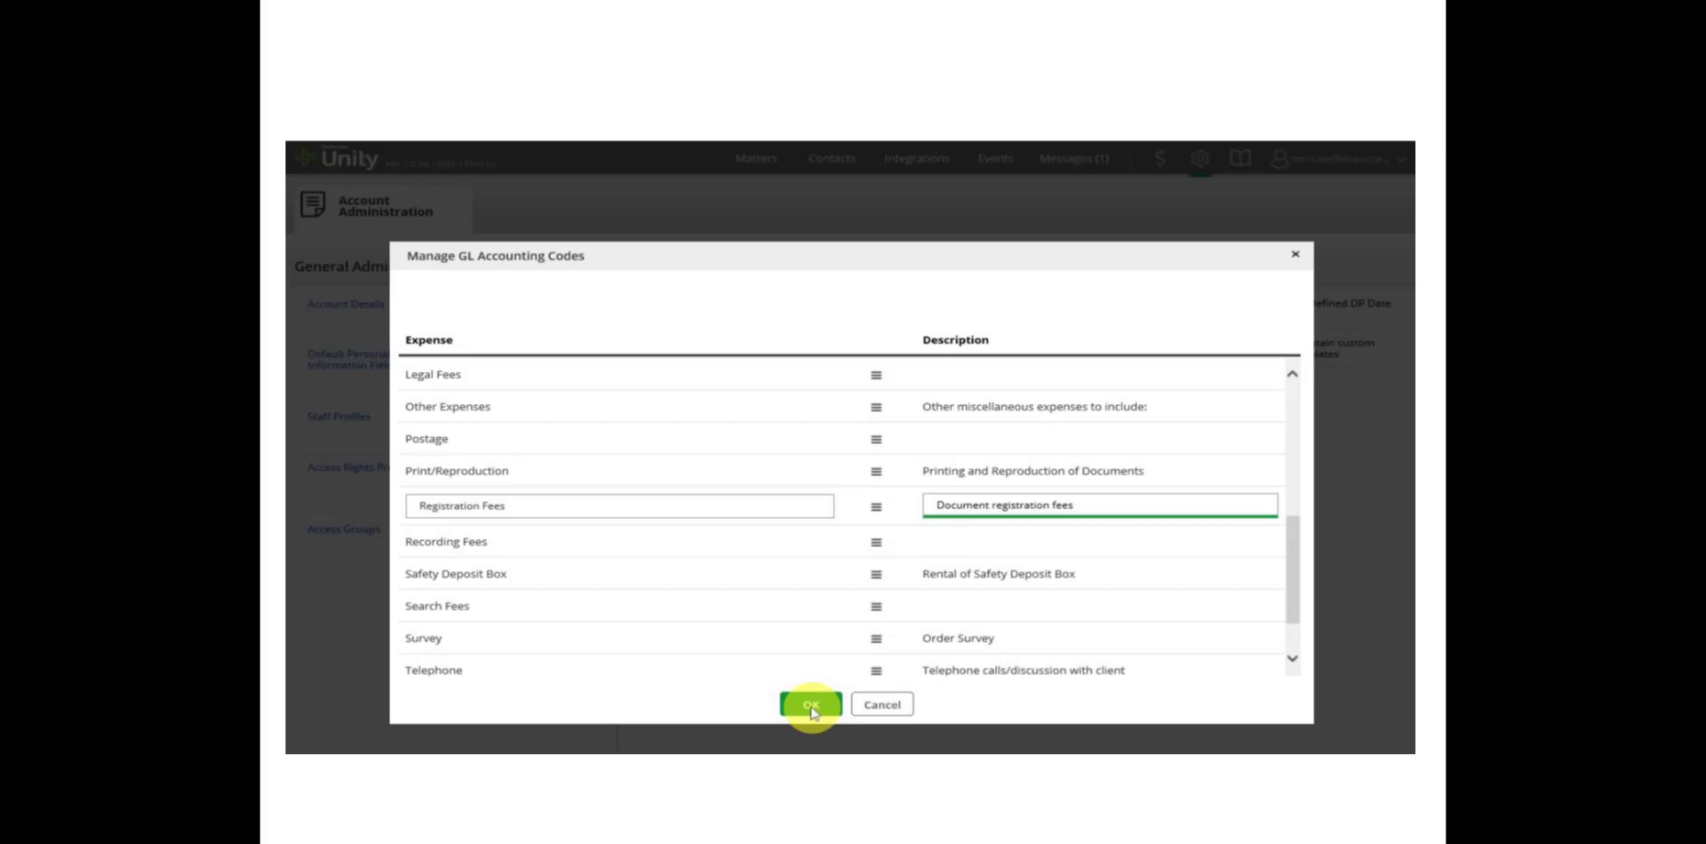
Confirm the GL accounting code changes and view the disbursements not subject to GST
click(810, 704)
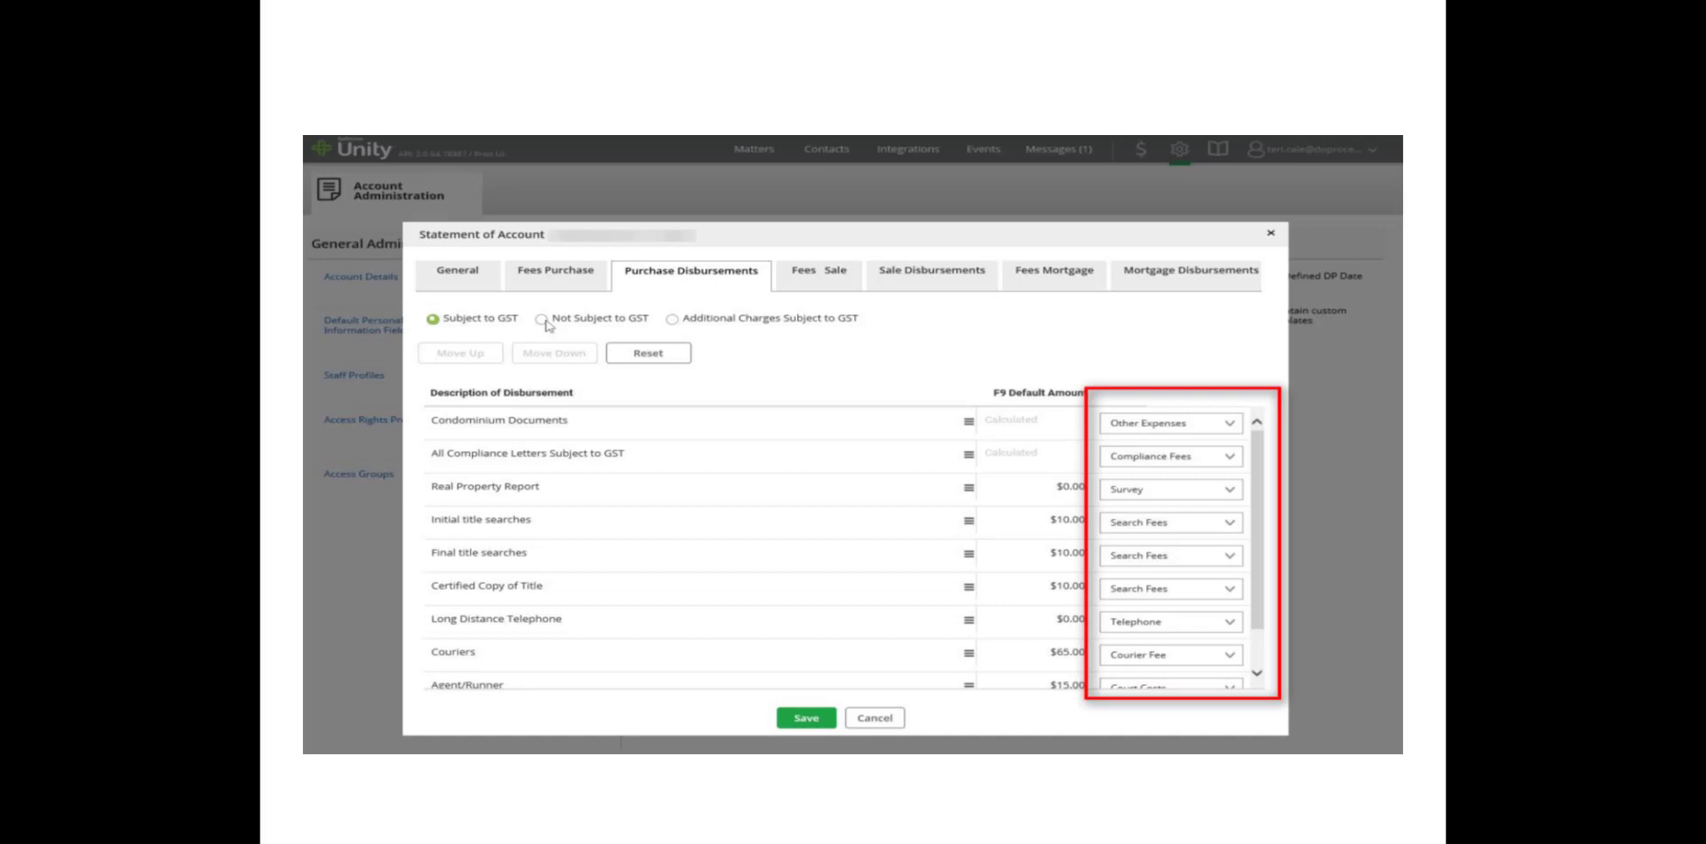
click(537, 355)
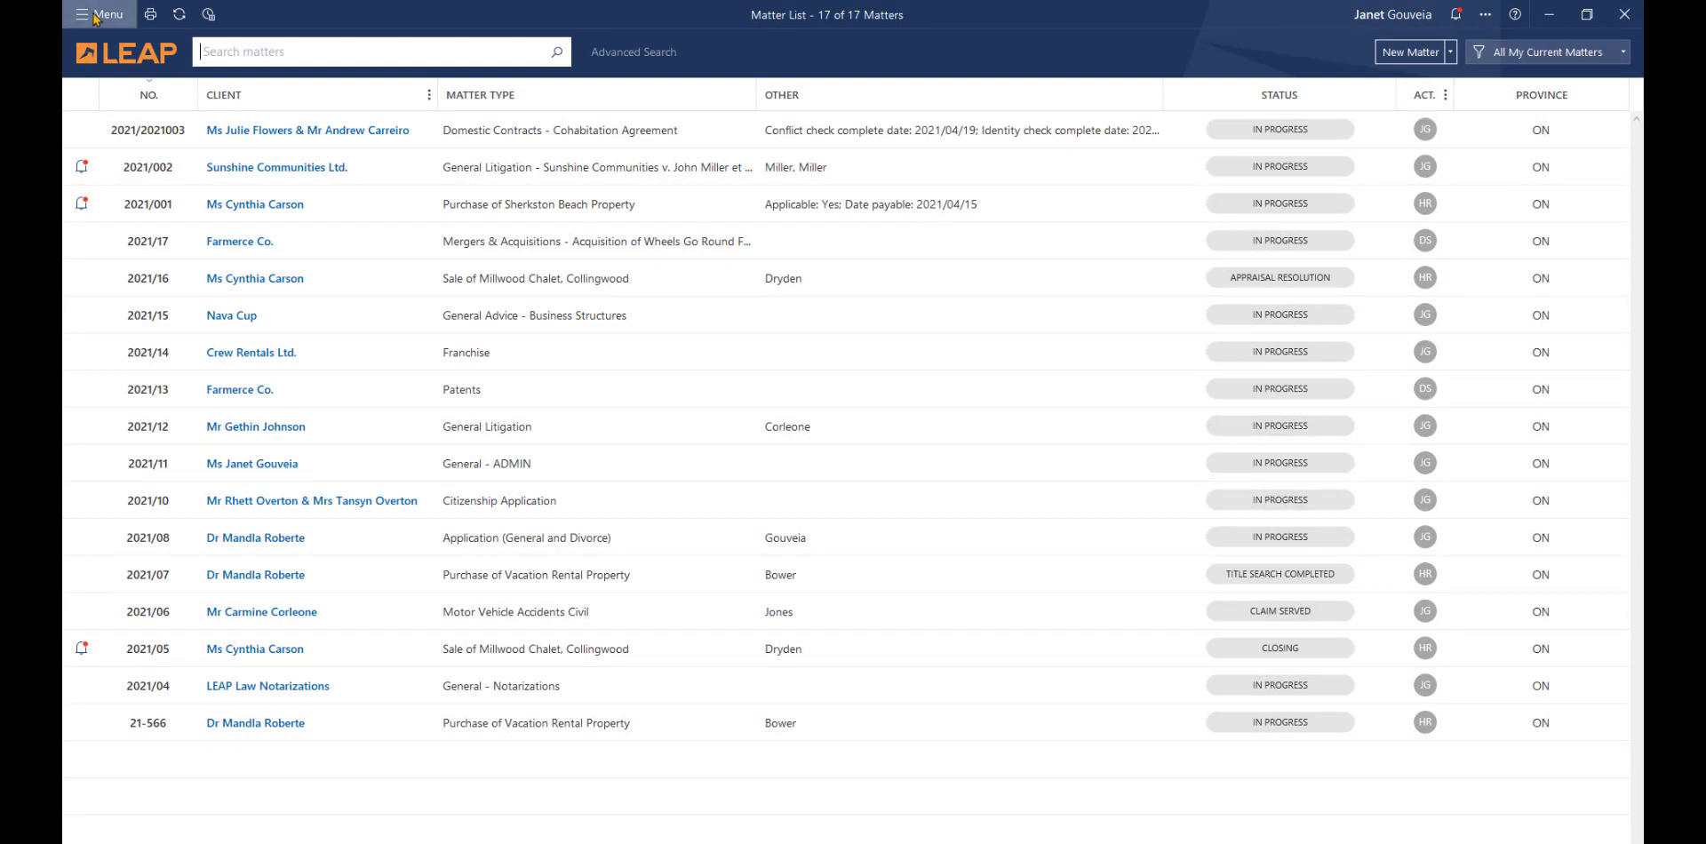
Go to Application Settings > Accounting > Activity Codes > Expense Recovery
click(99, 15)
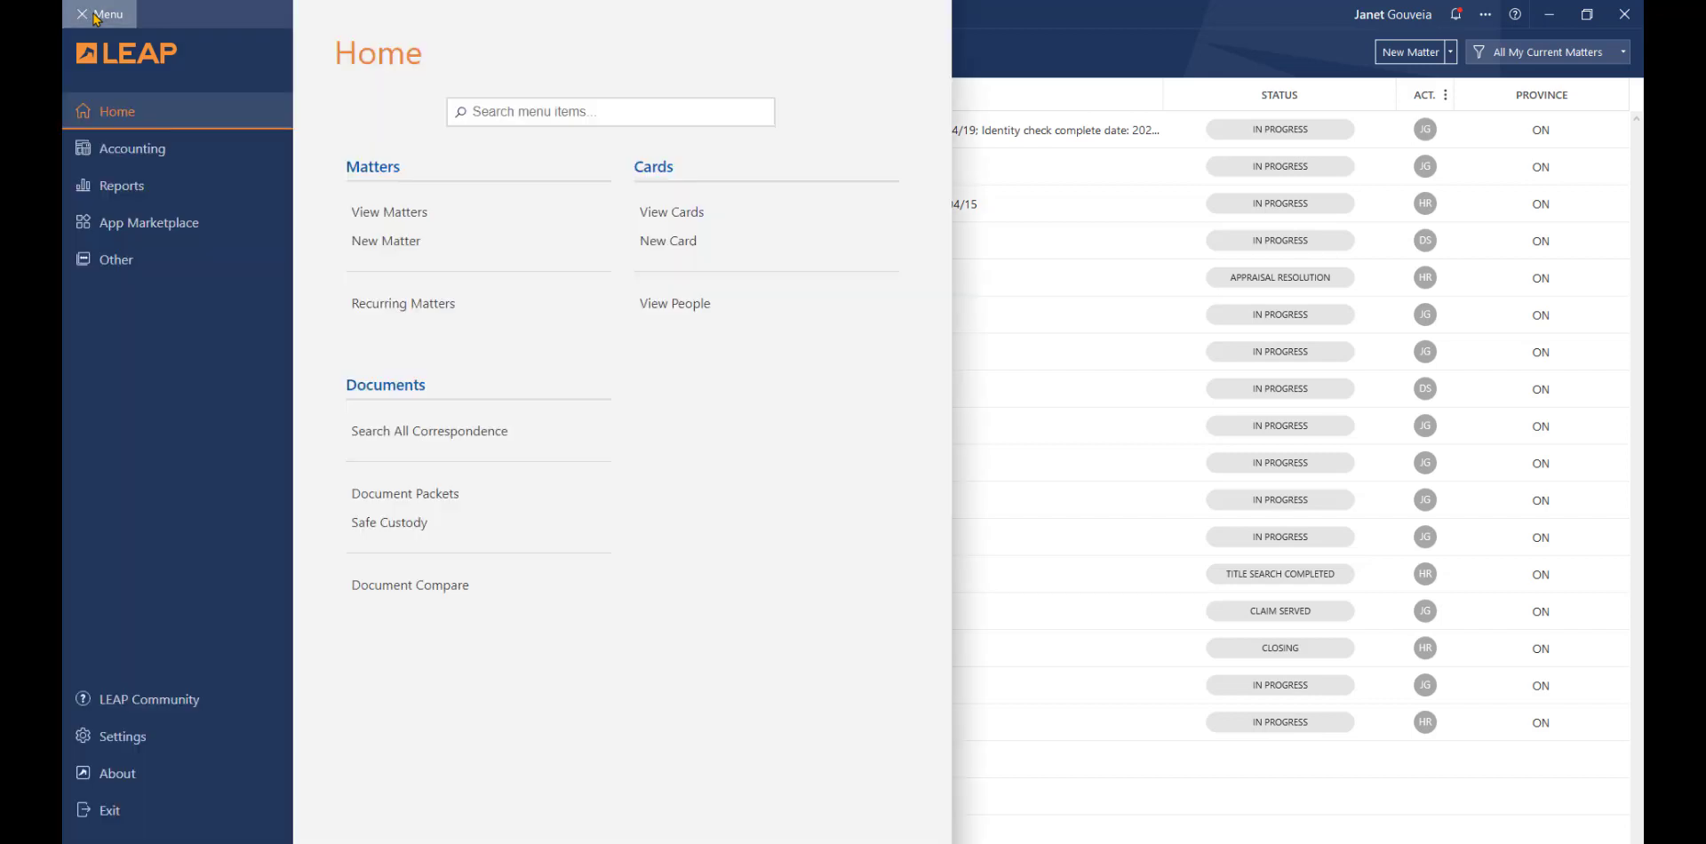
click(122, 737)
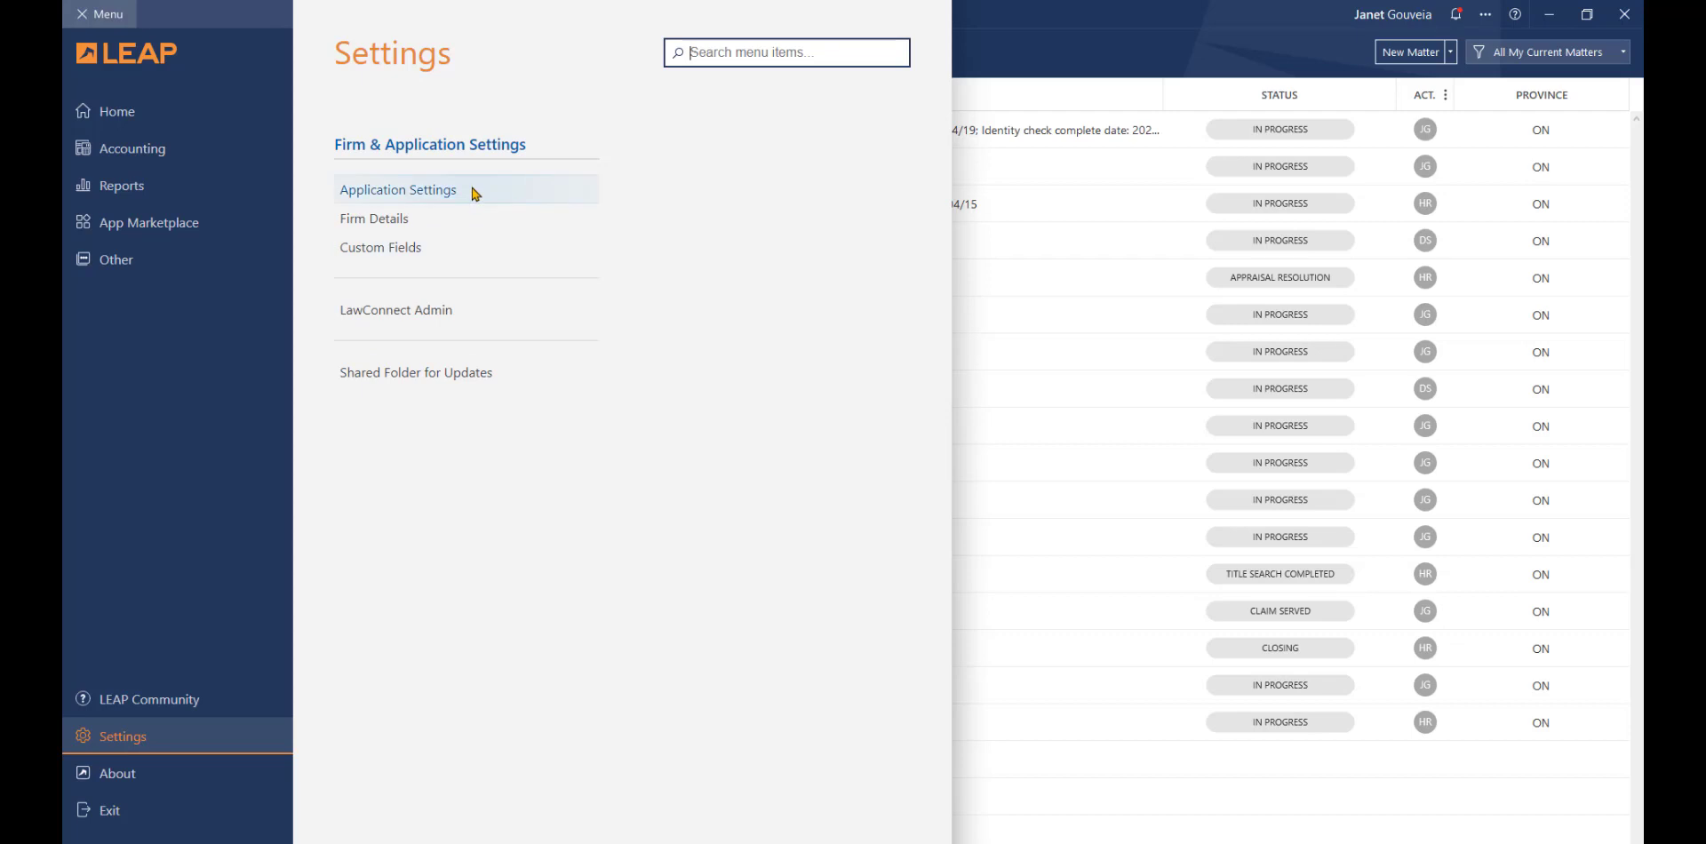
click(398, 189)
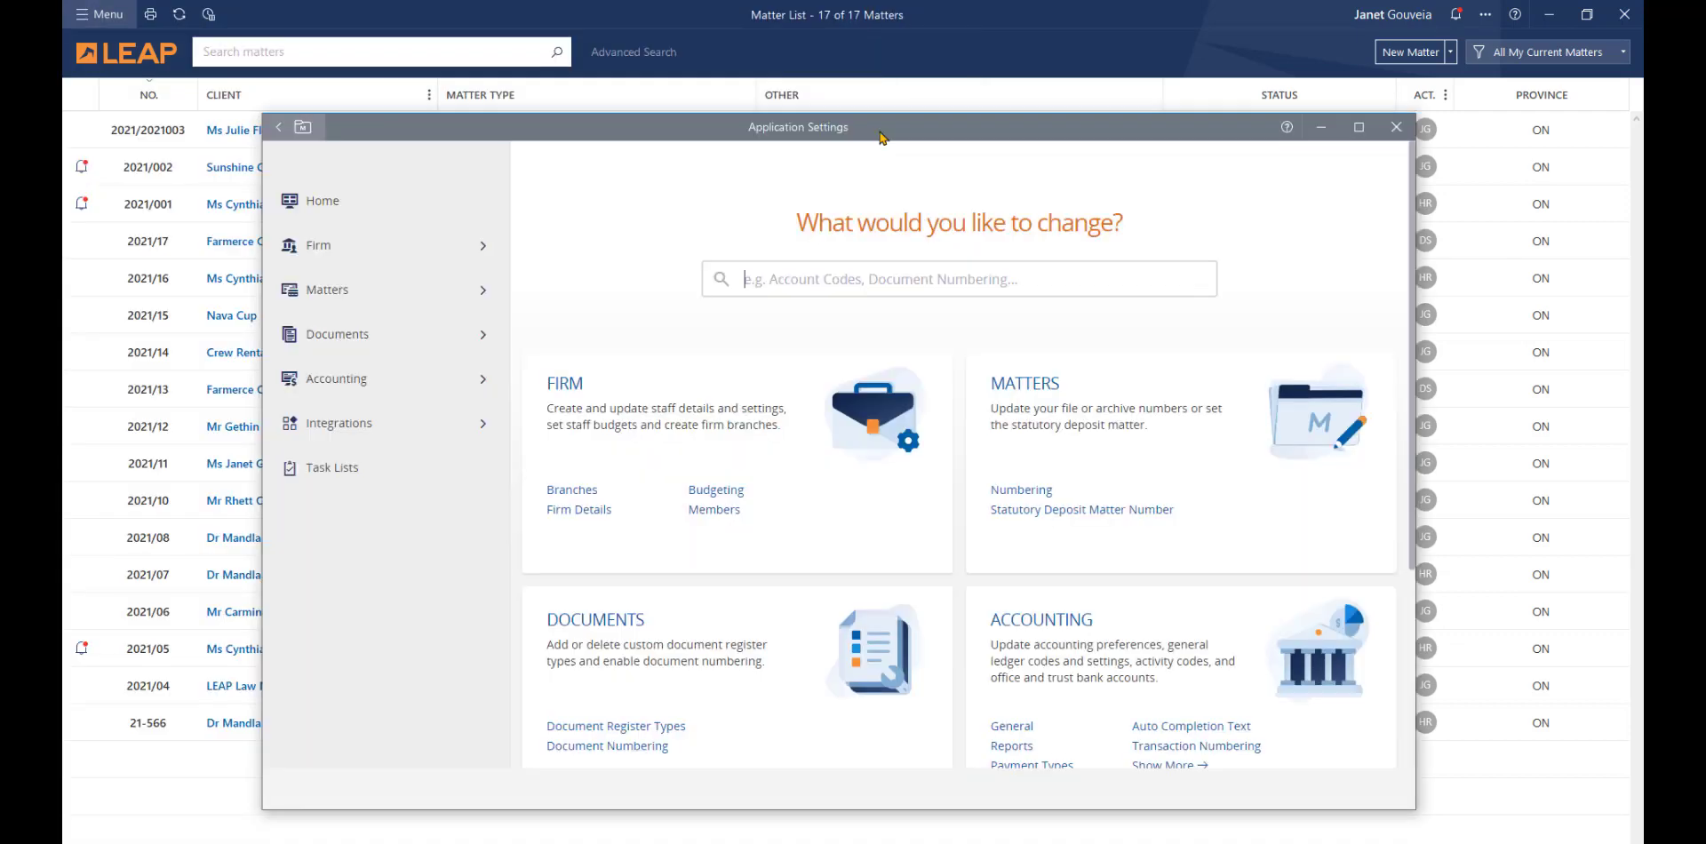
click(337, 377)
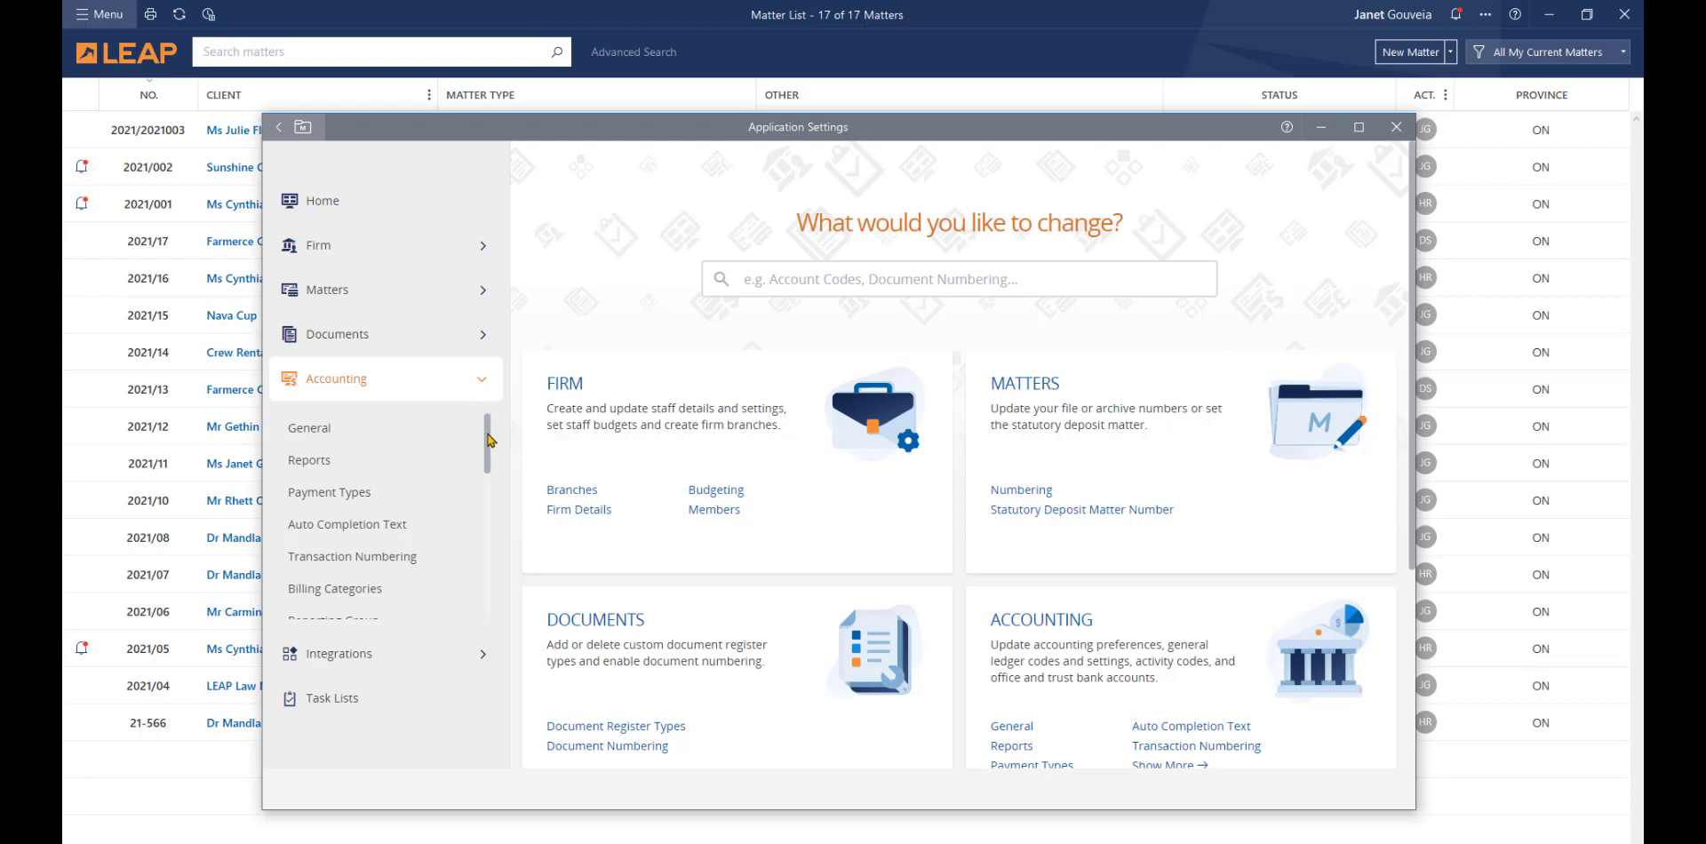
scroll(down, 3)
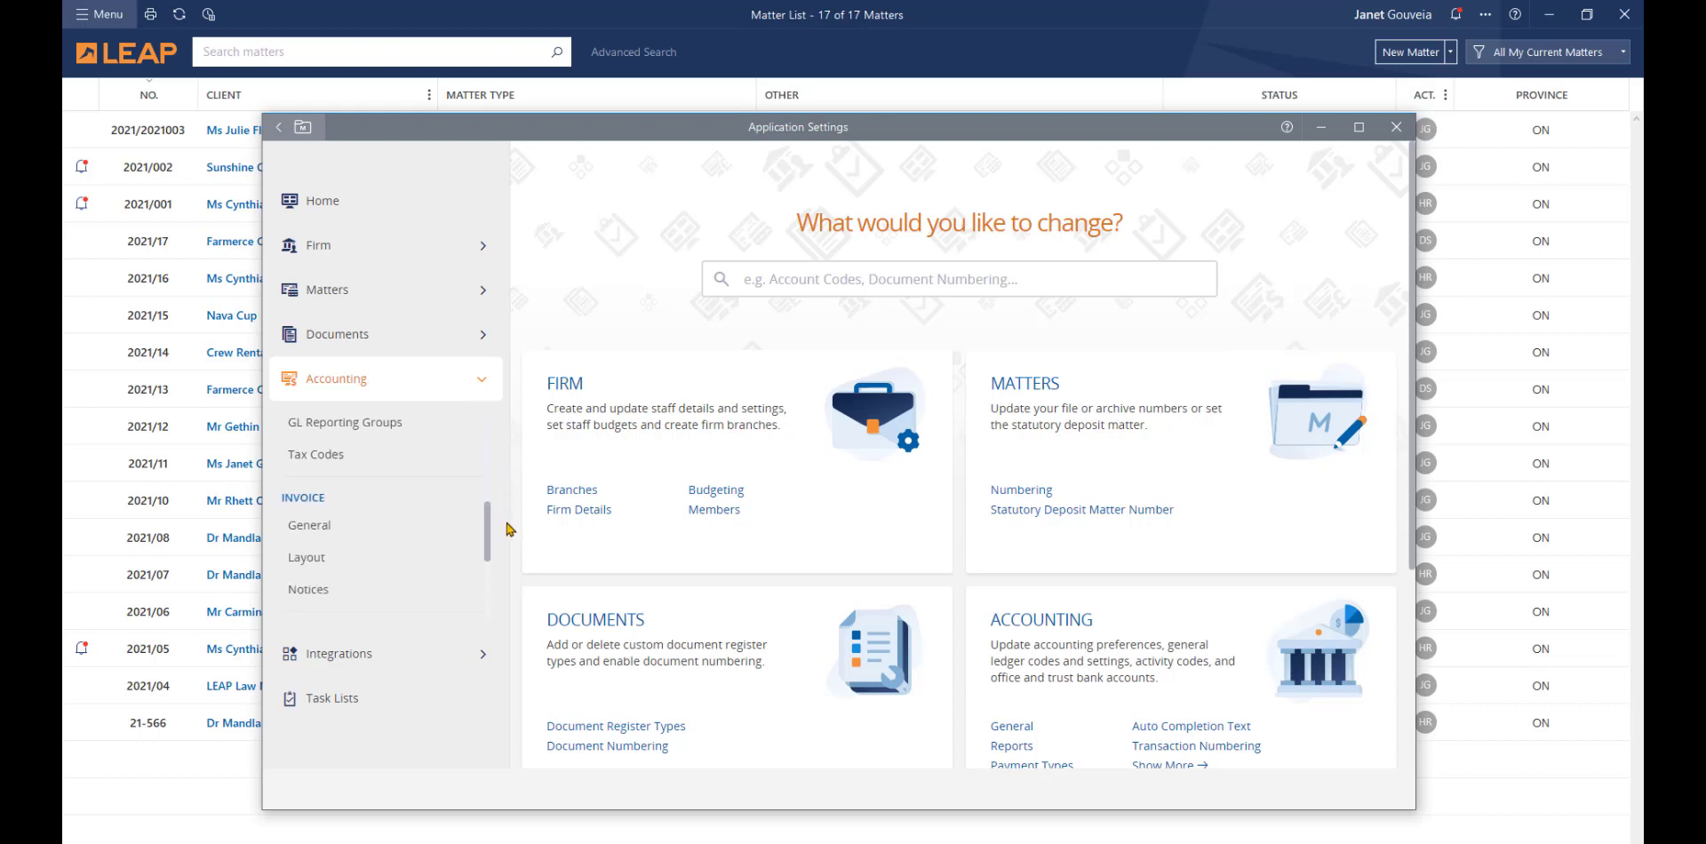
scroll(down, 3)
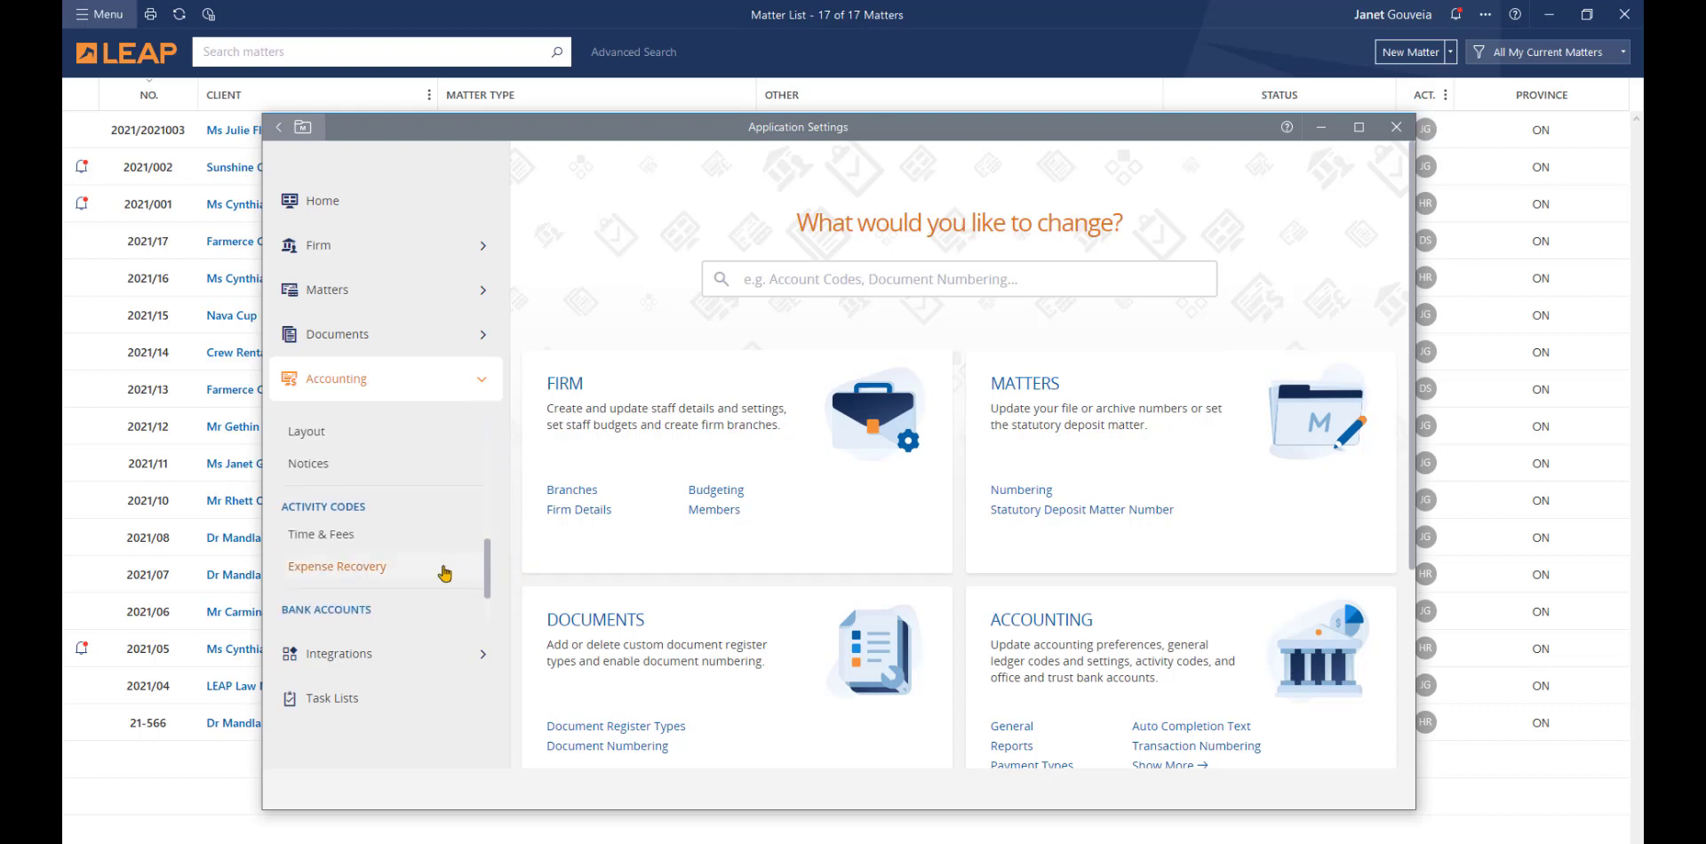
click(337, 567)
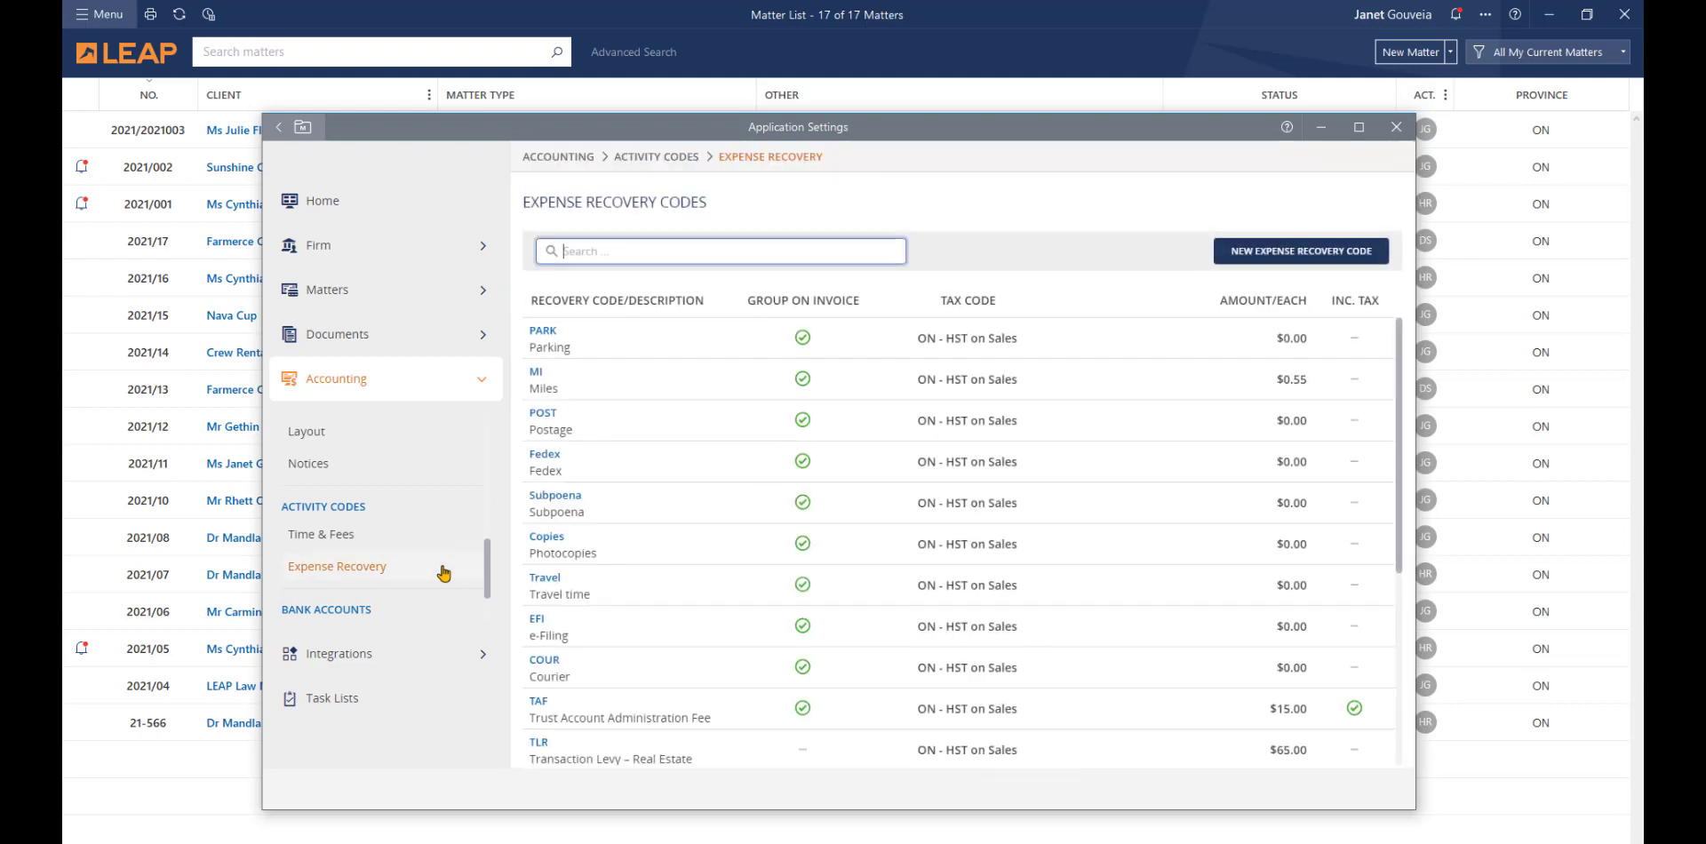
Open expense recovery code 5420, Search Costs, filter the list to 5420, and save it
scroll(down, 3)
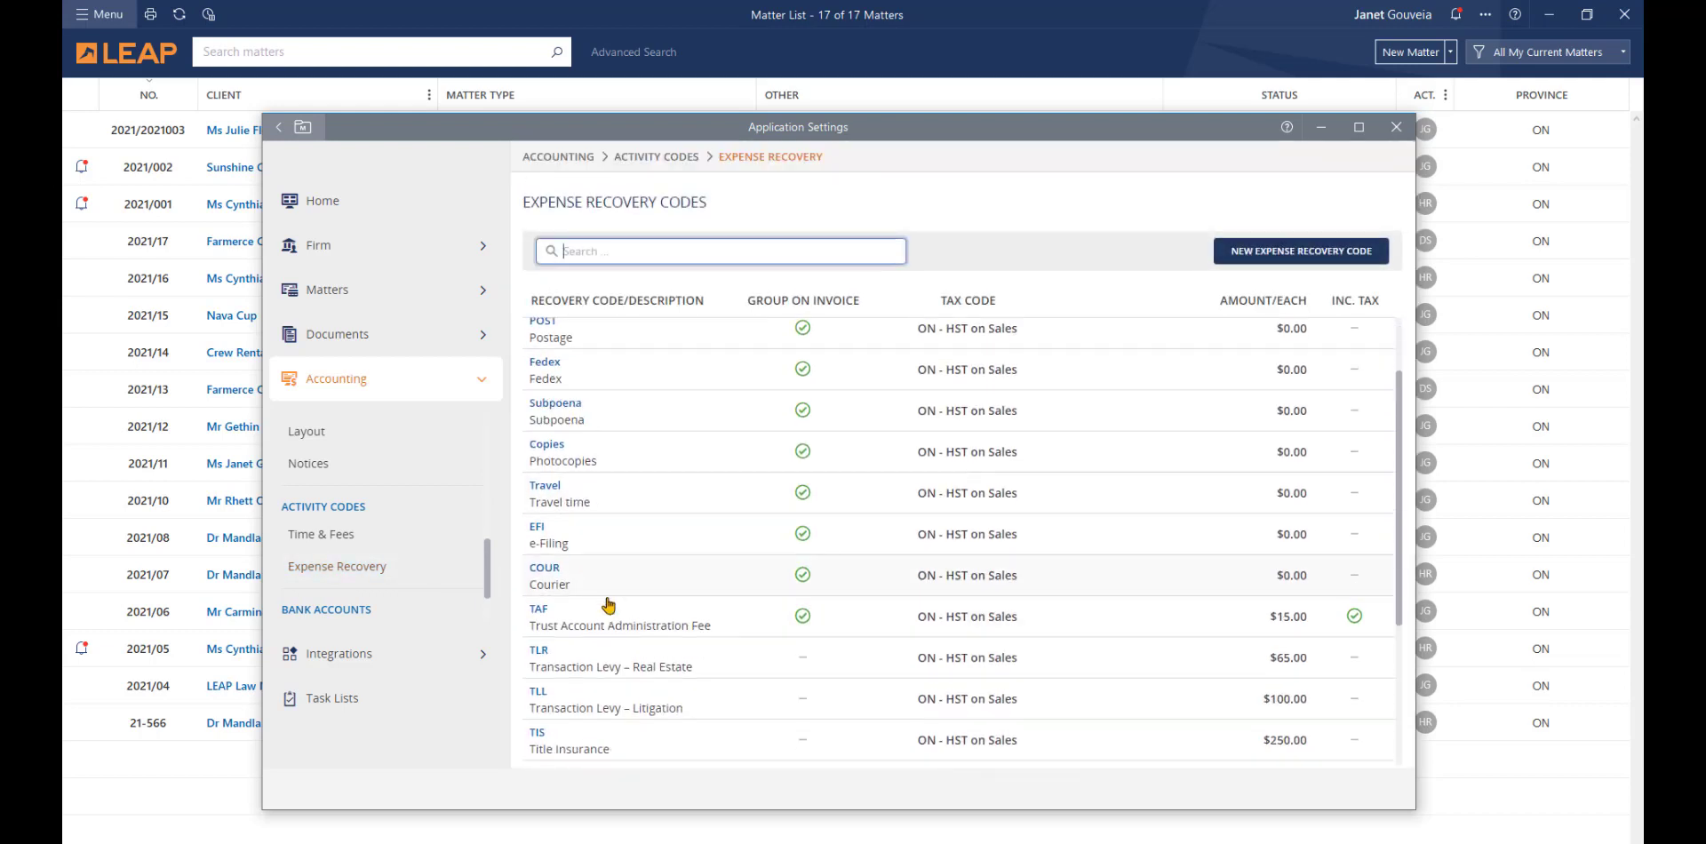
scroll(down, 3)
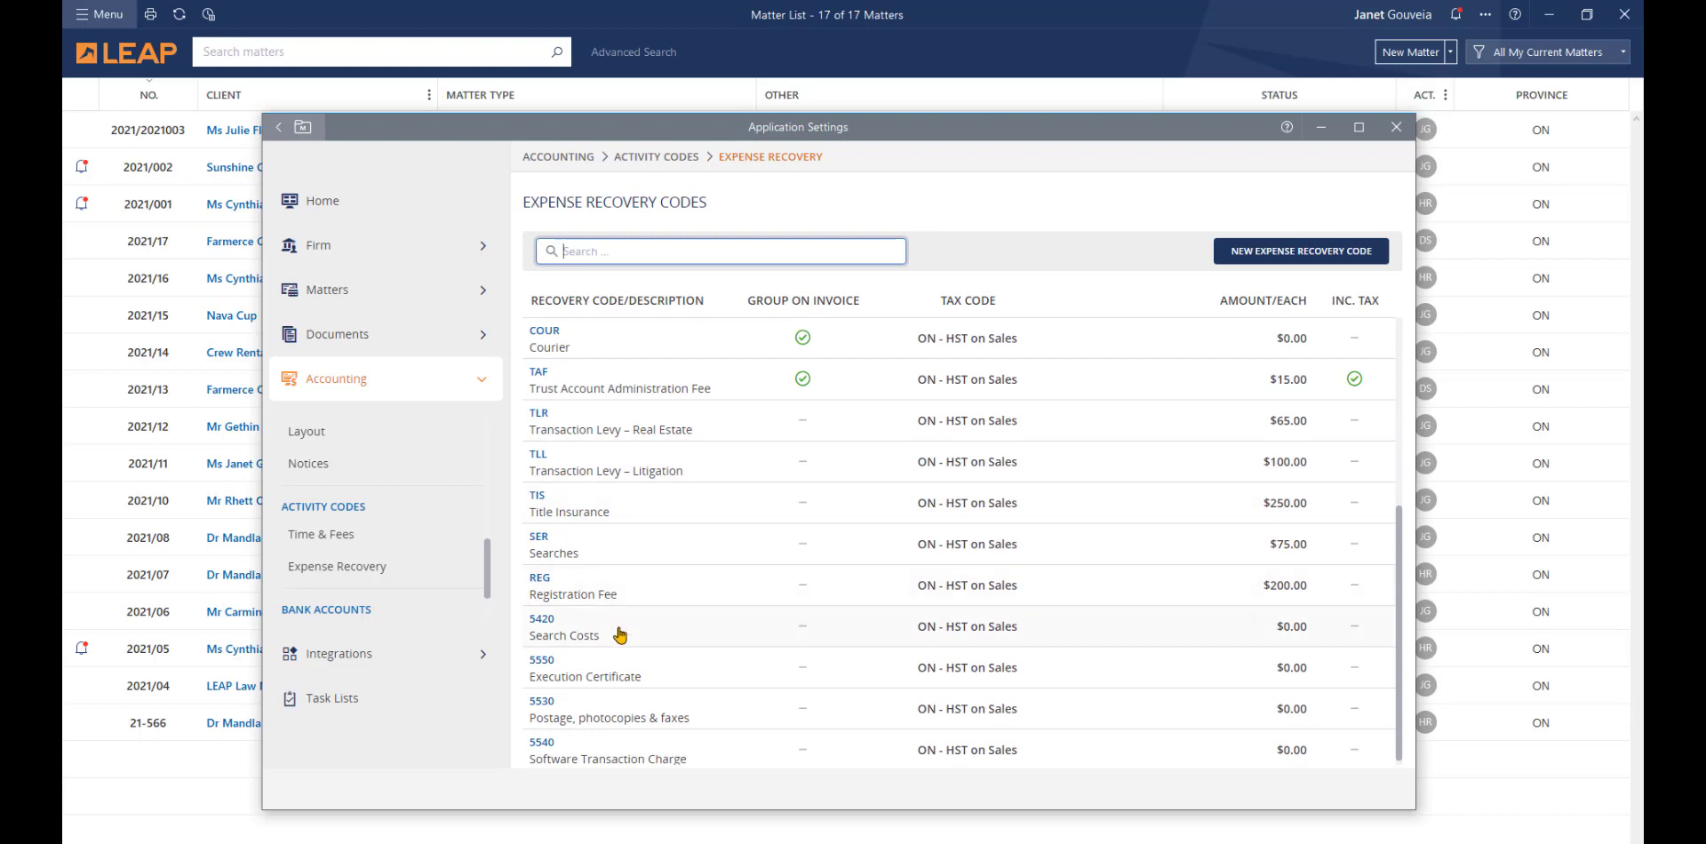
click(565, 626)
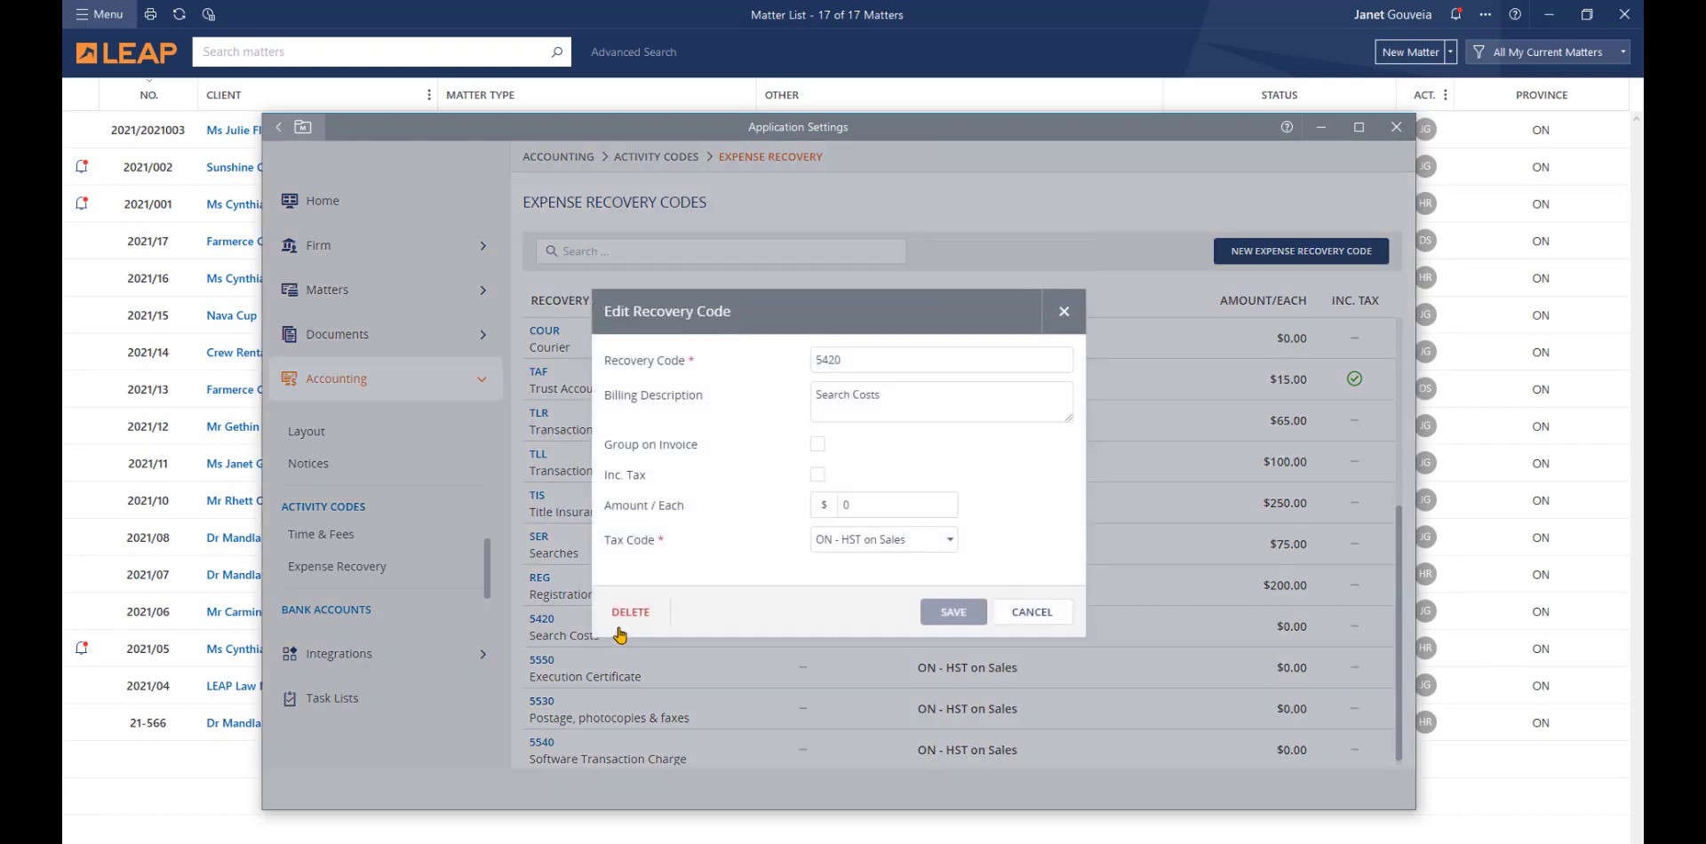
text(5420)
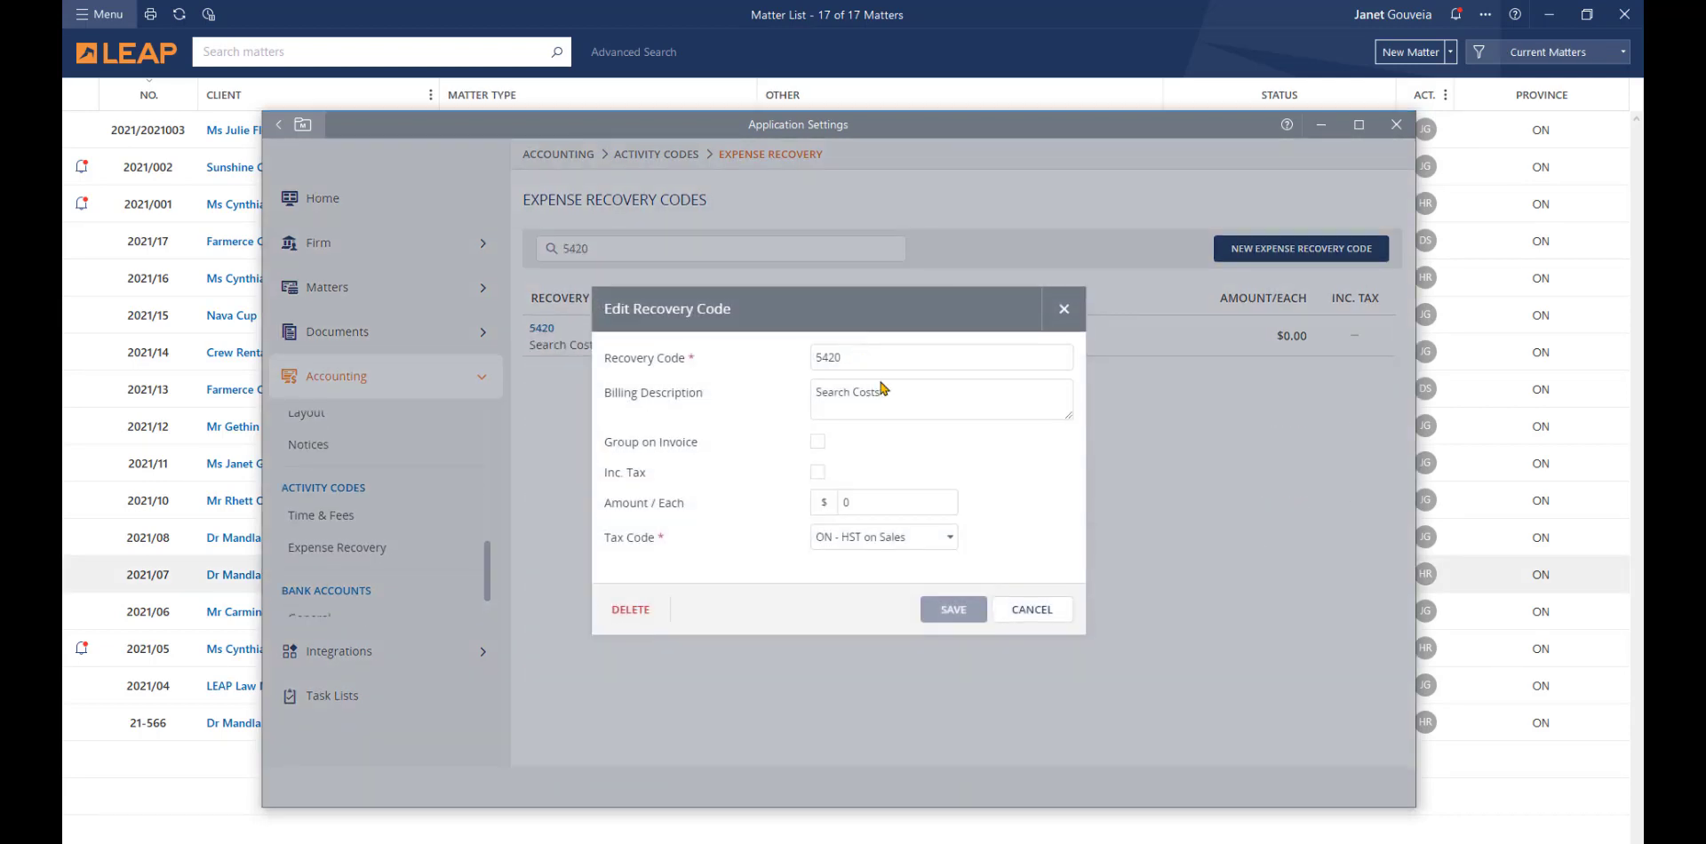
click(941, 399)
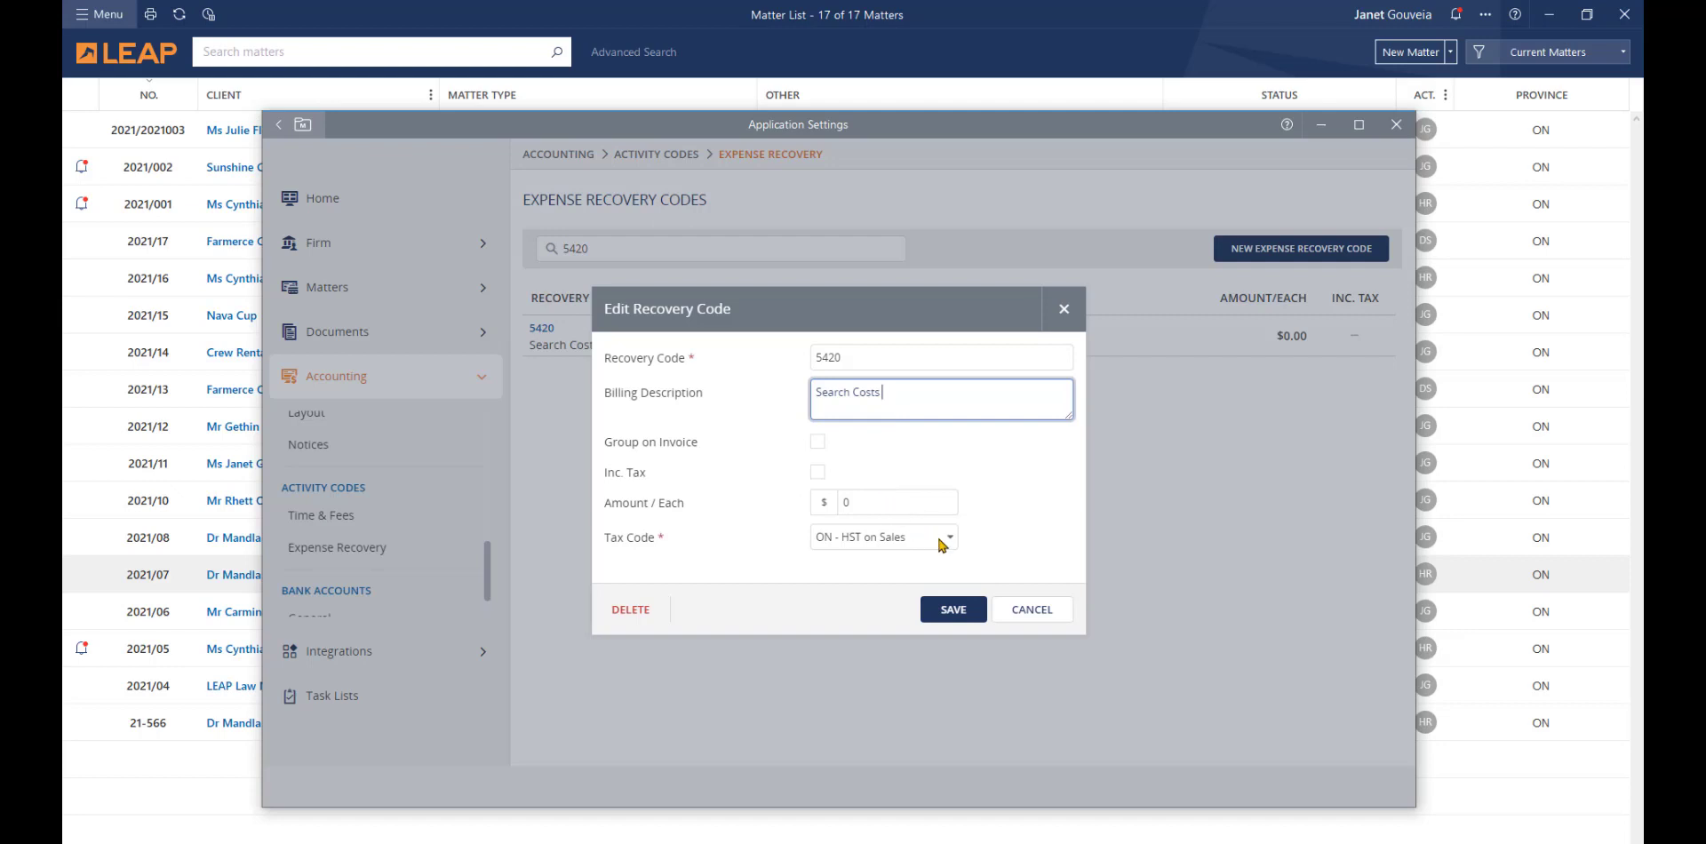
mouse_move(950, 569)
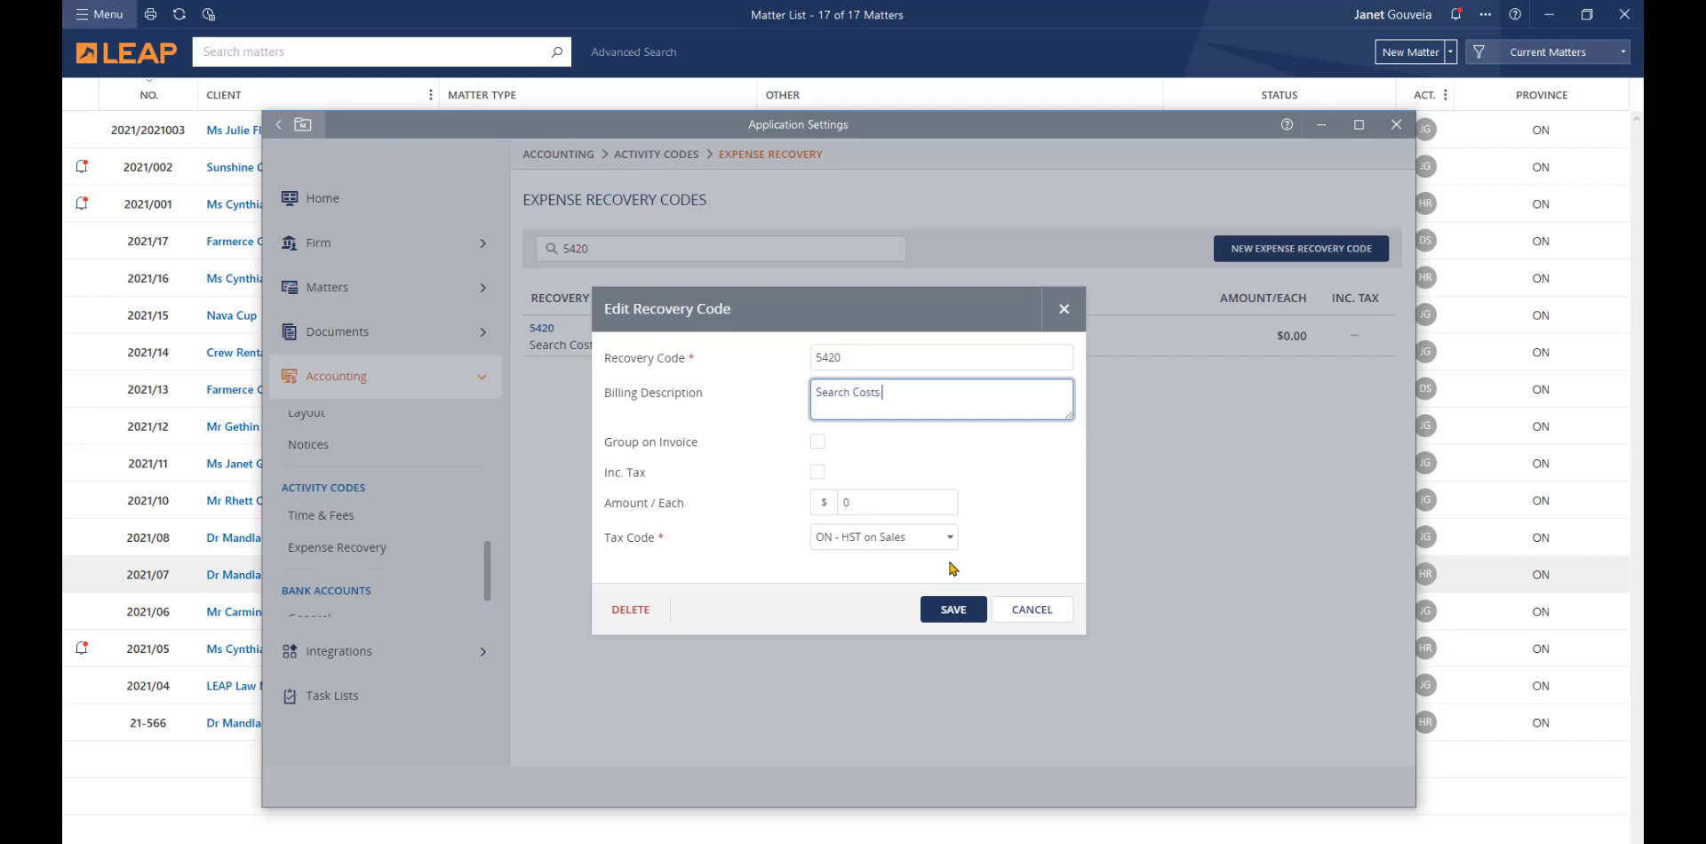
click(952, 609)
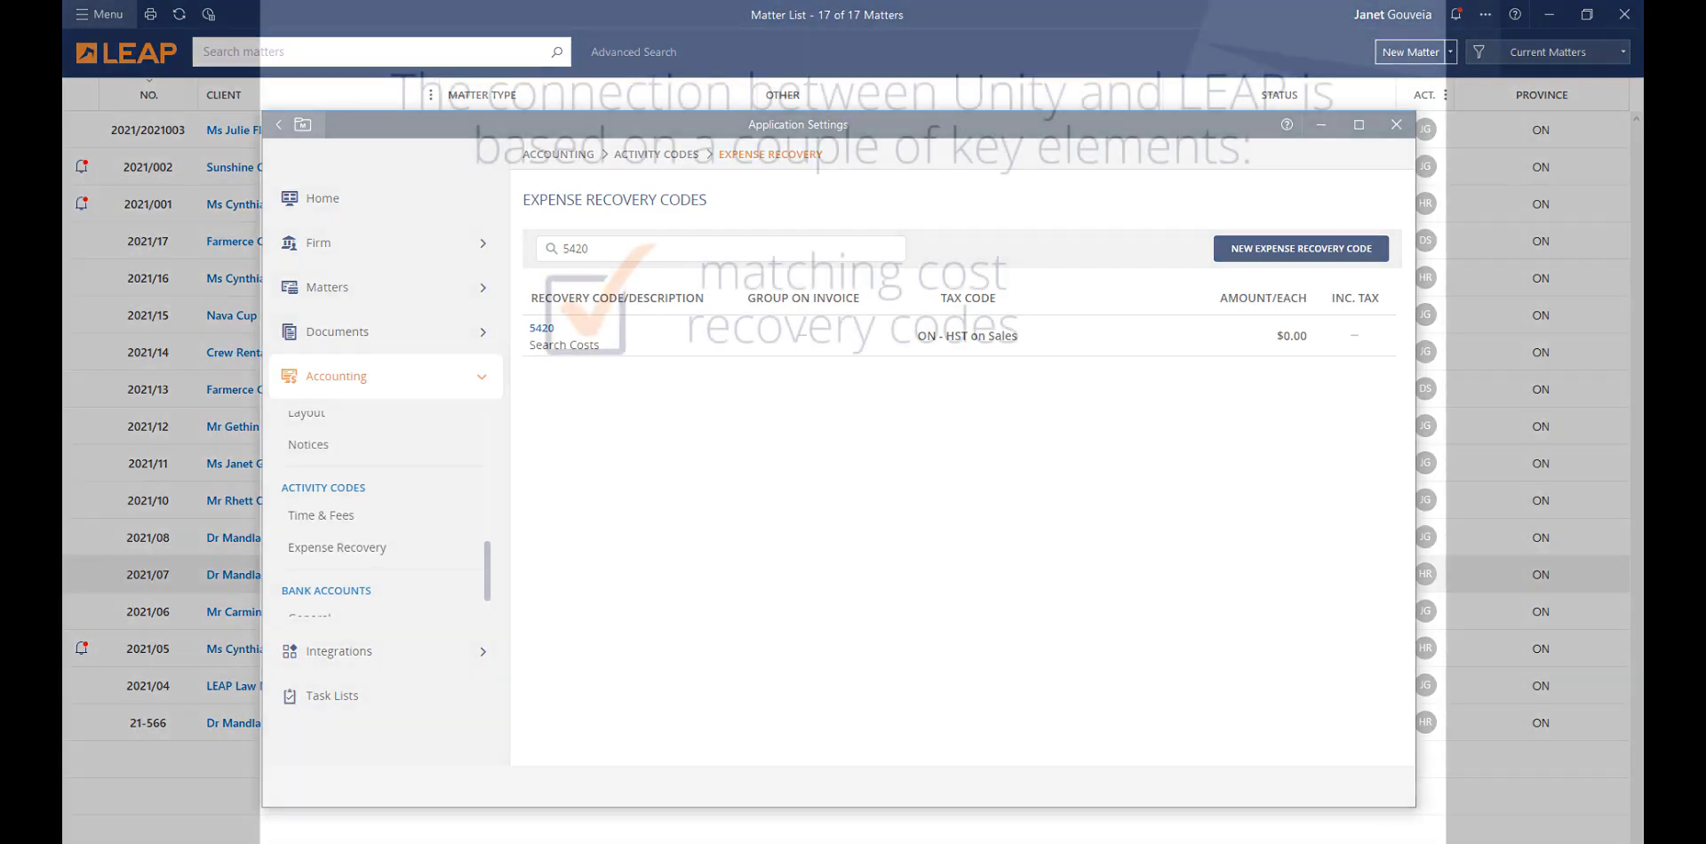
Close application settings and start a new matter of type Real Estate > Sale
click(1396, 124)
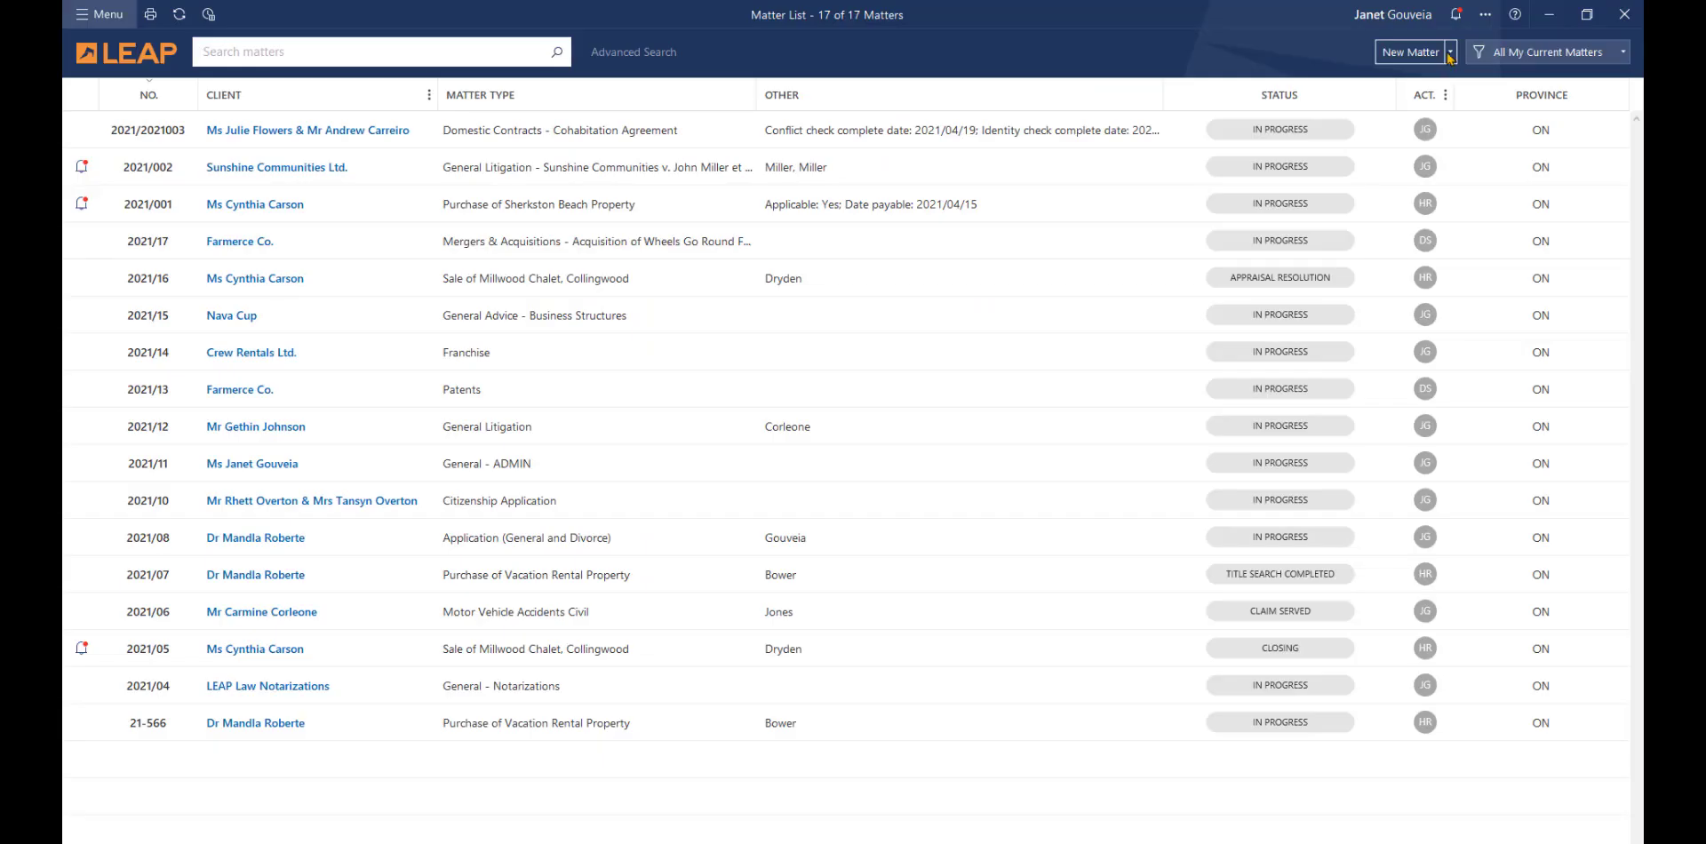
click(1410, 51)
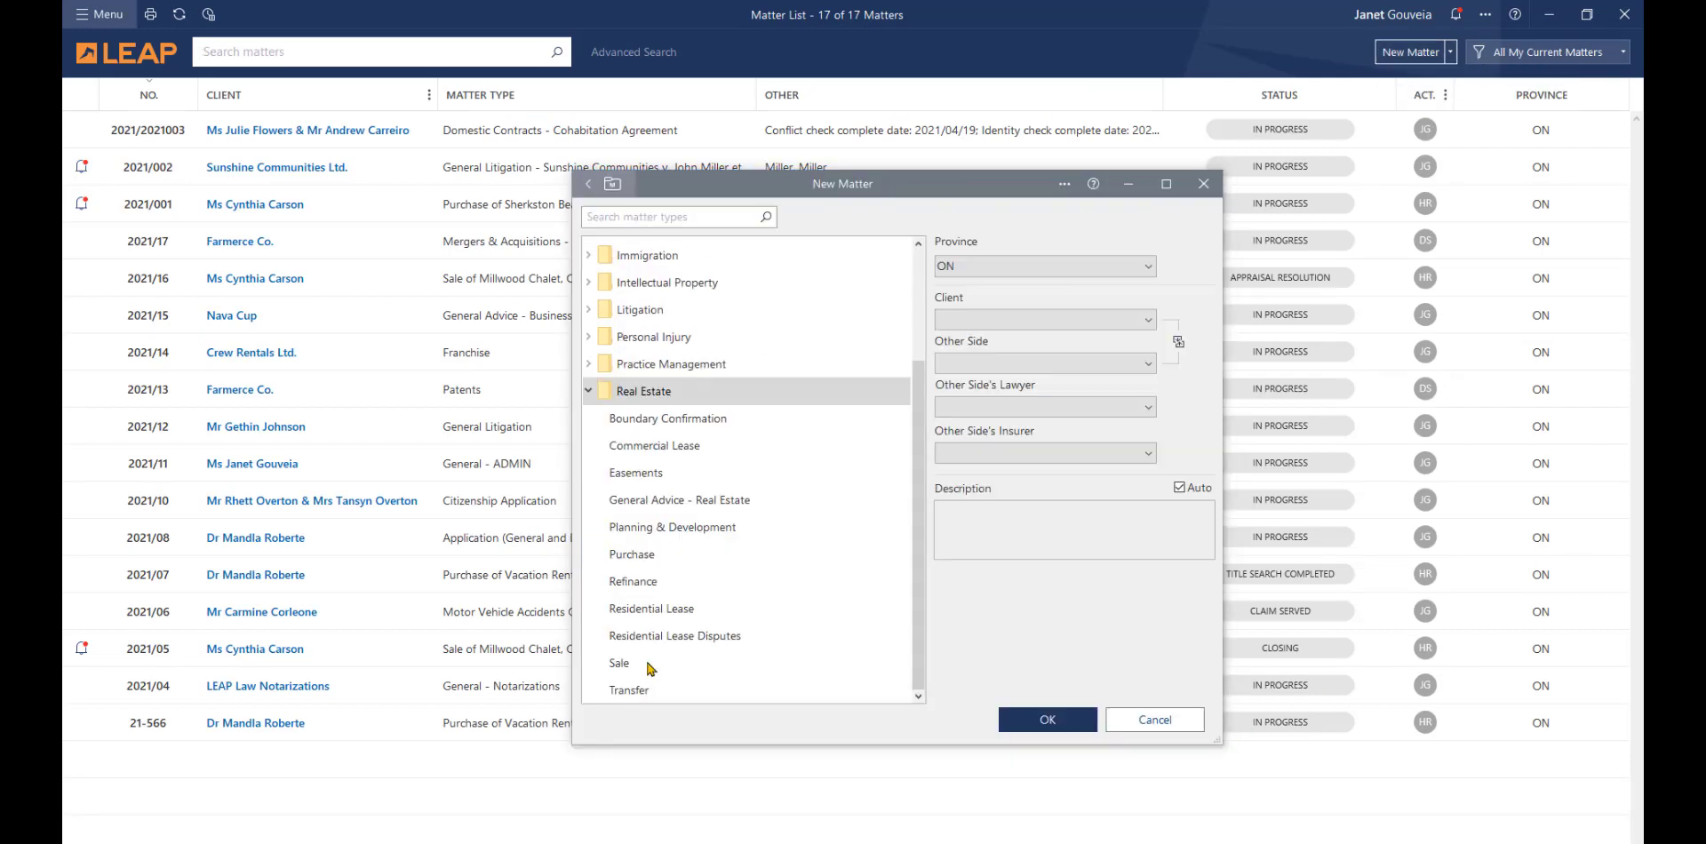
click(619, 663)
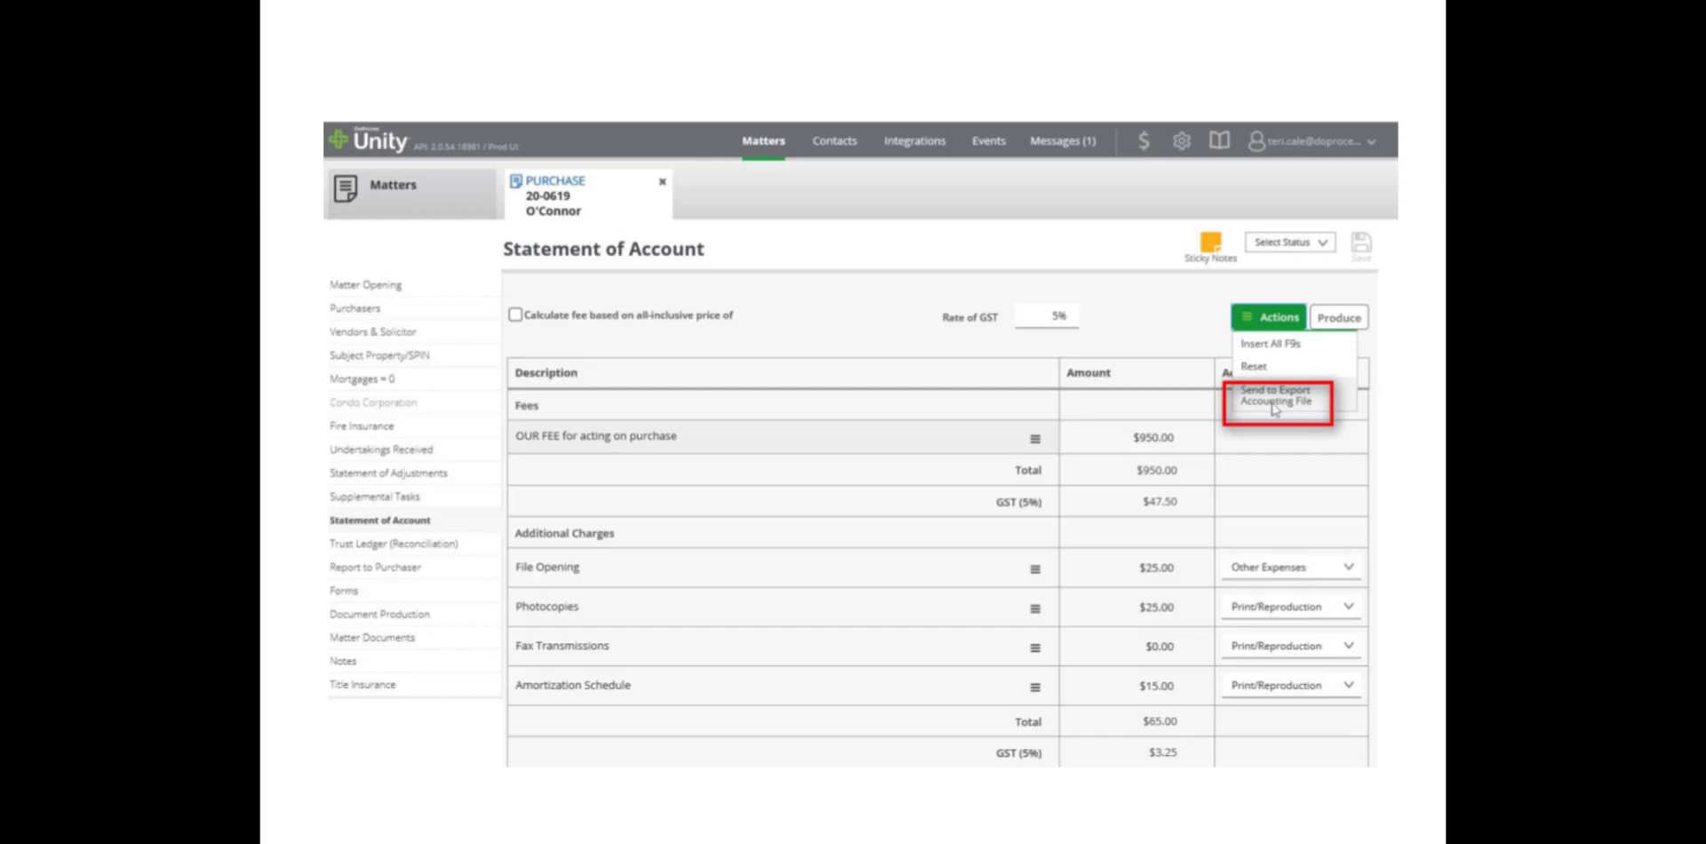
click(1273, 395)
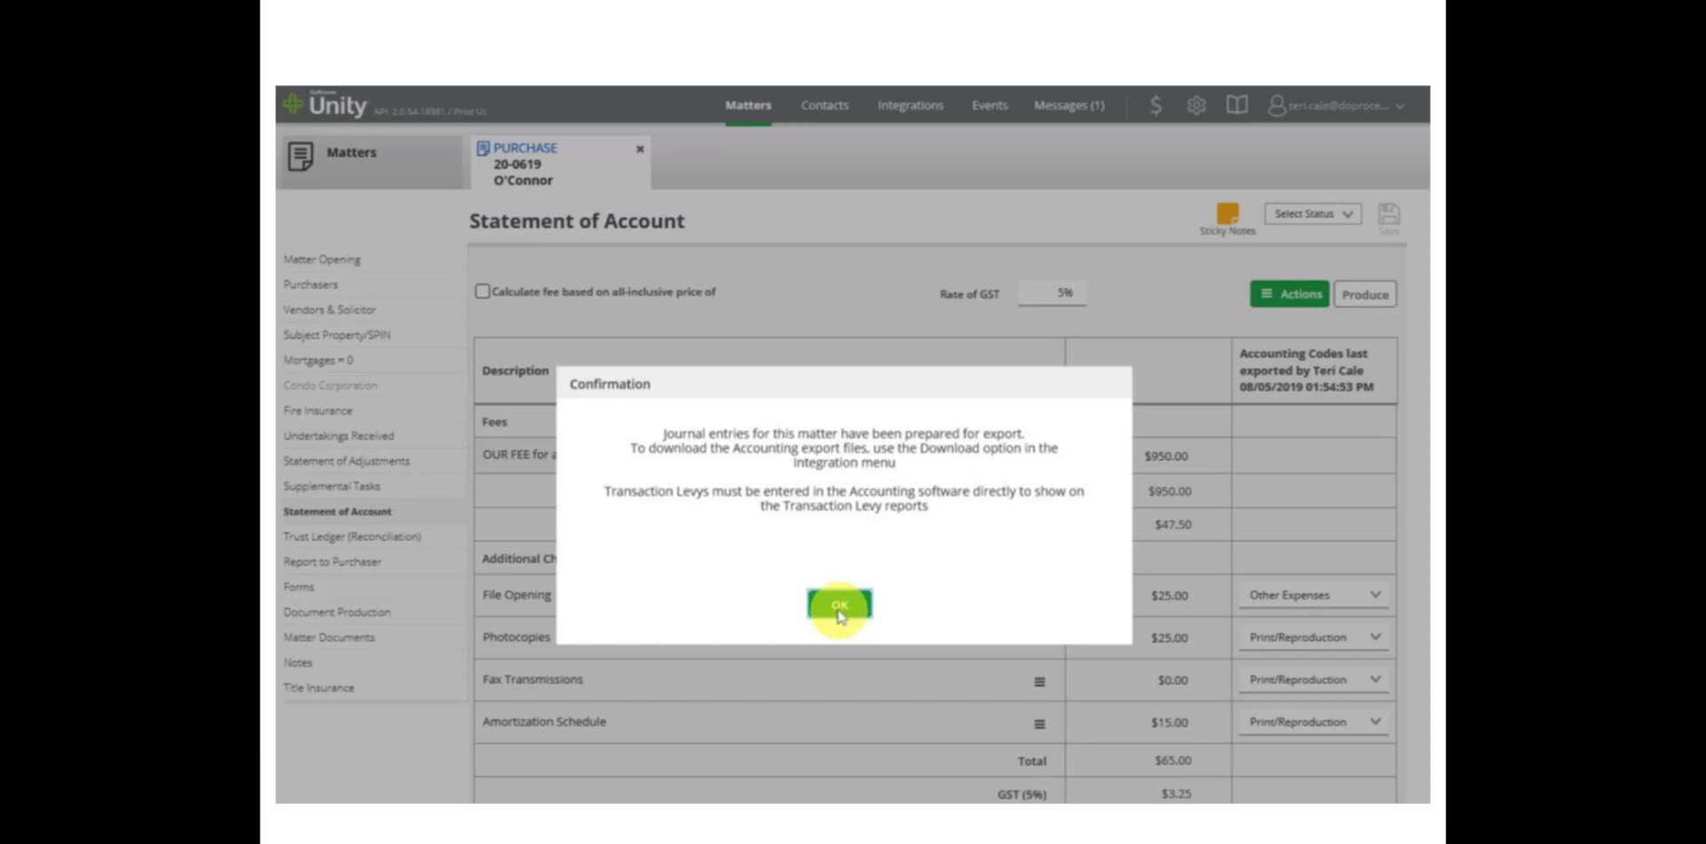
click(838, 605)
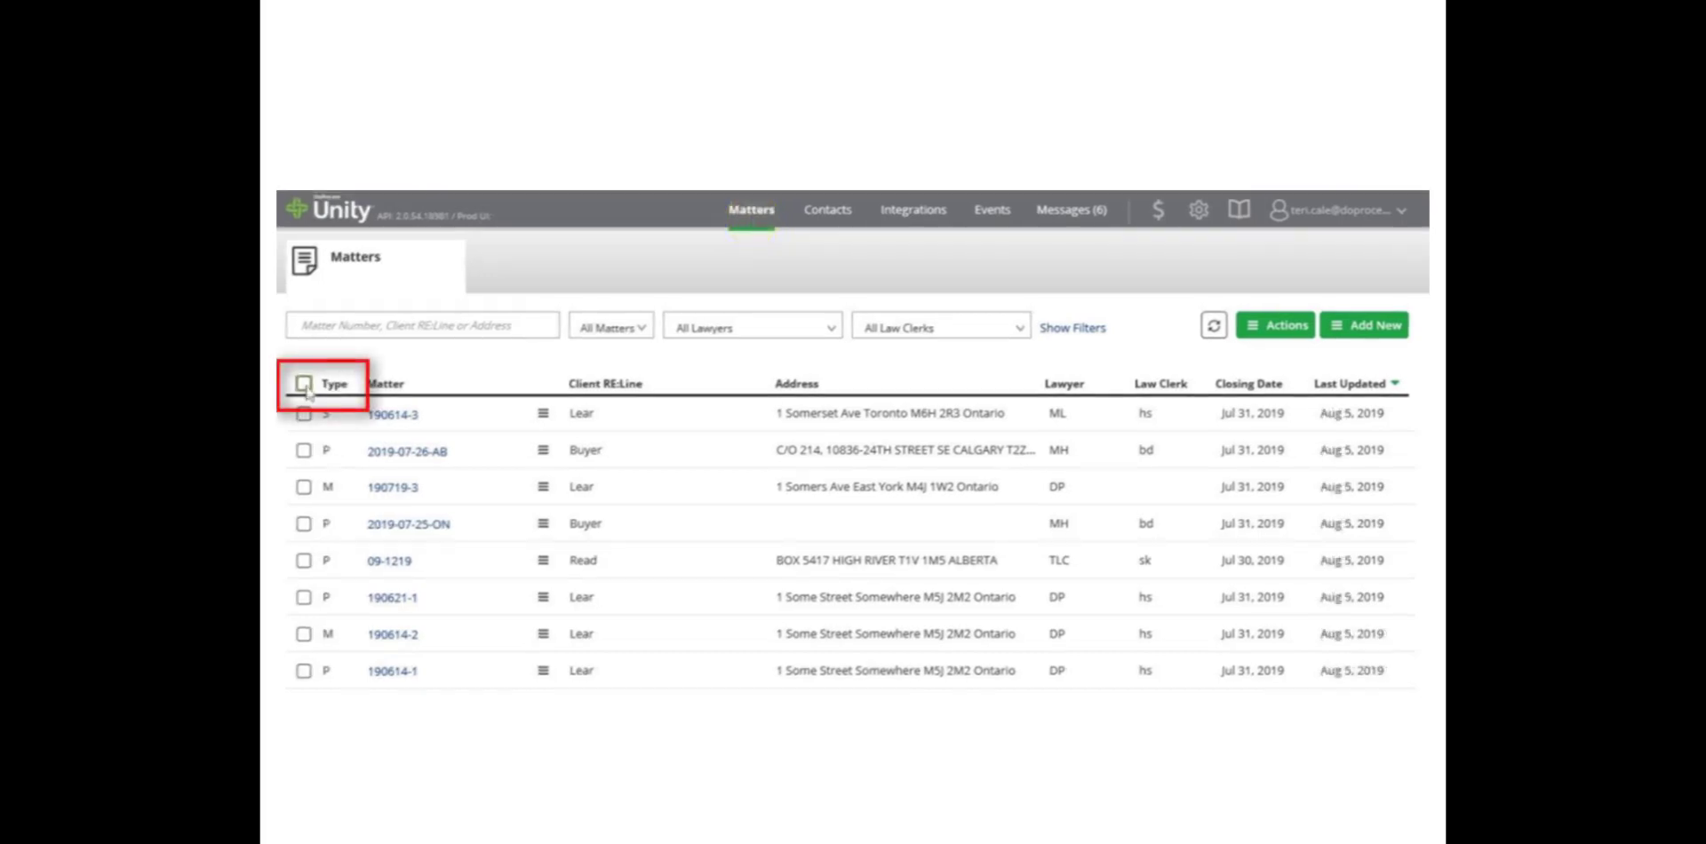
Select all eight matters and export them to the accounting program
click(304, 383)
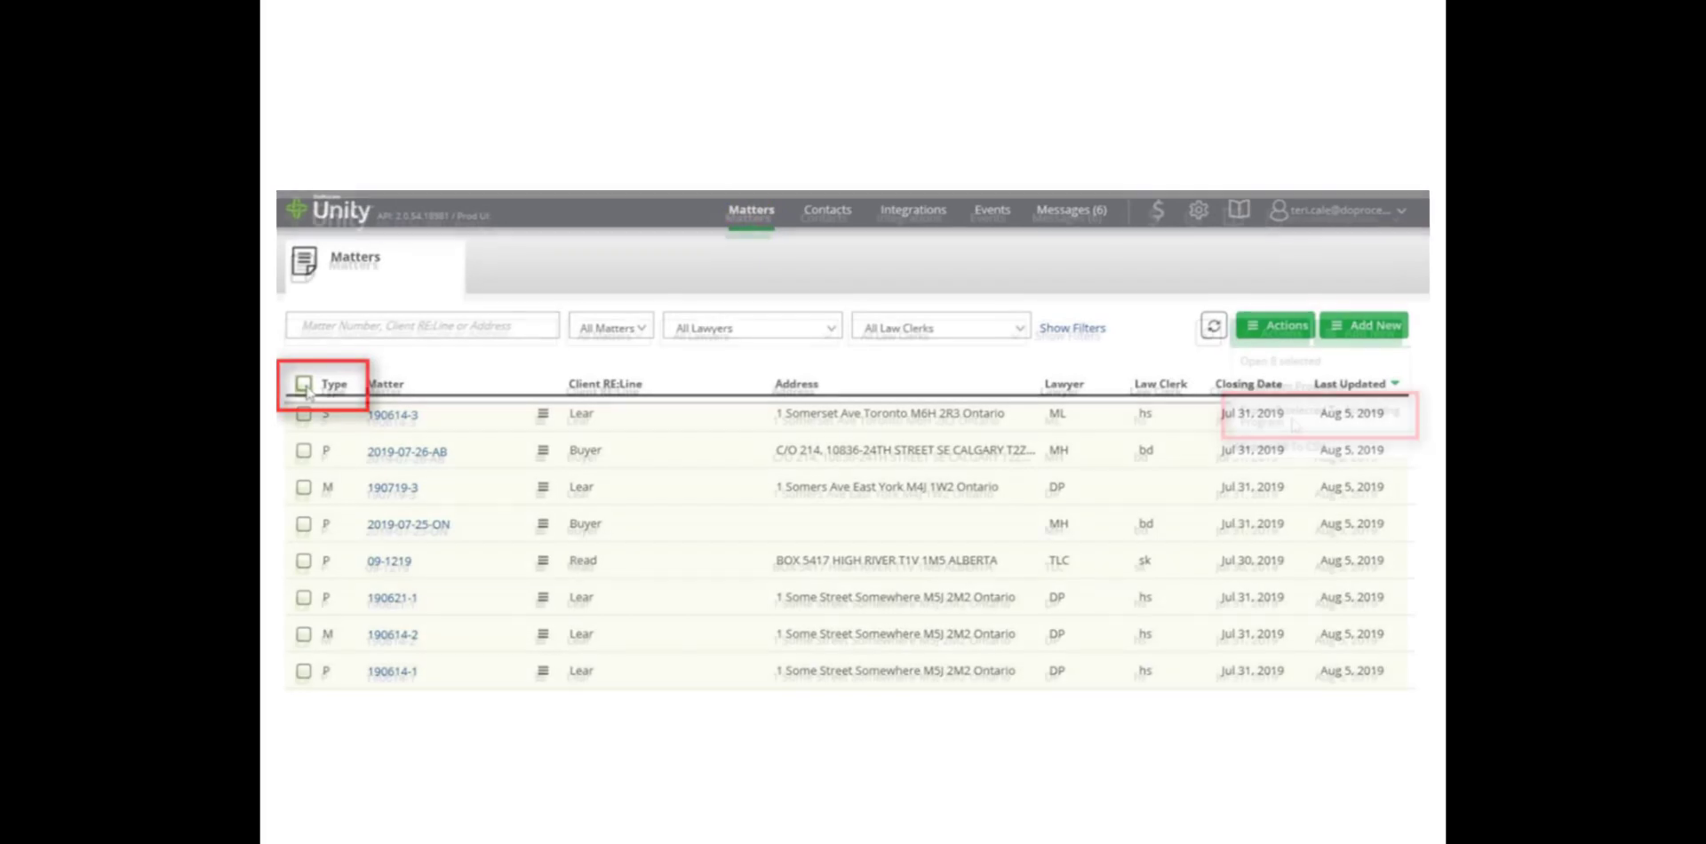
click(304, 383)
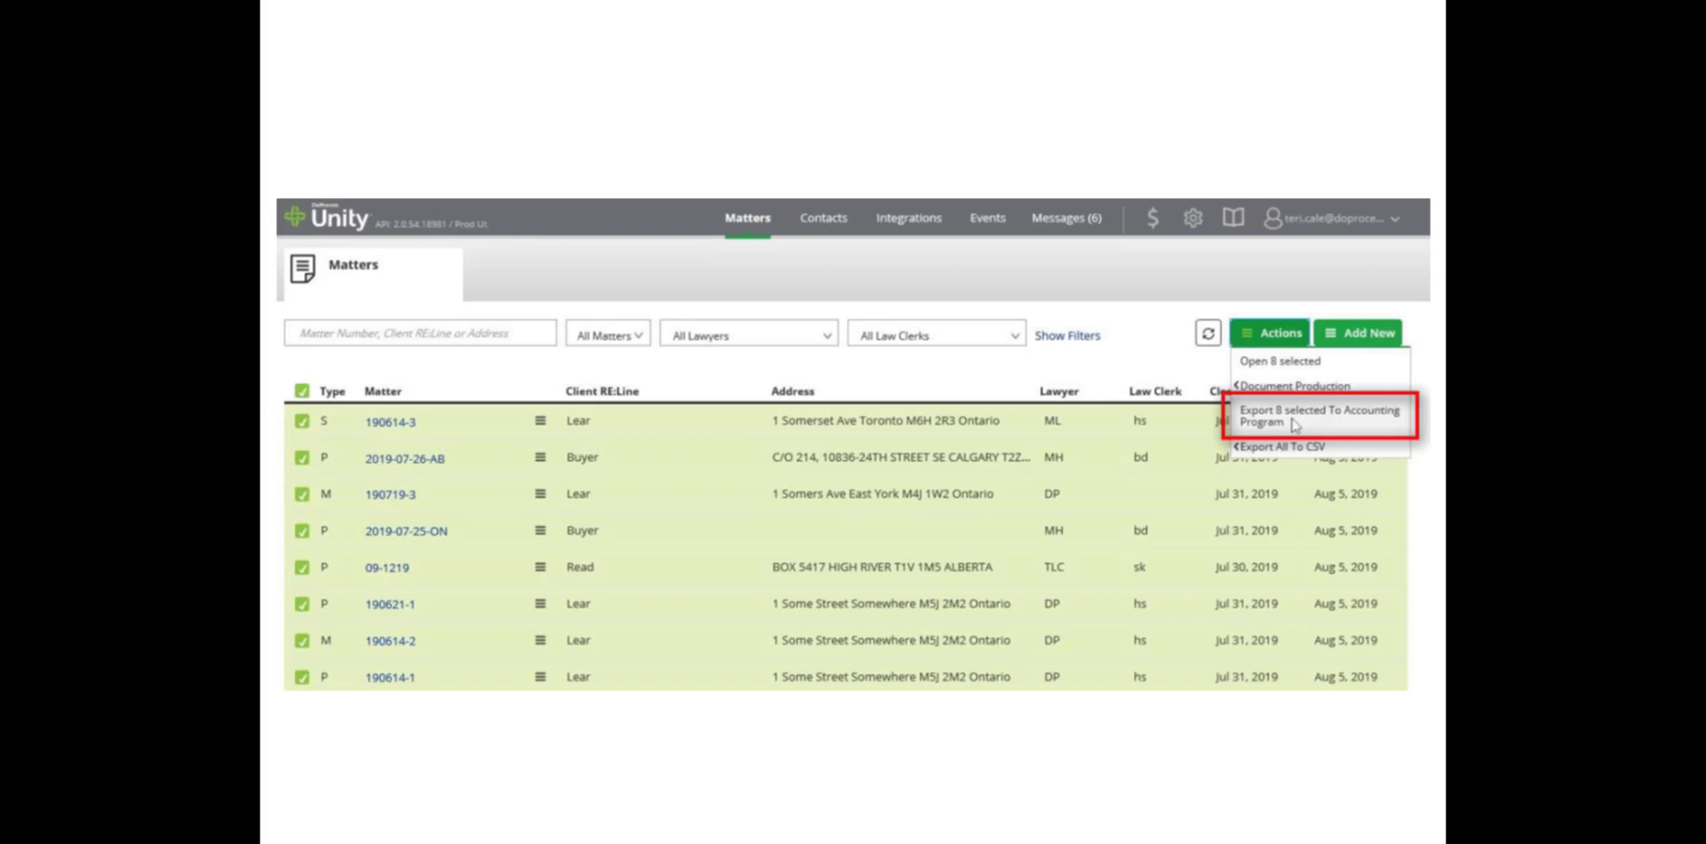
click(1319, 416)
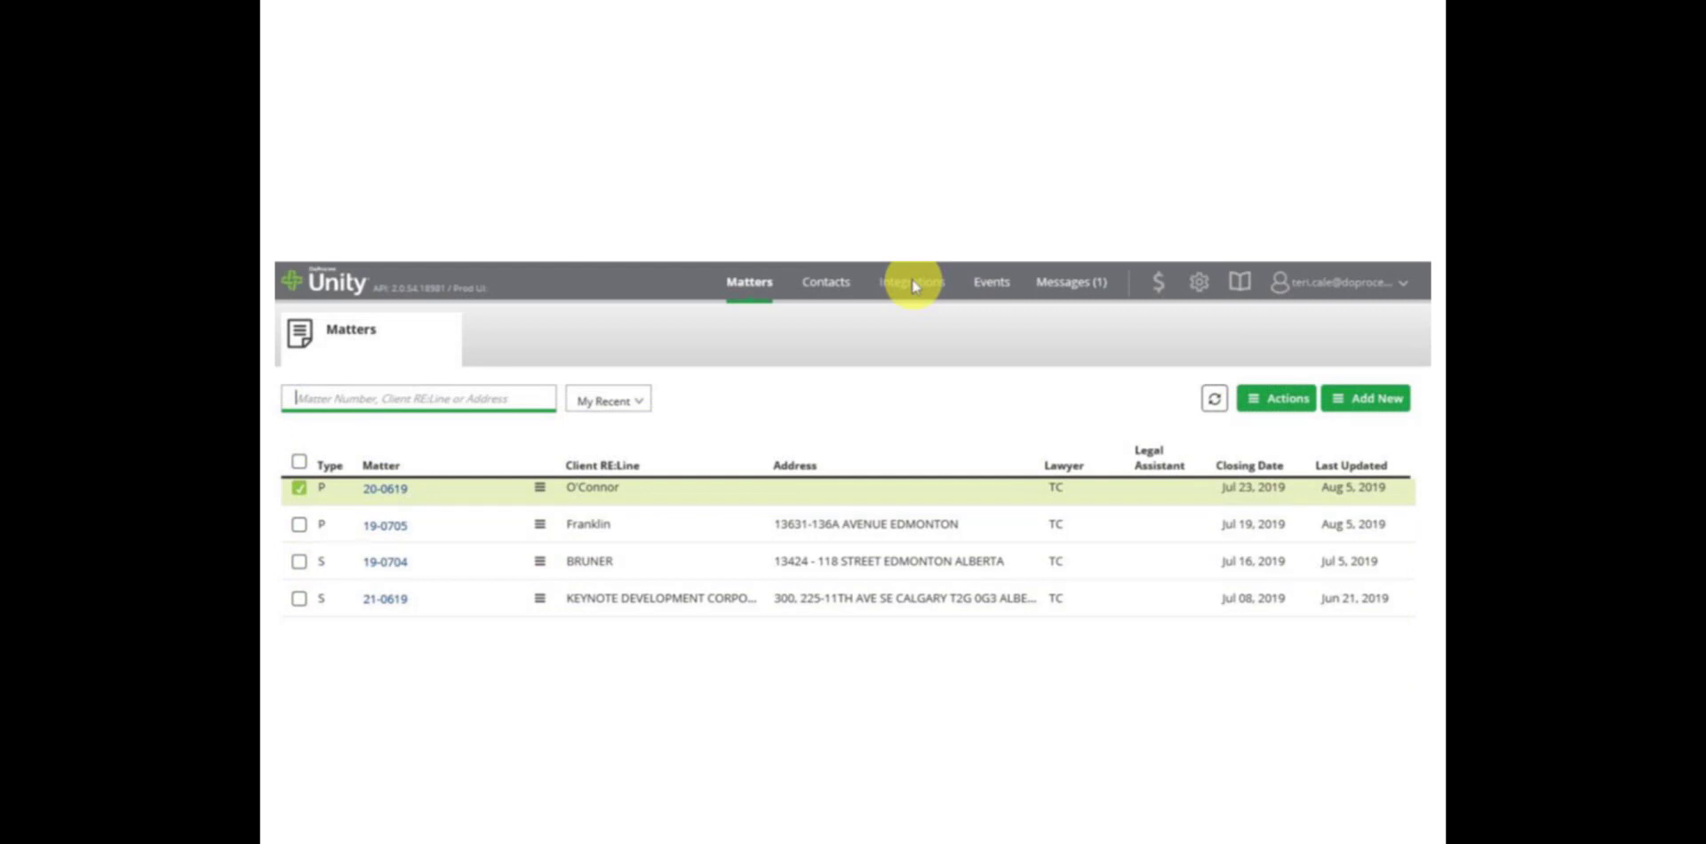
Download the accounting export files from Integrations > Other Services
click(915, 281)
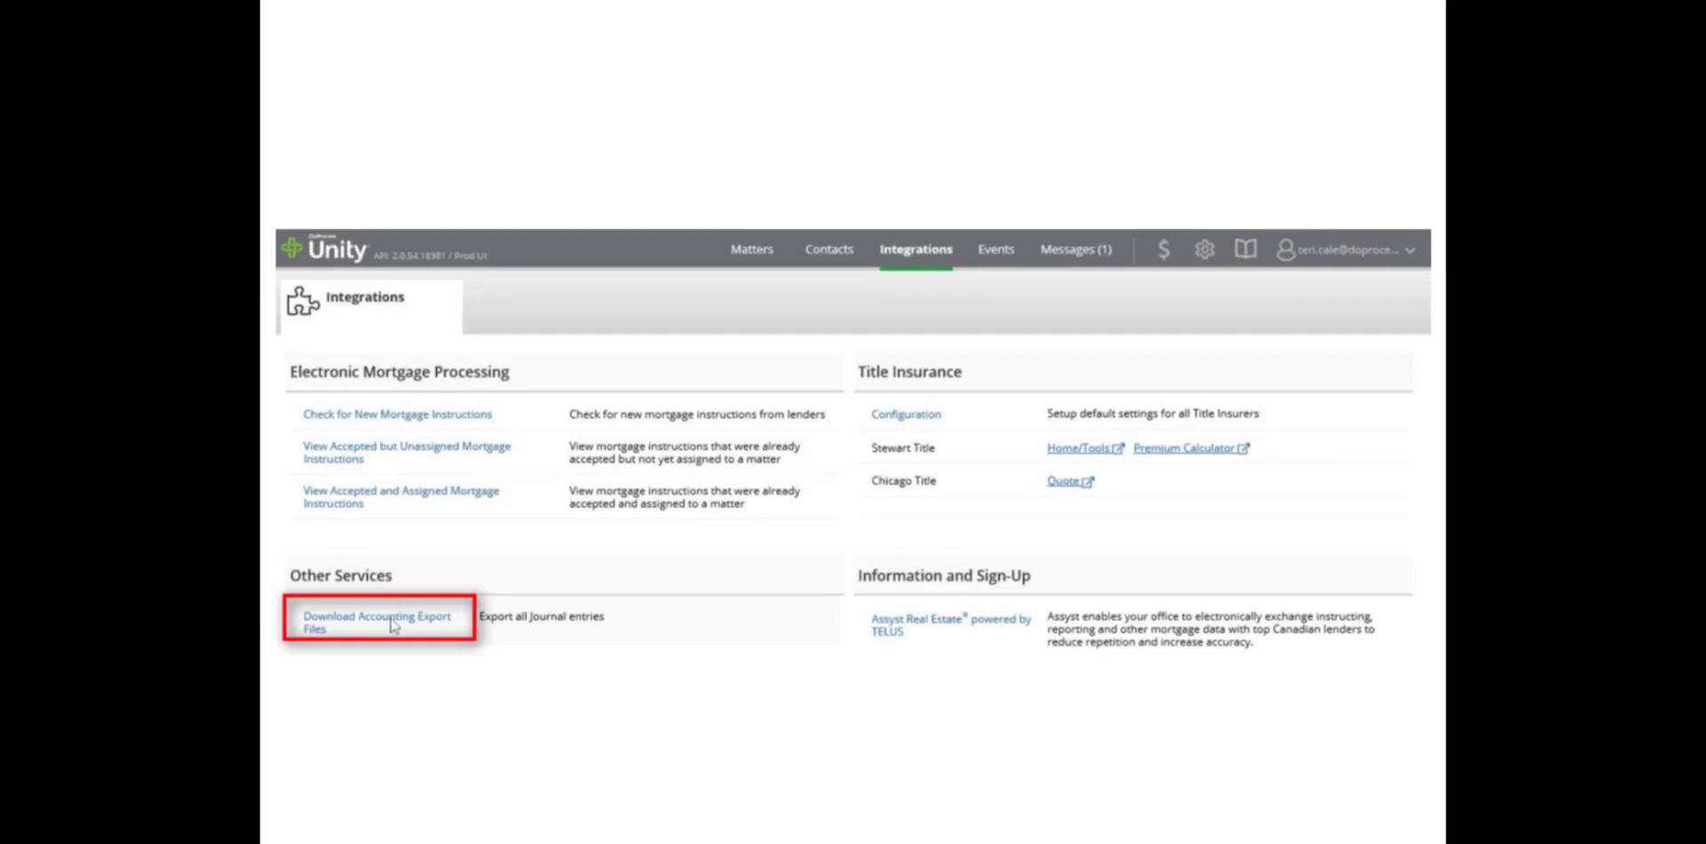
click(376, 622)
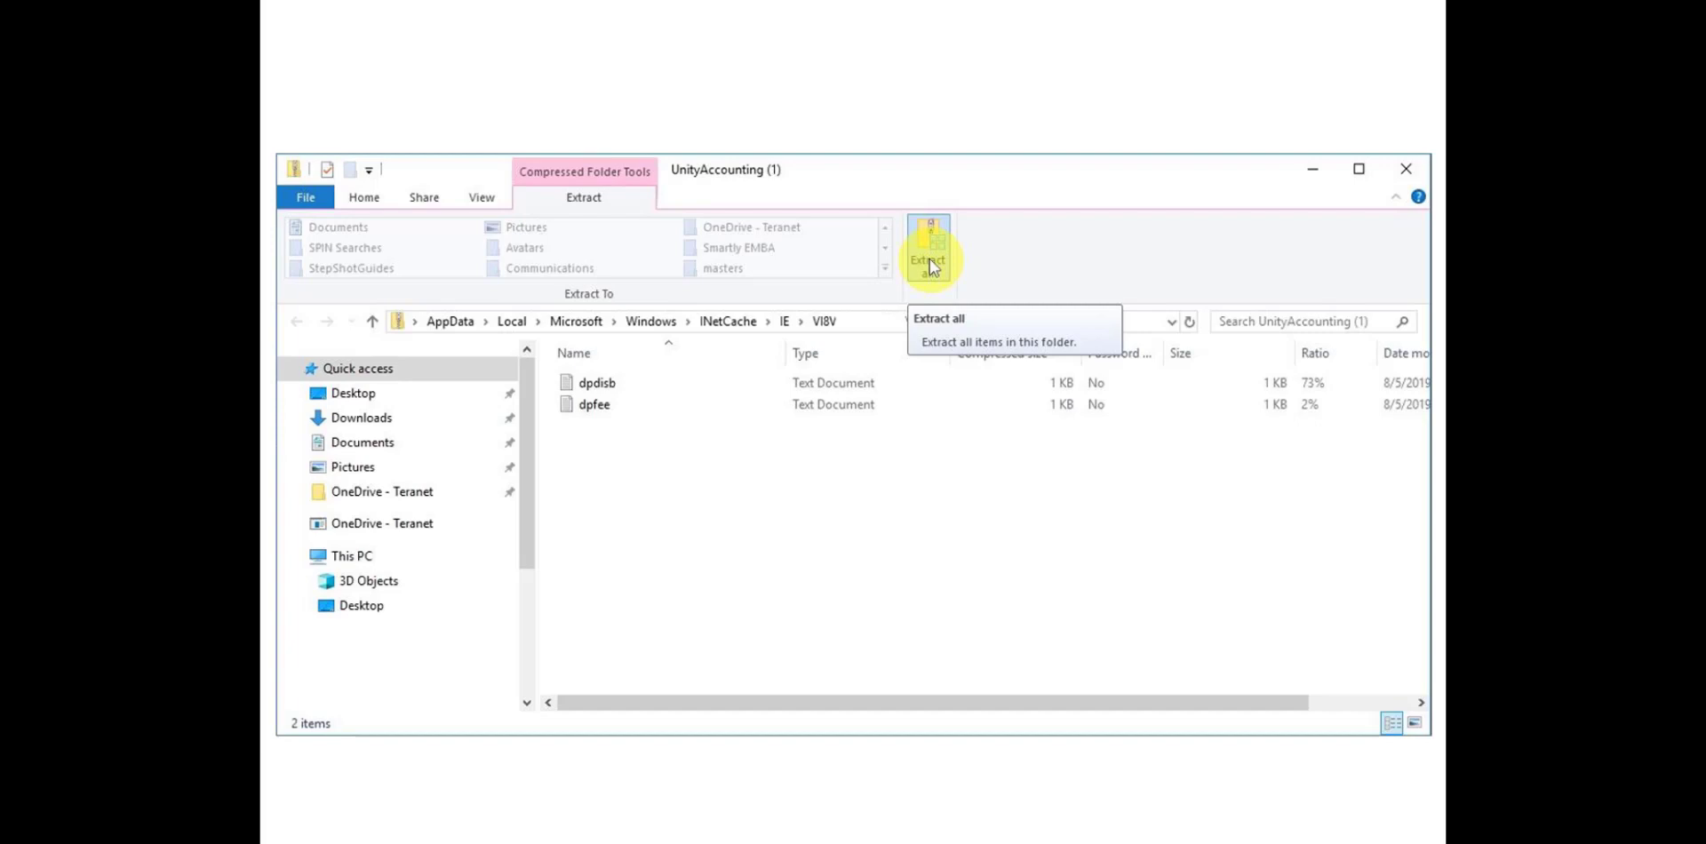
Extract the downloaded archive's files into the UnityAccounting folder
click(927, 259)
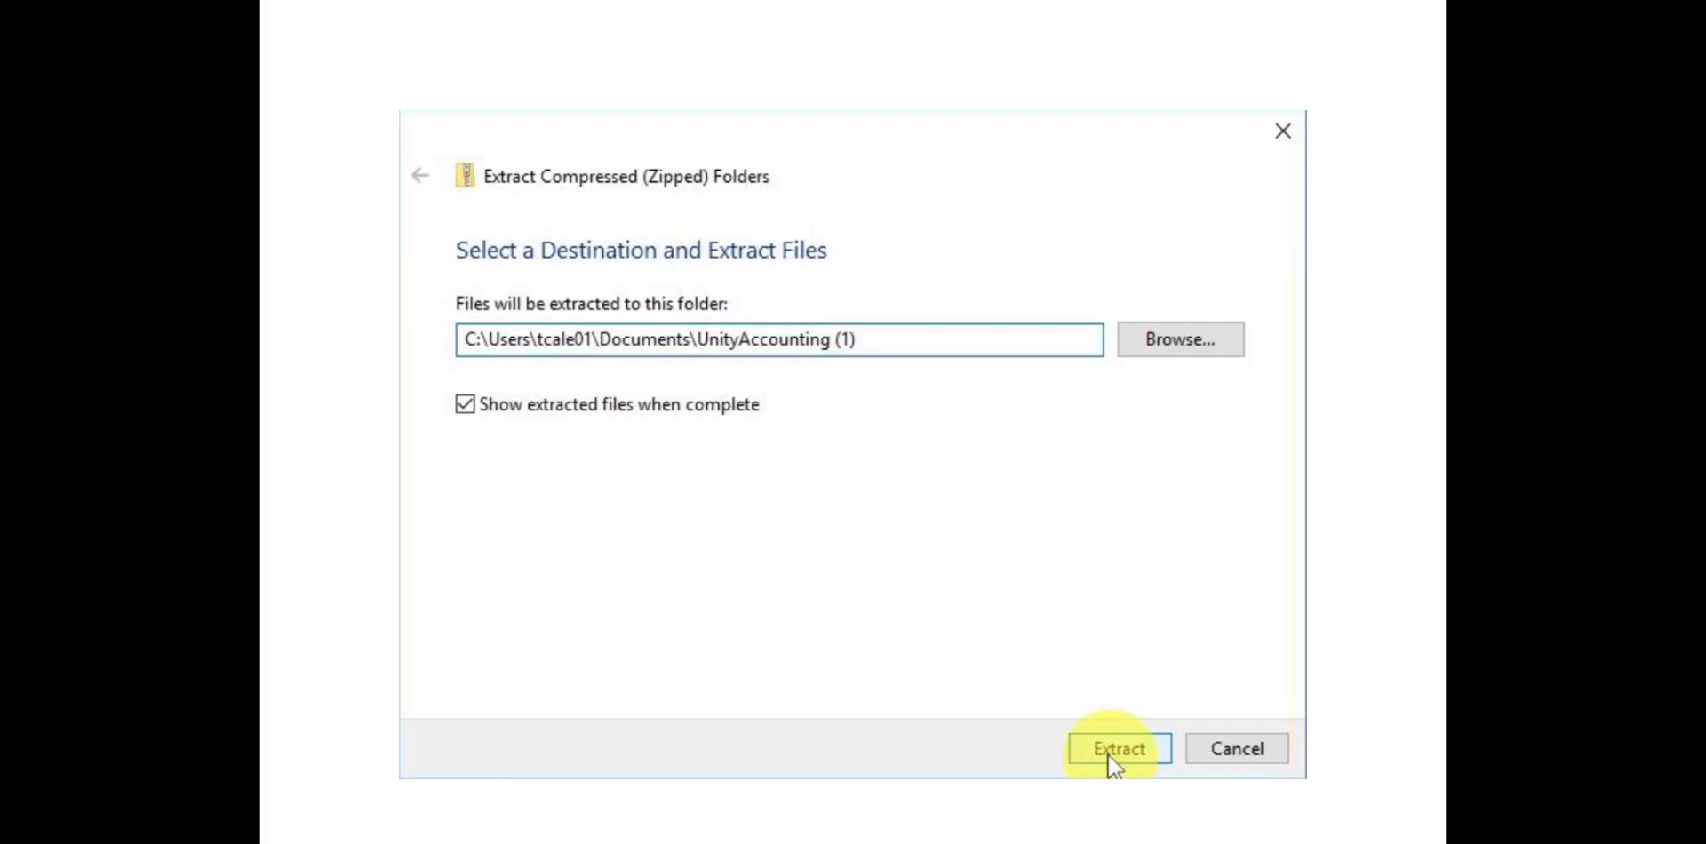
click(1116, 748)
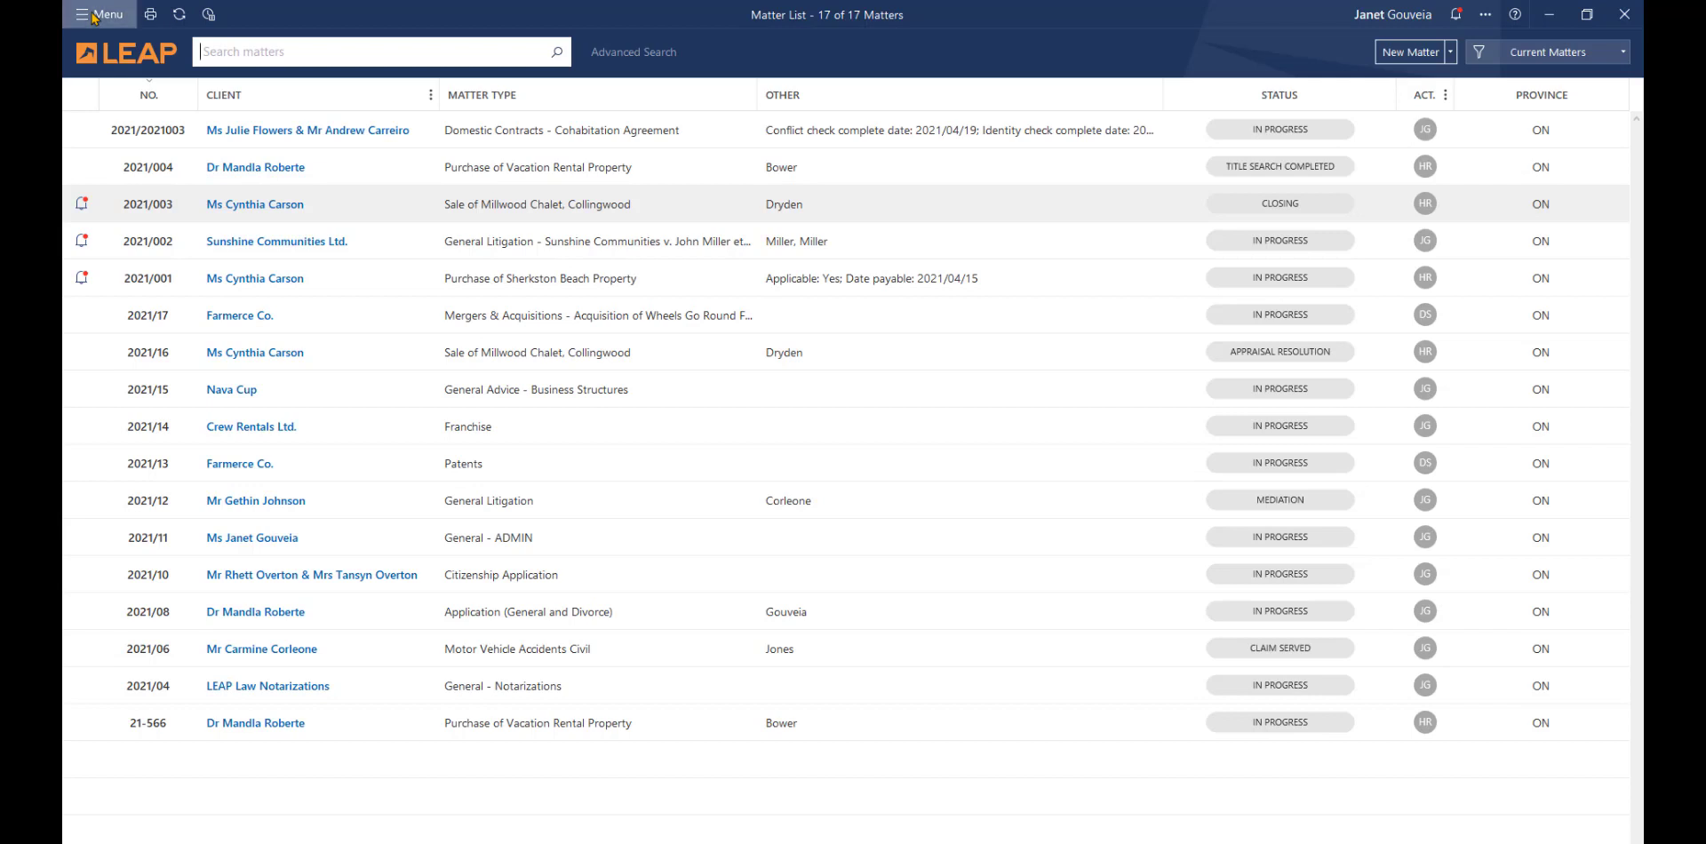
Import the REImportTest (multiple matters) archive, saving 2 fees and 5 expense recoveries
click(98, 14)
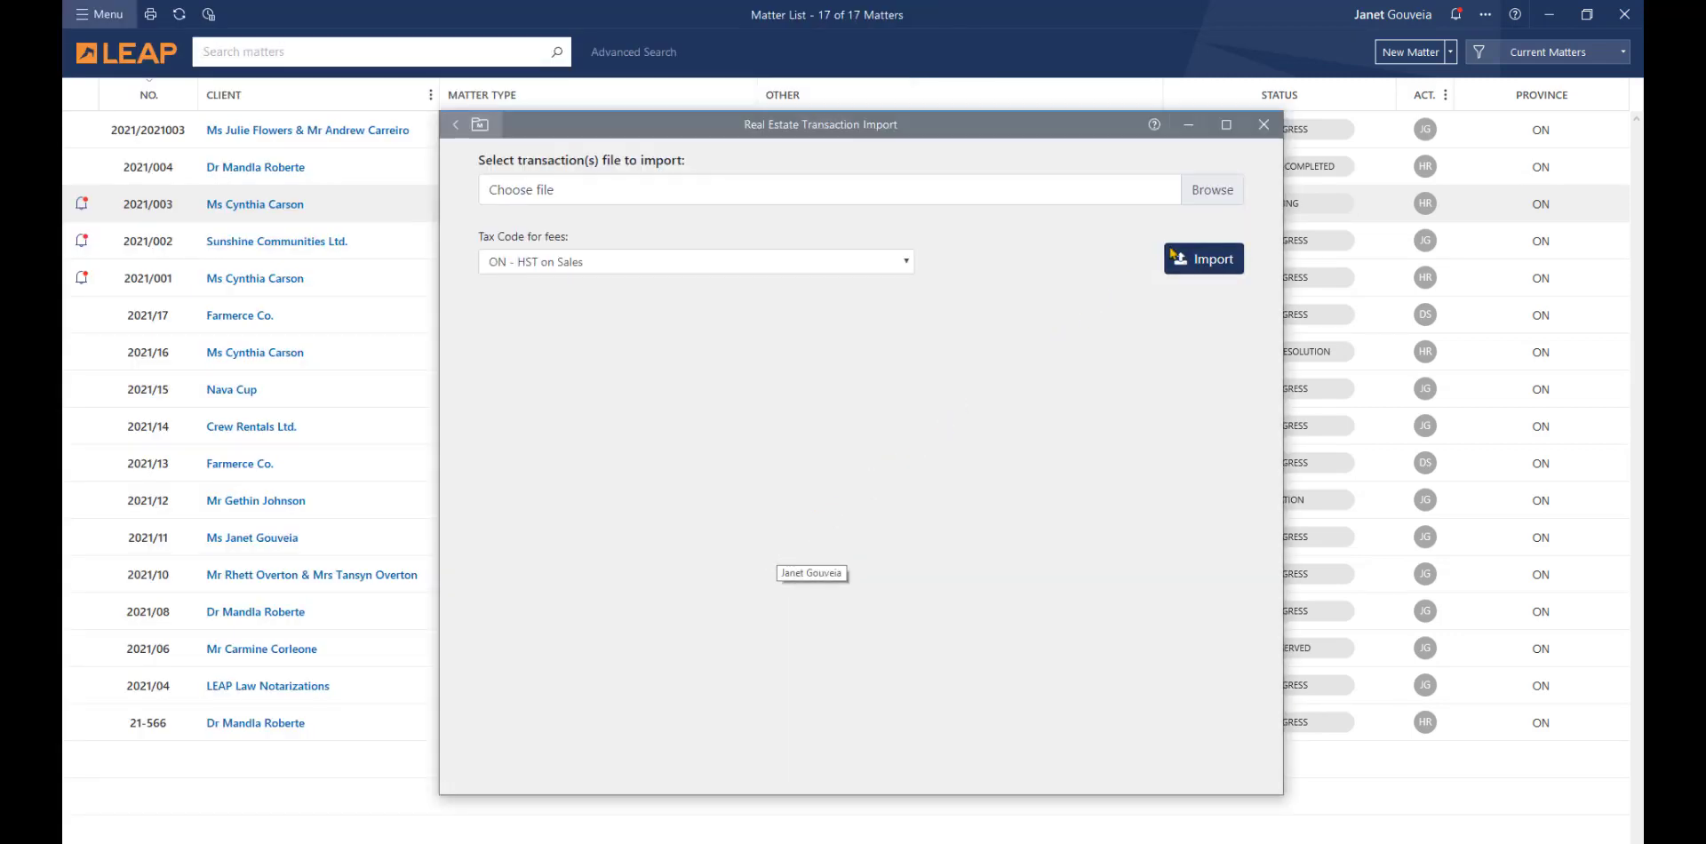
click(1211, 189)
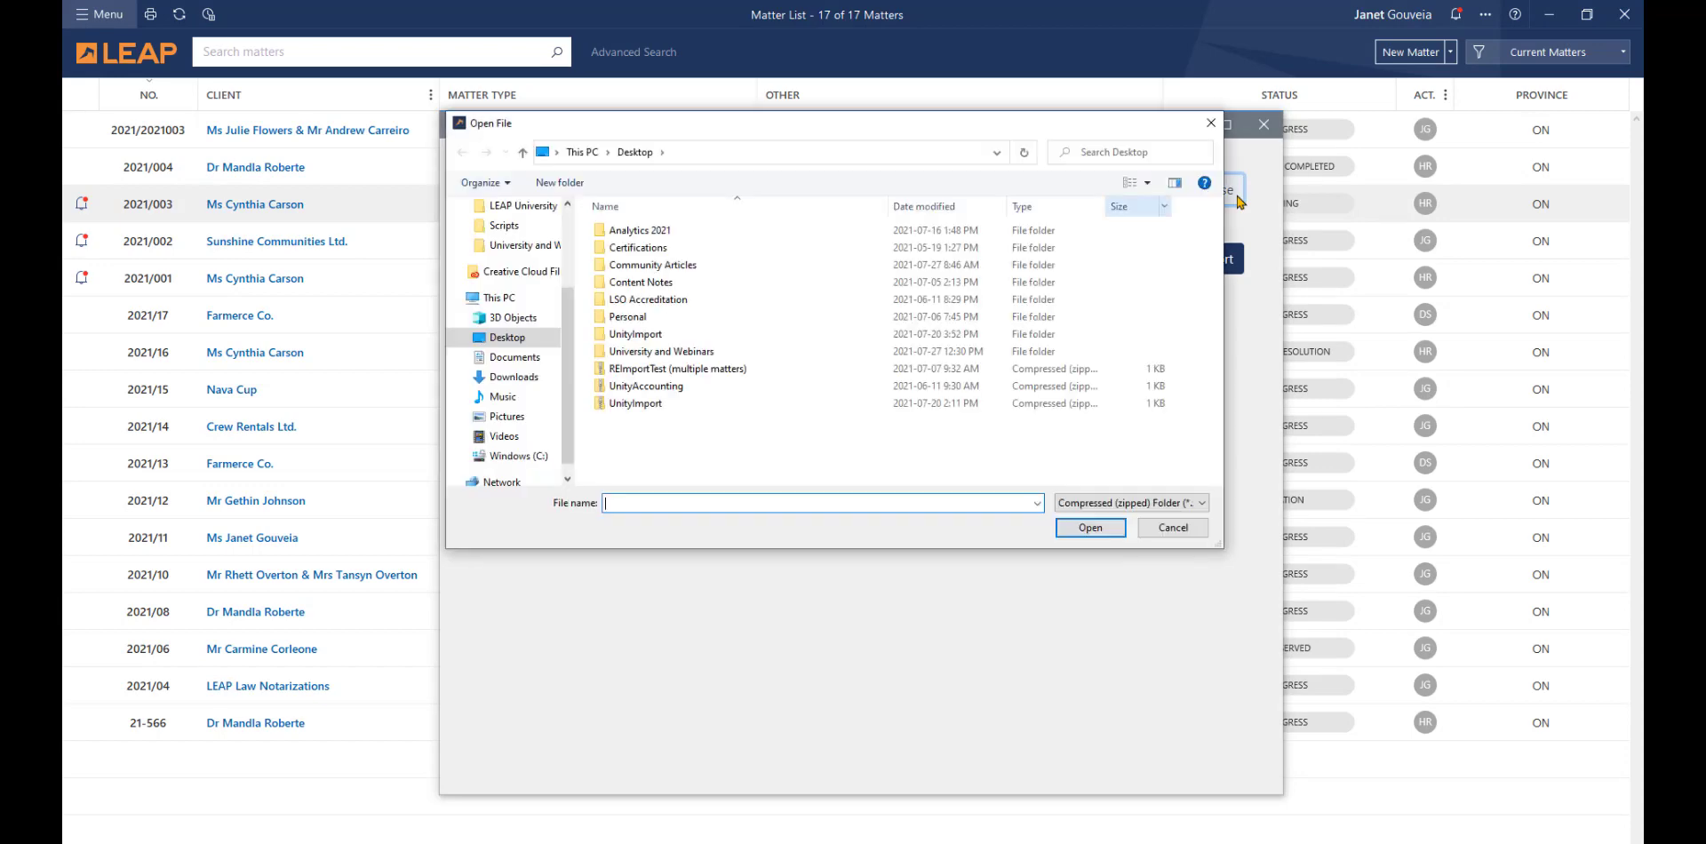
click(677, 369)
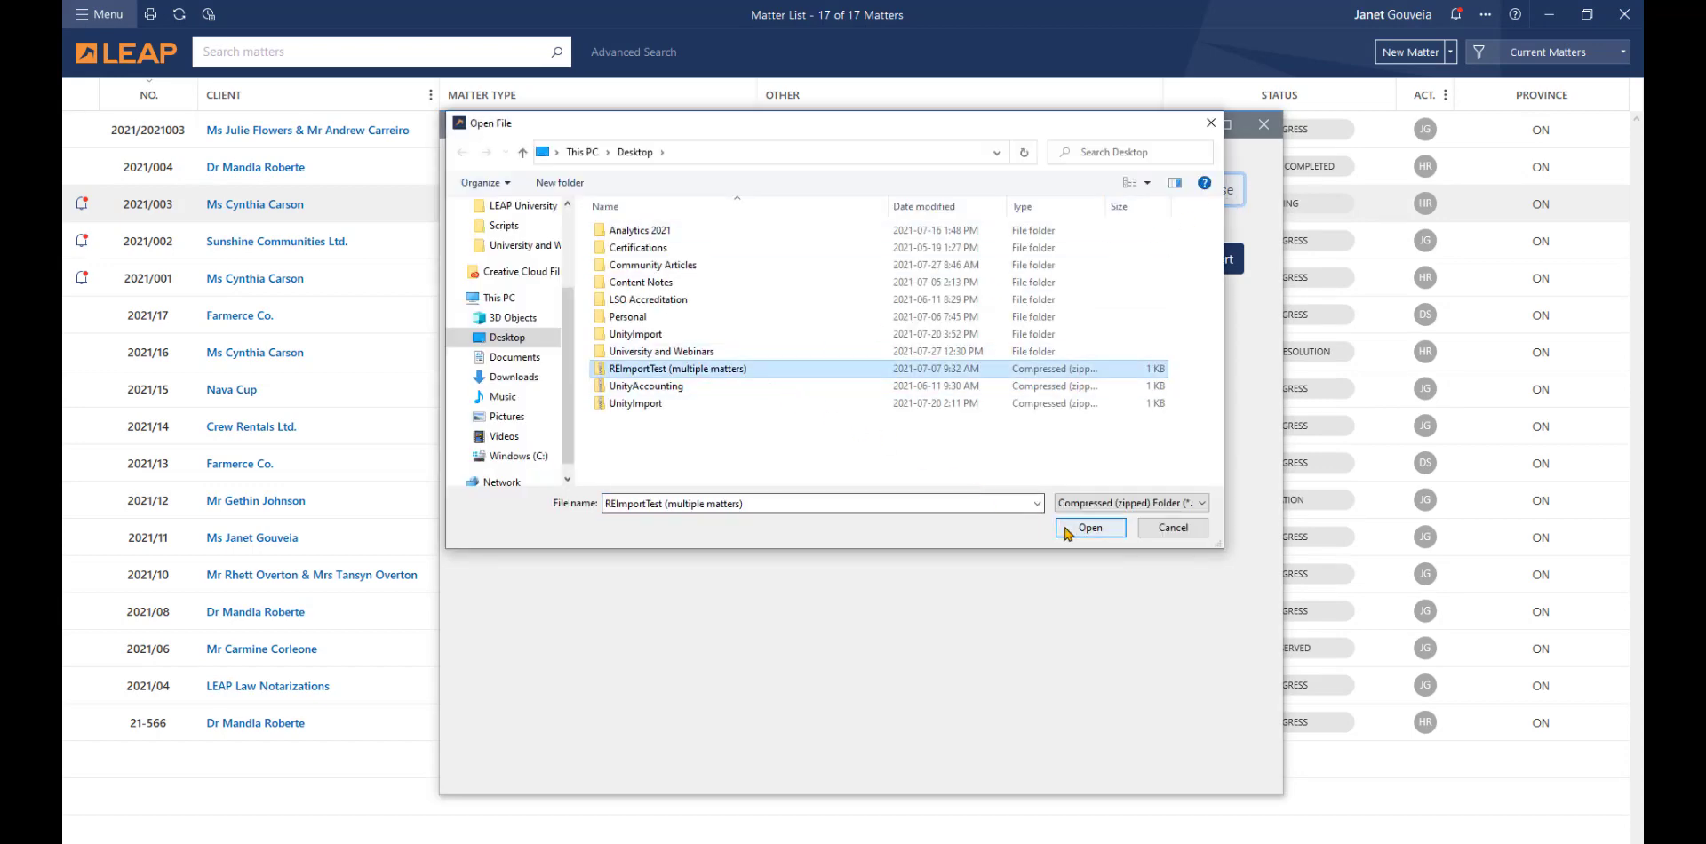
click(1089, 528)
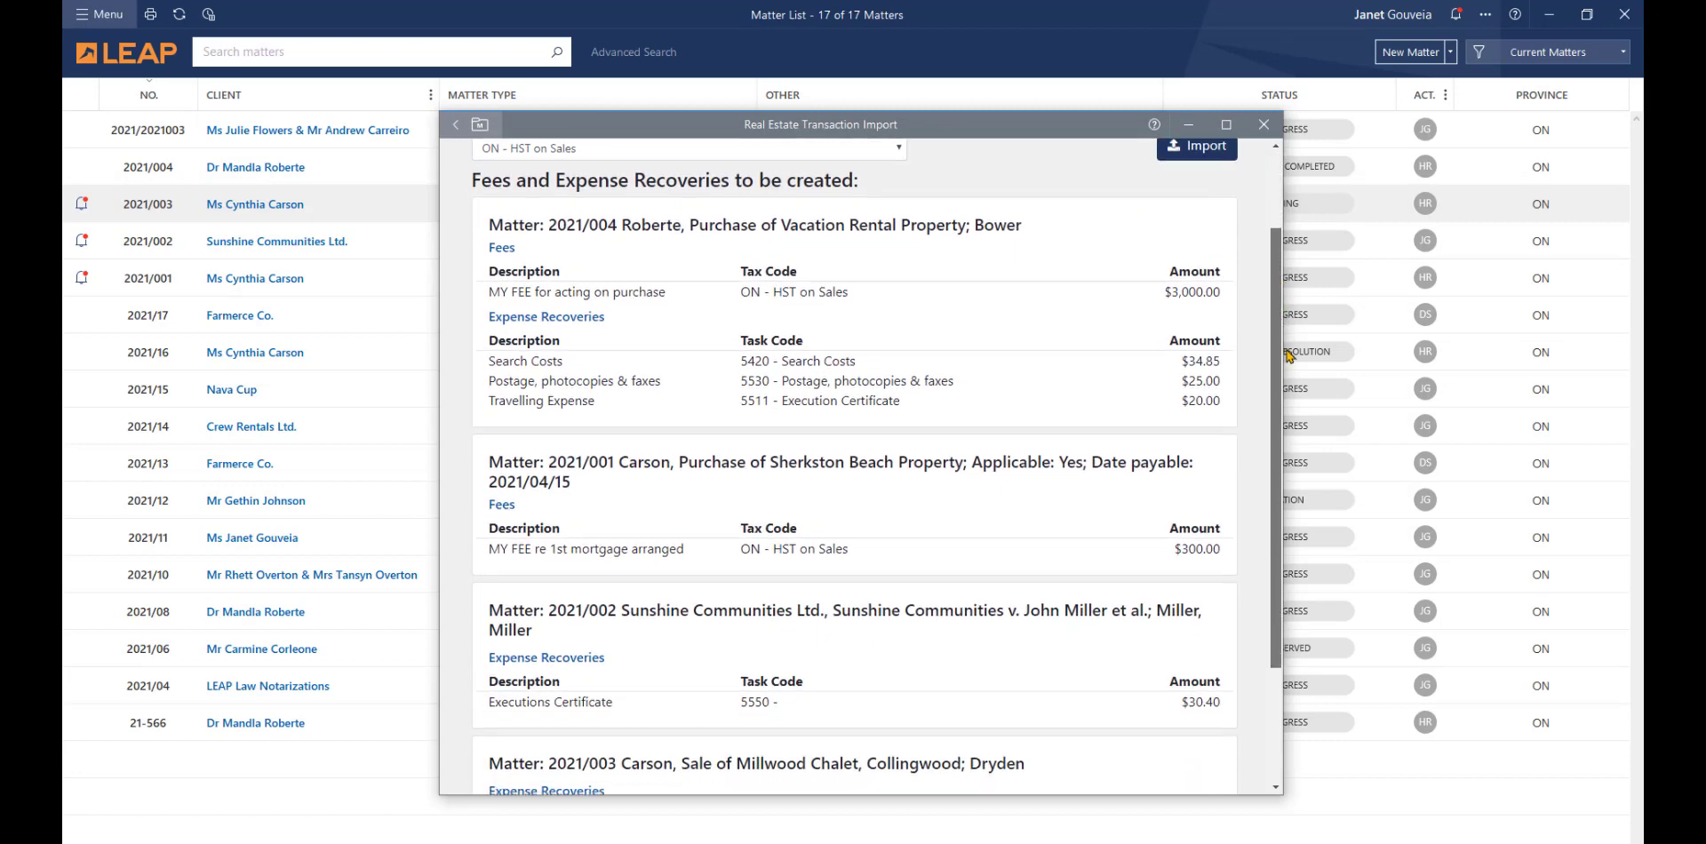
scroll(down, 3)
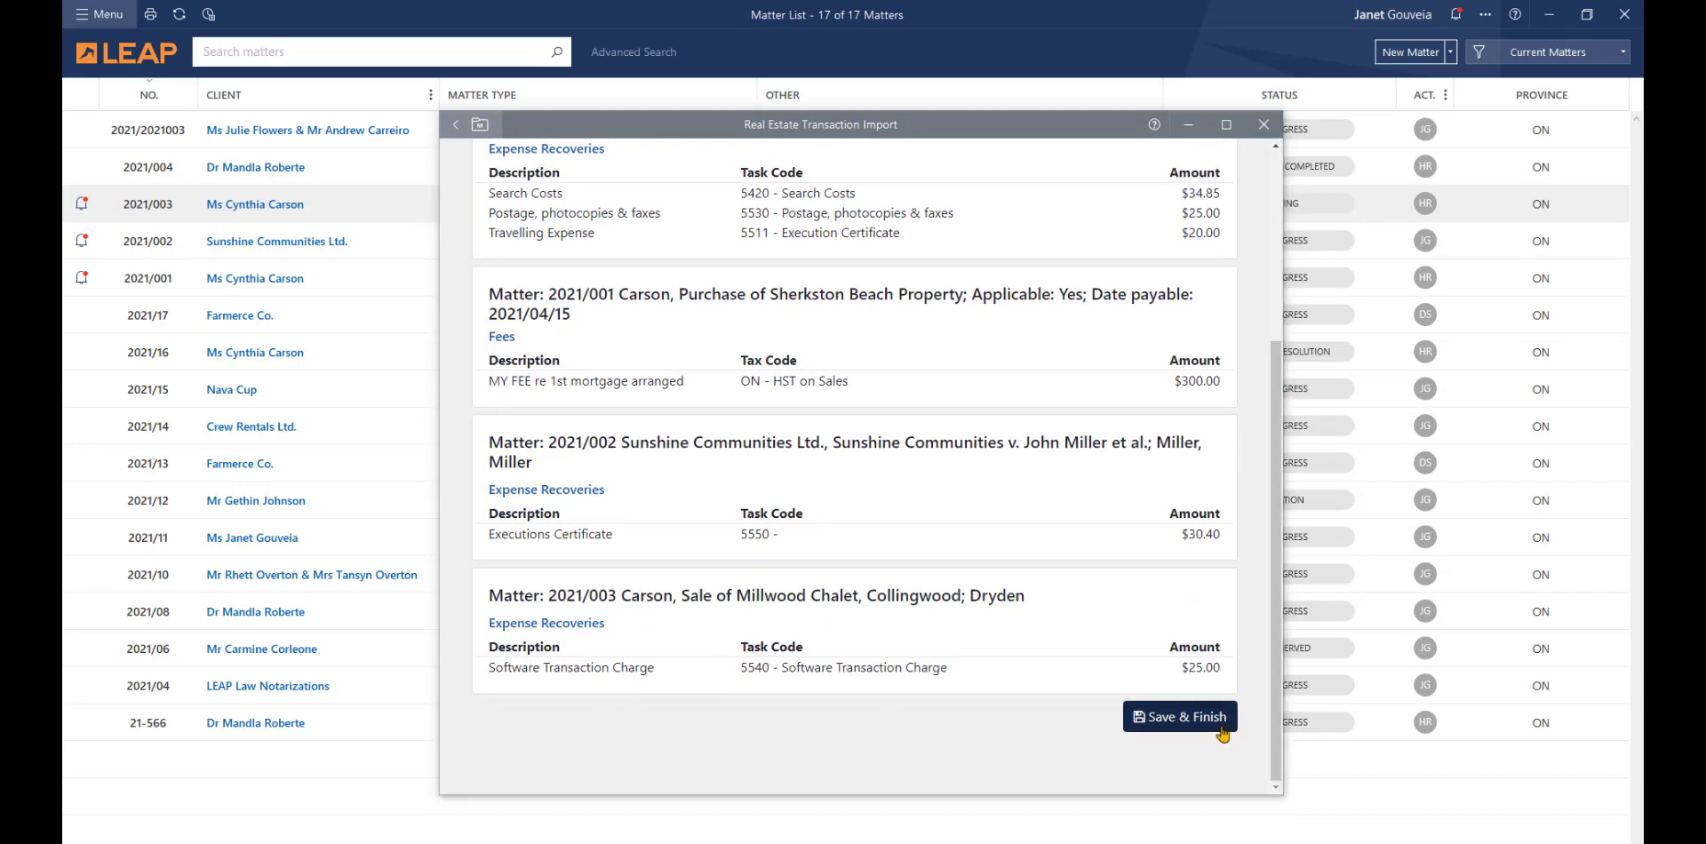
click(1179, 717)
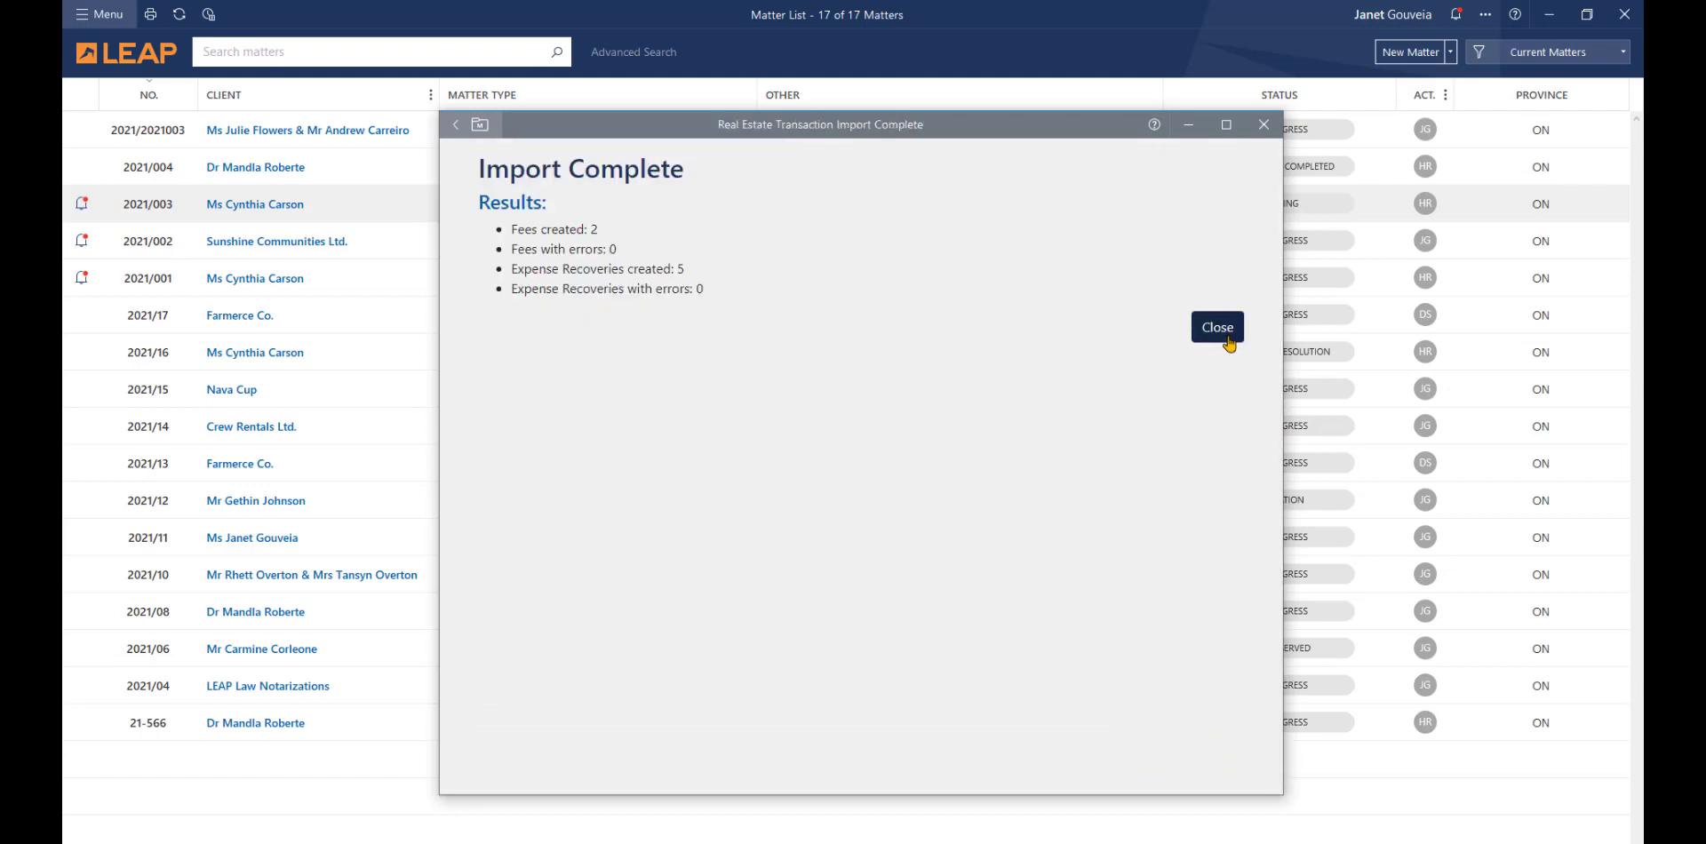
click(1216, 327)
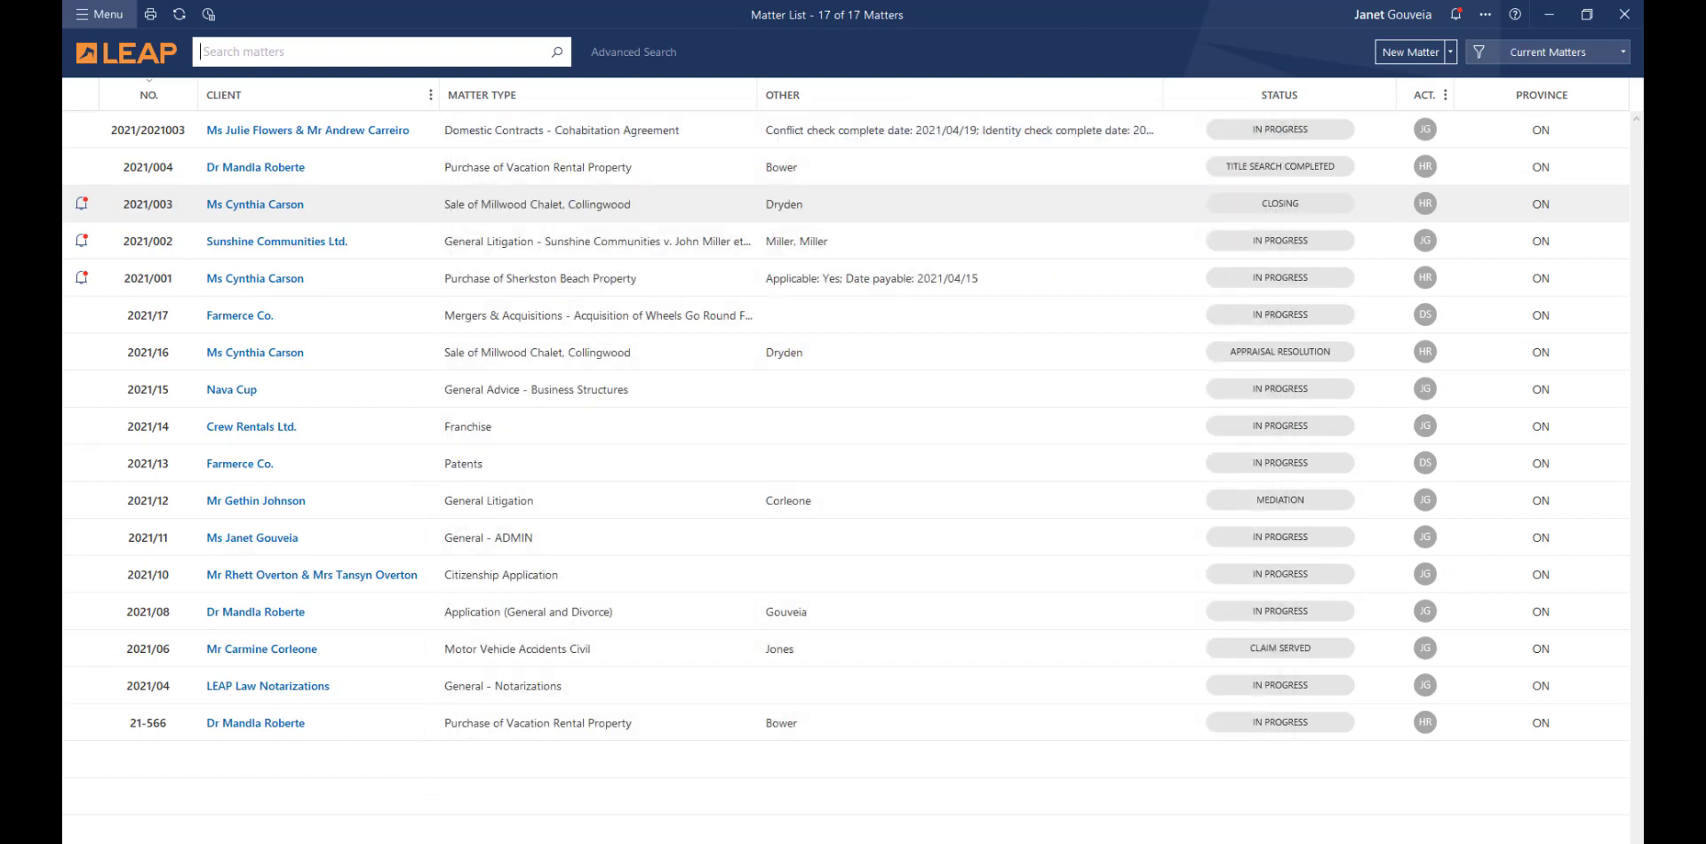
mouse_move(669, 730)
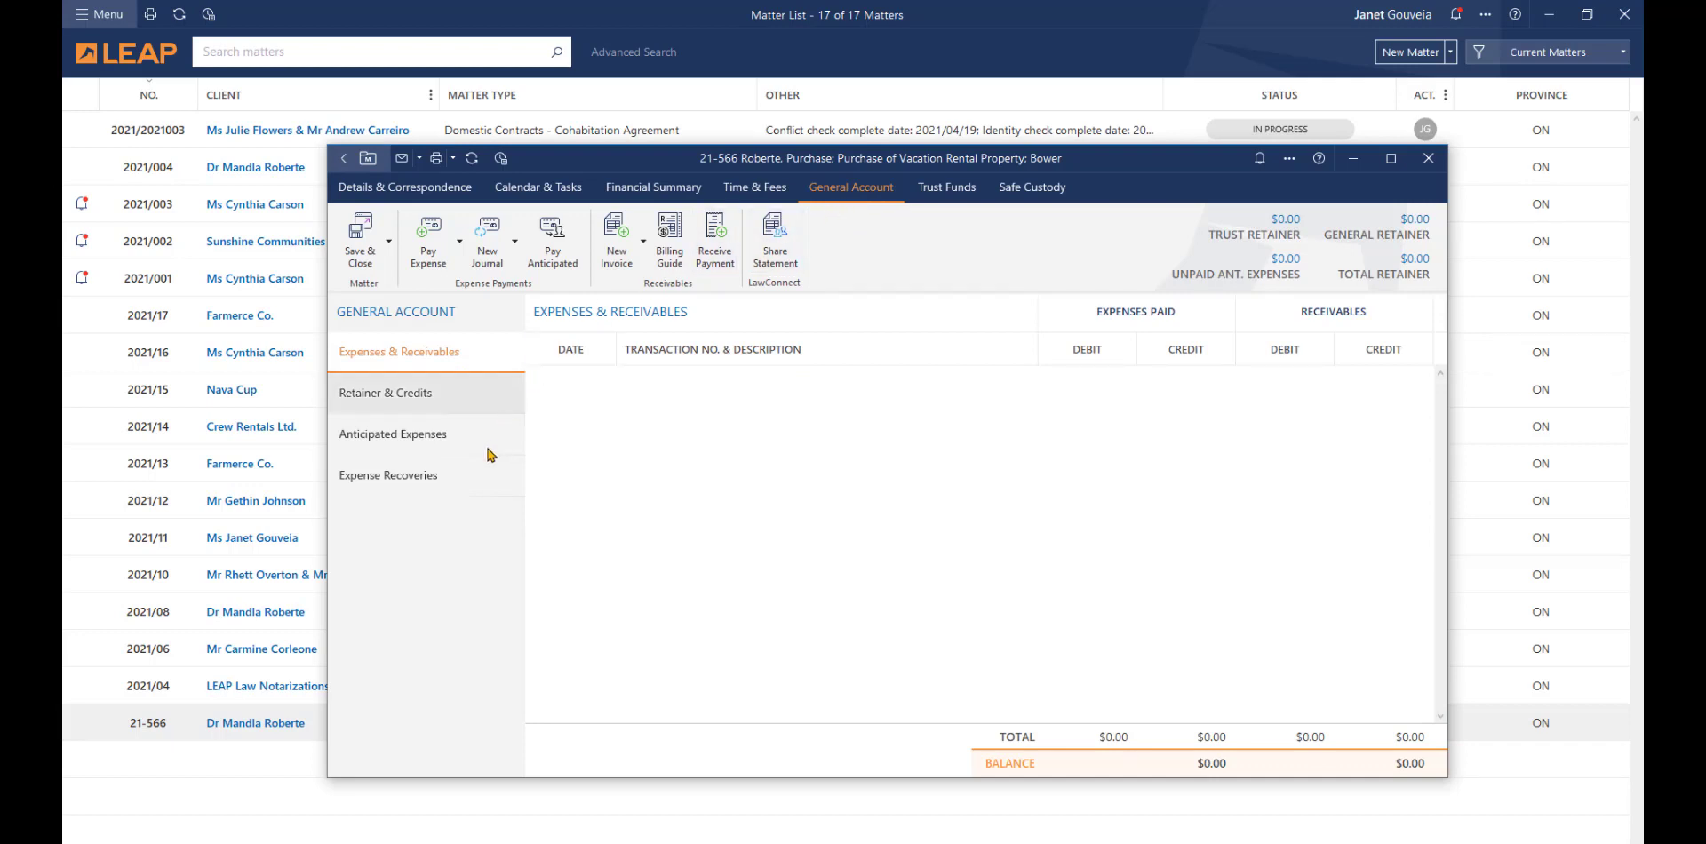
Show matter 21-566's Expense Recoveries list with its $25.00 Courier entry
click(387, 475)
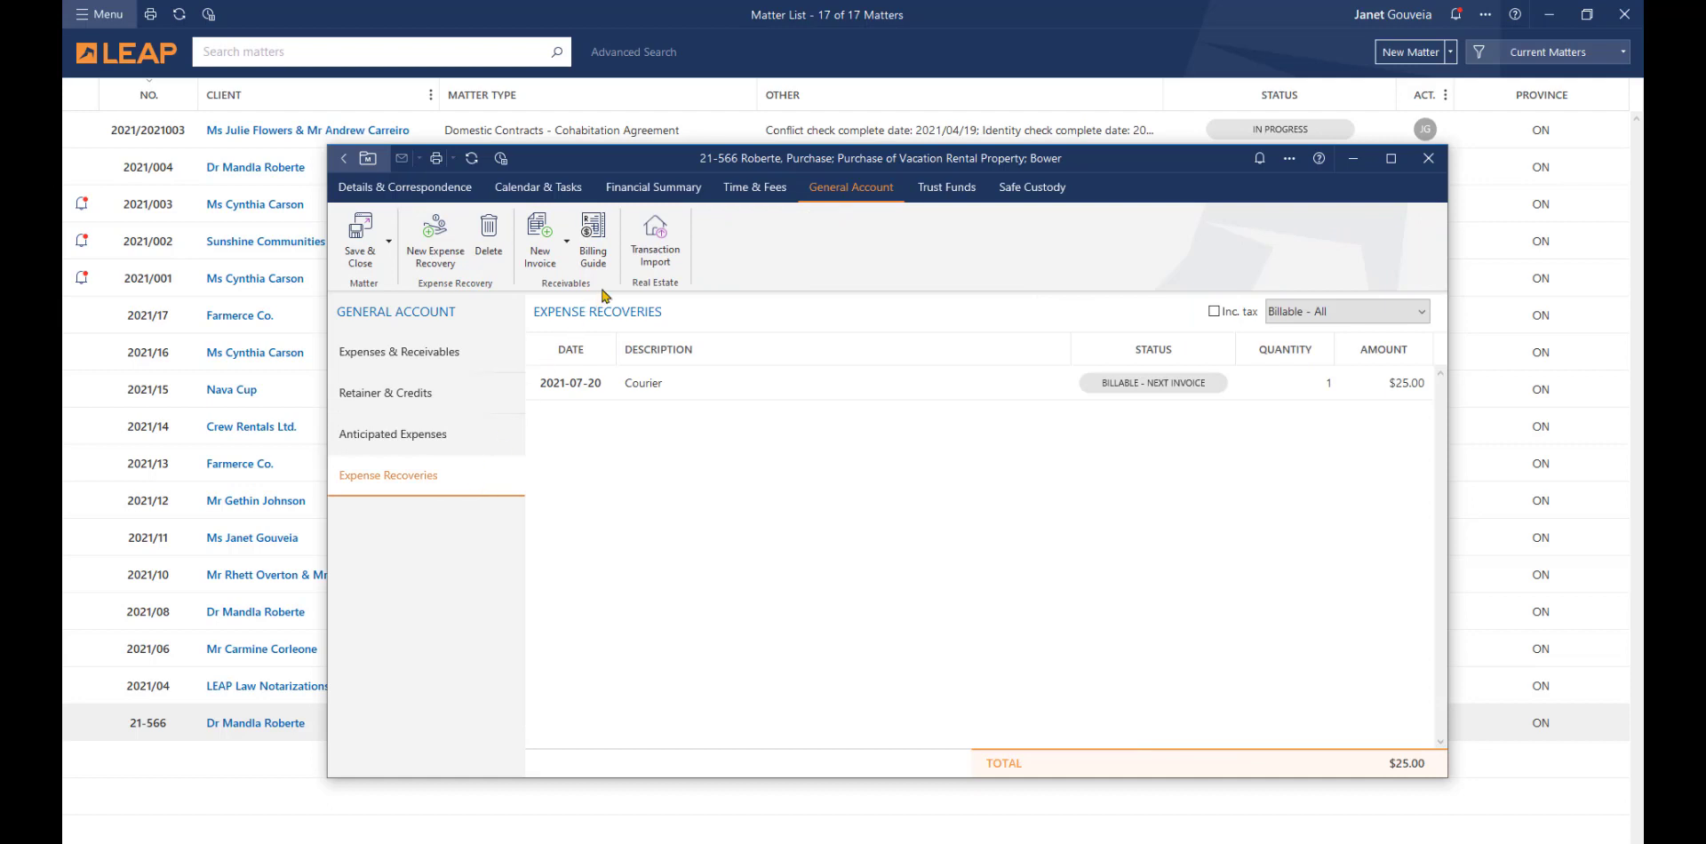
mouse_move(655, 237)
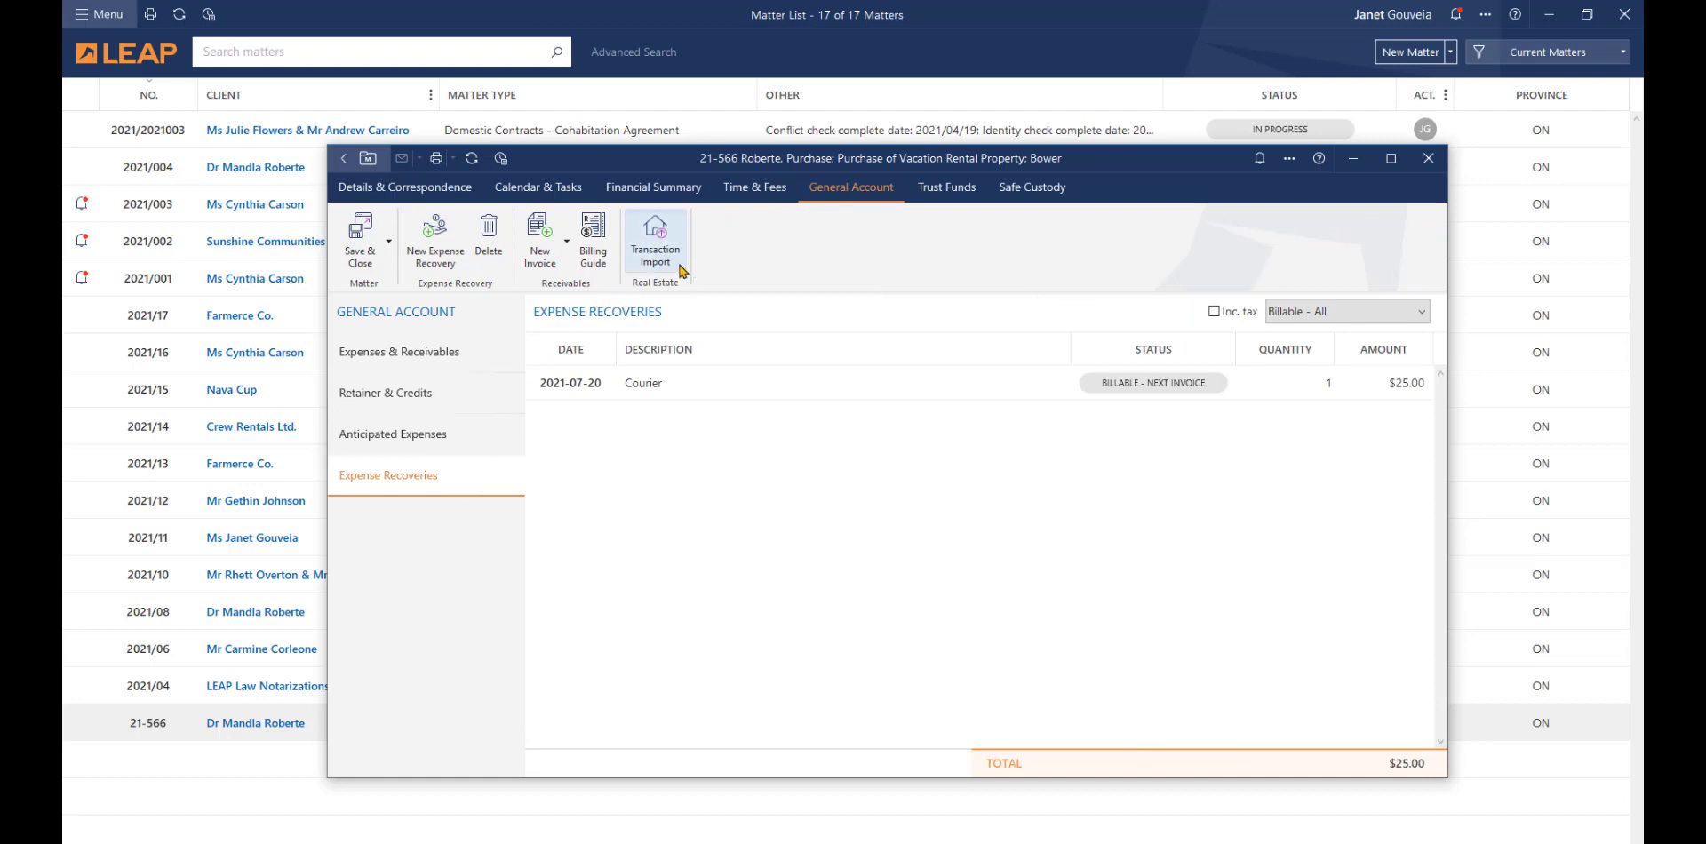
mouse_move(655, 233)
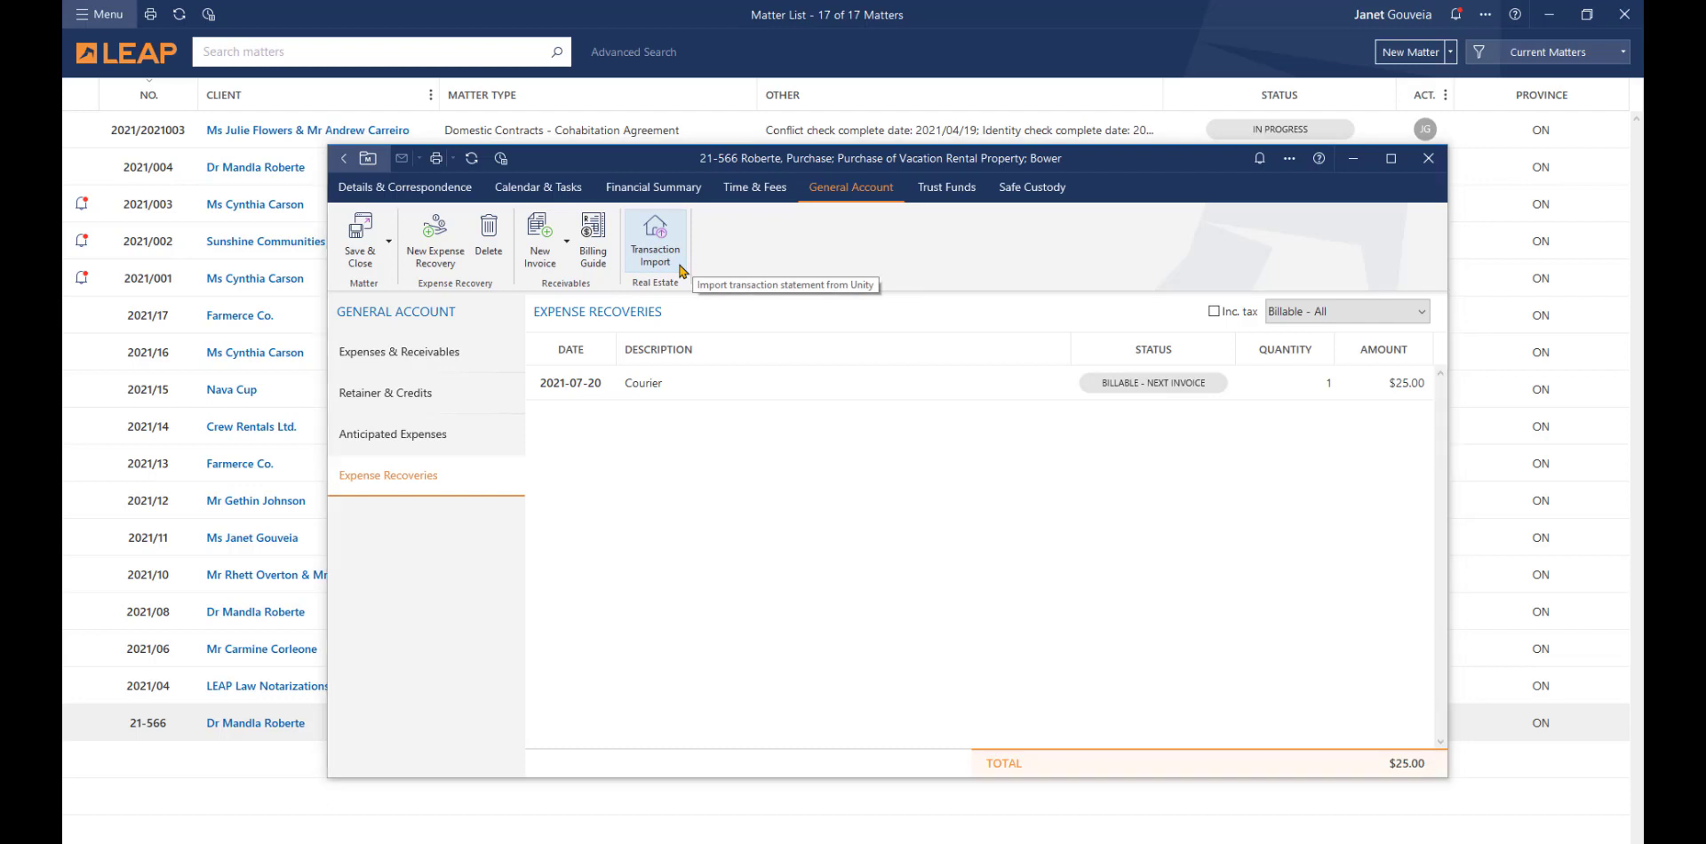
Import the UnityAccounting archive into matter 21-566, then close the matter
click(655, 233)
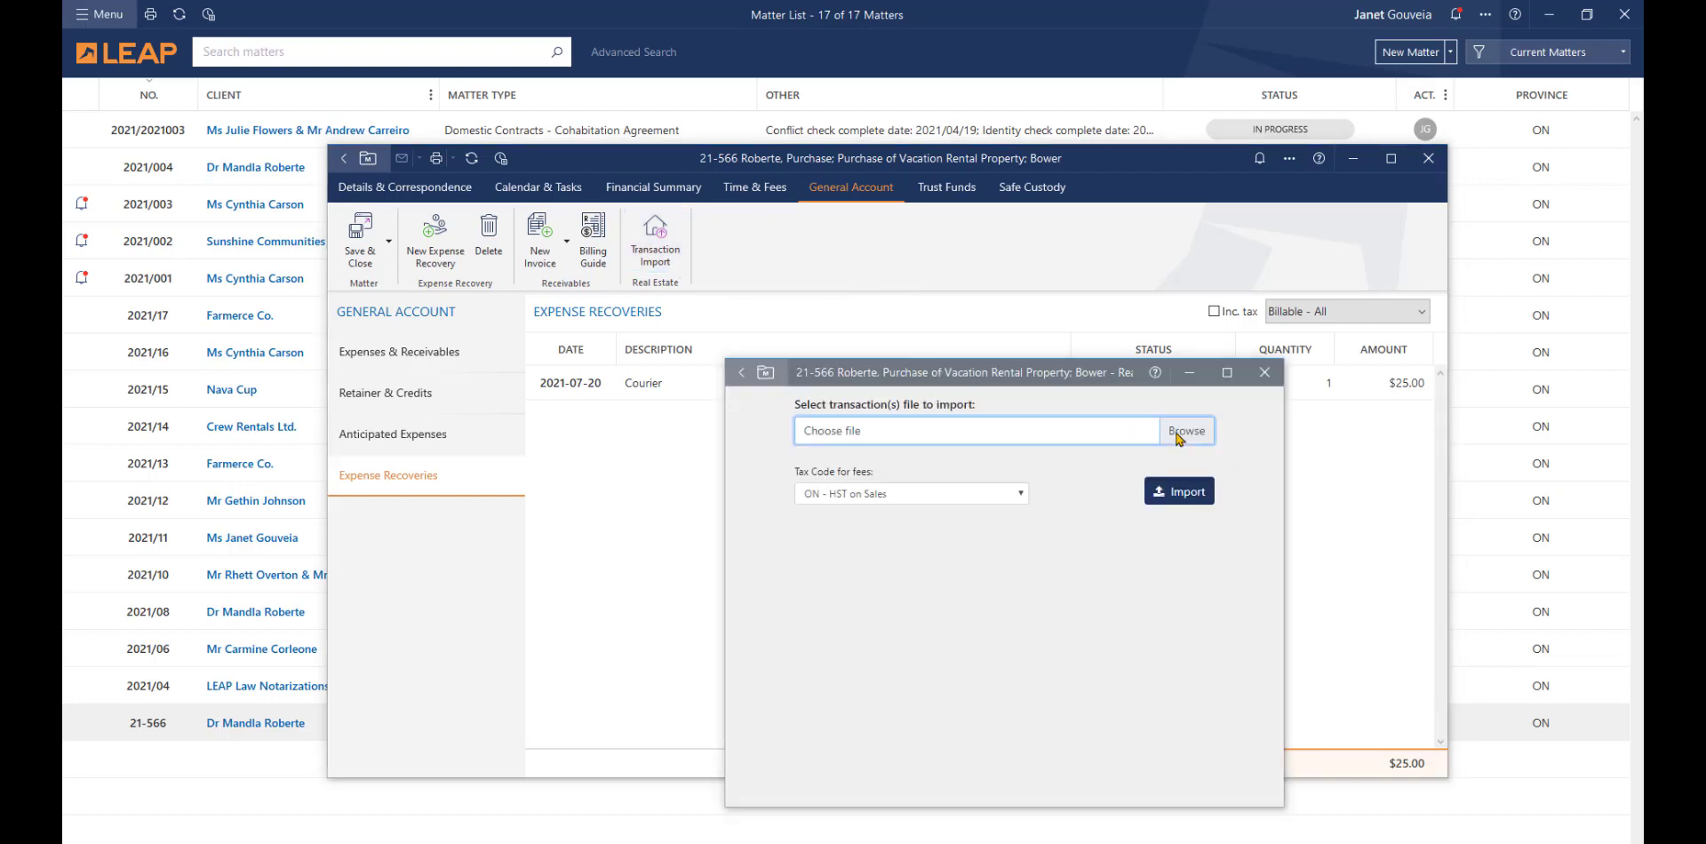
click(1185, 431)
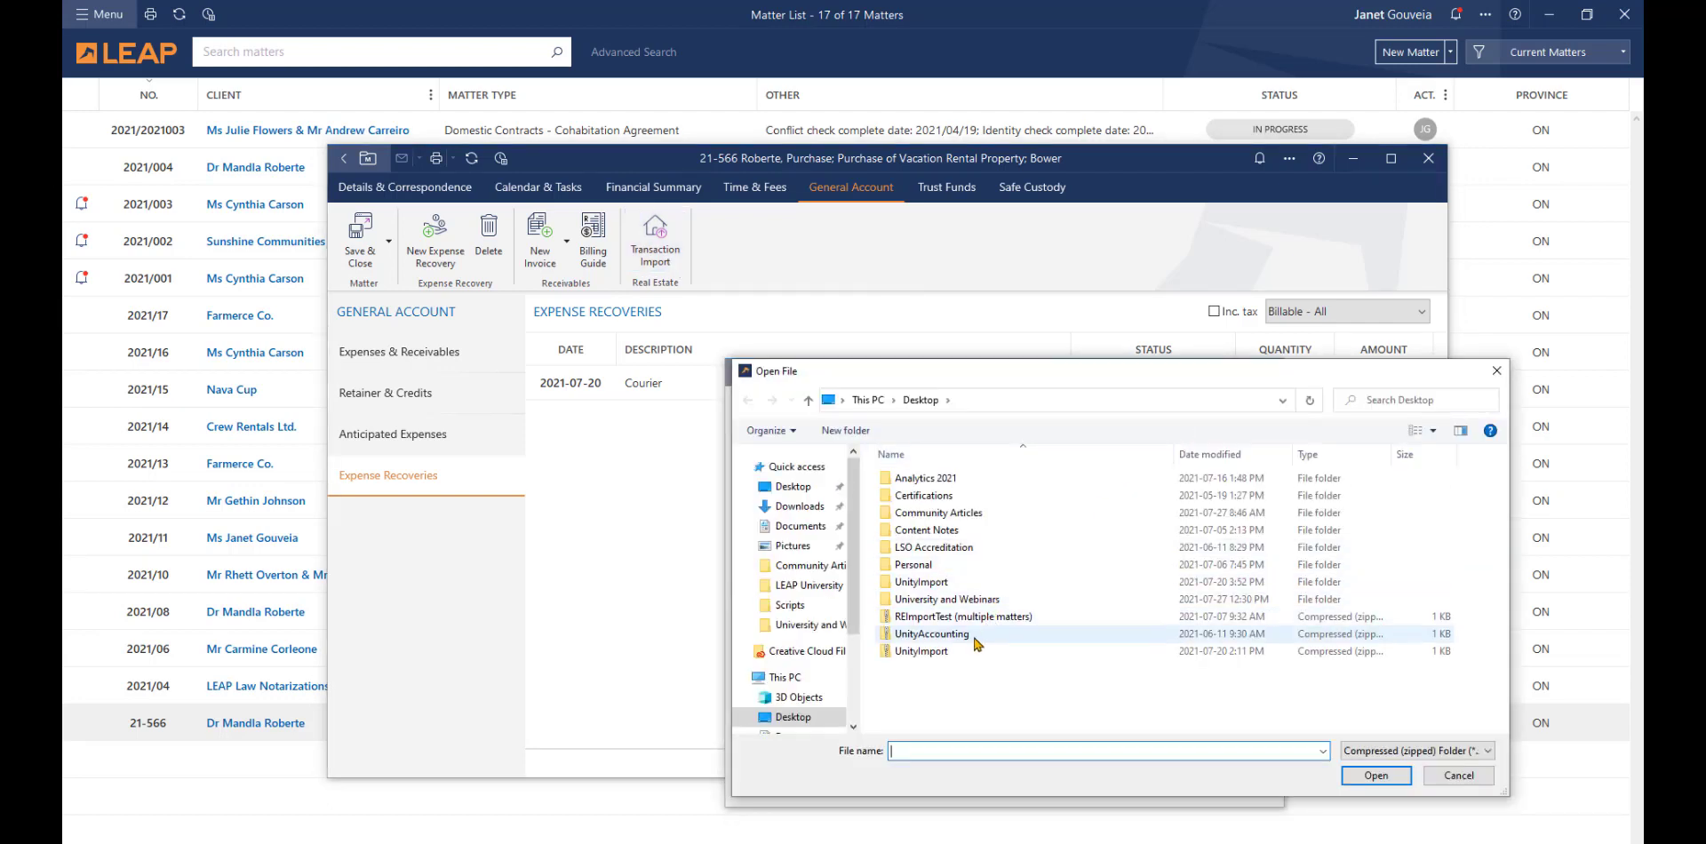
click(931, 635)
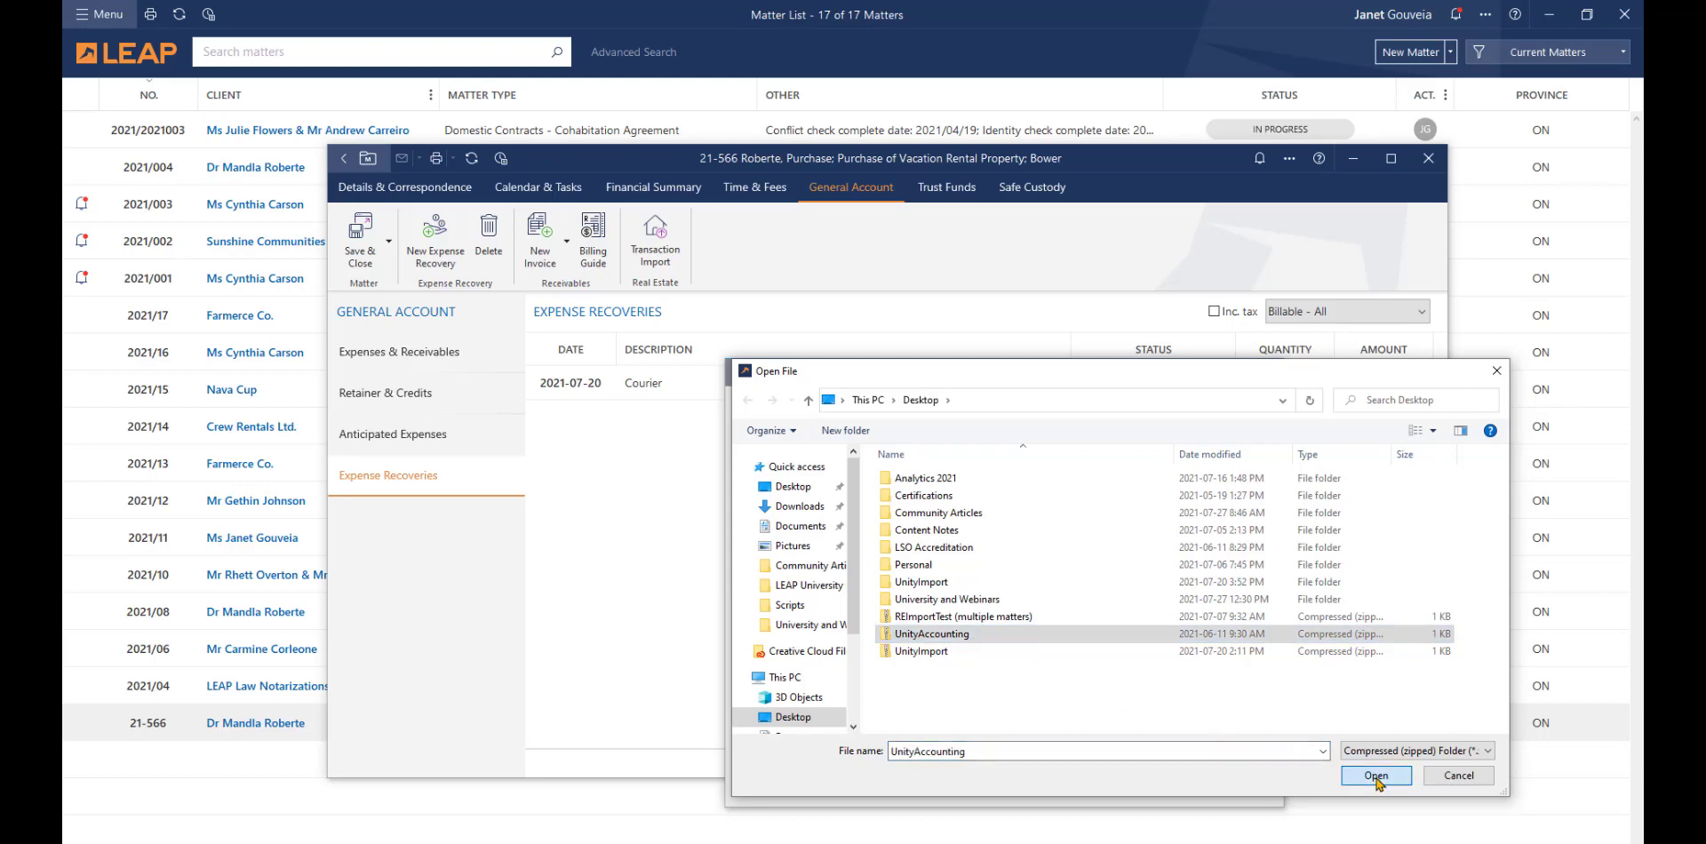
click(1376, 776)
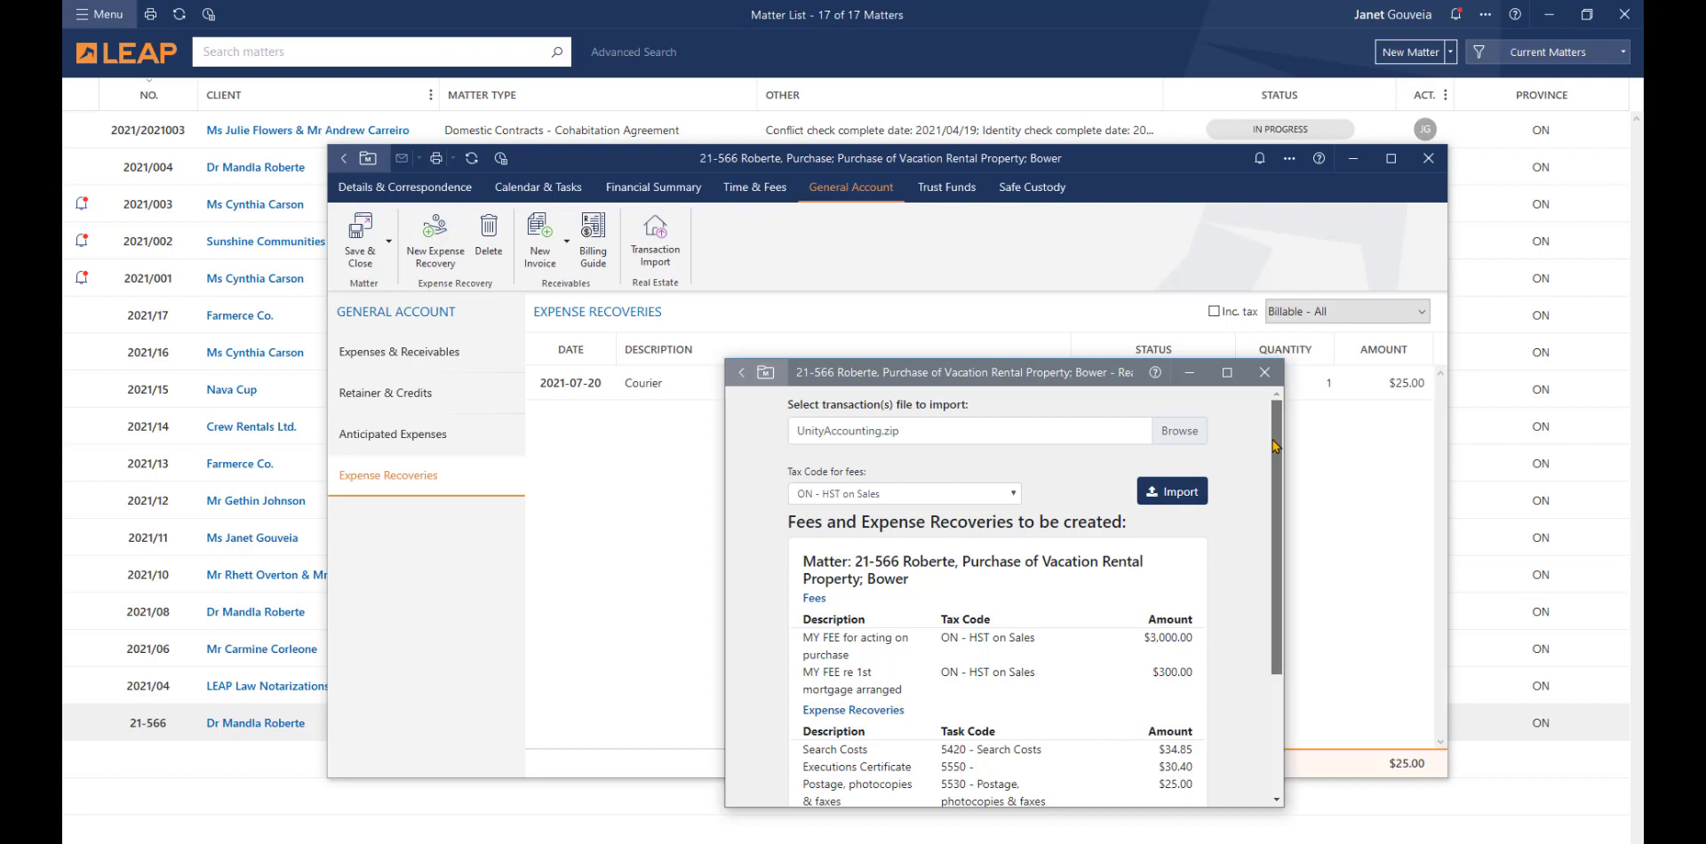
scroll(down, 3)
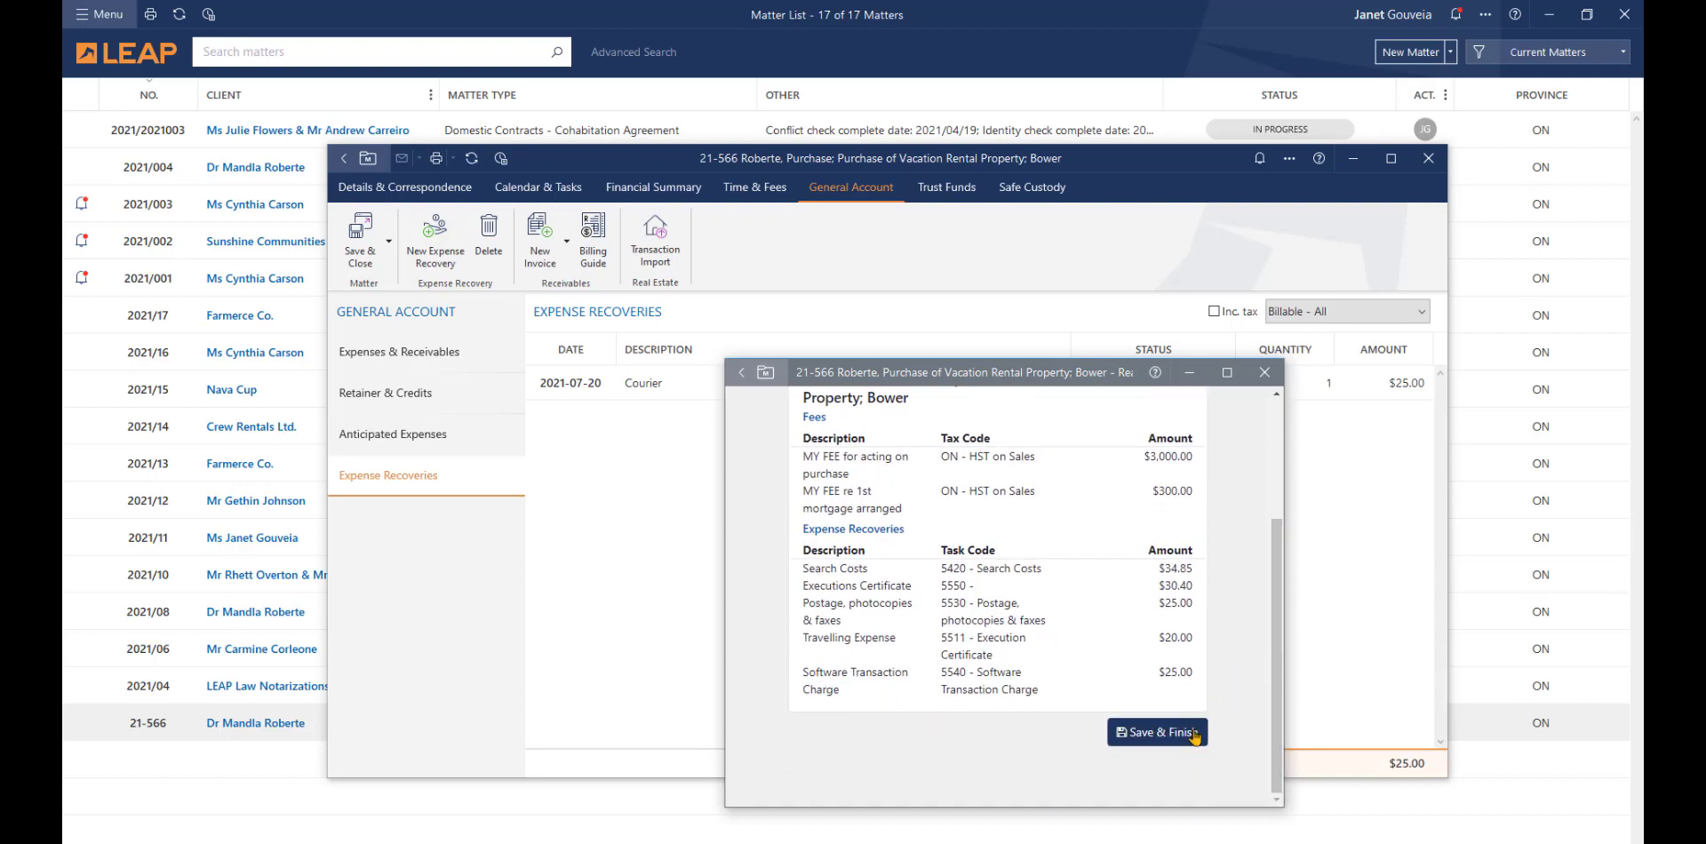
click(1158, 732)
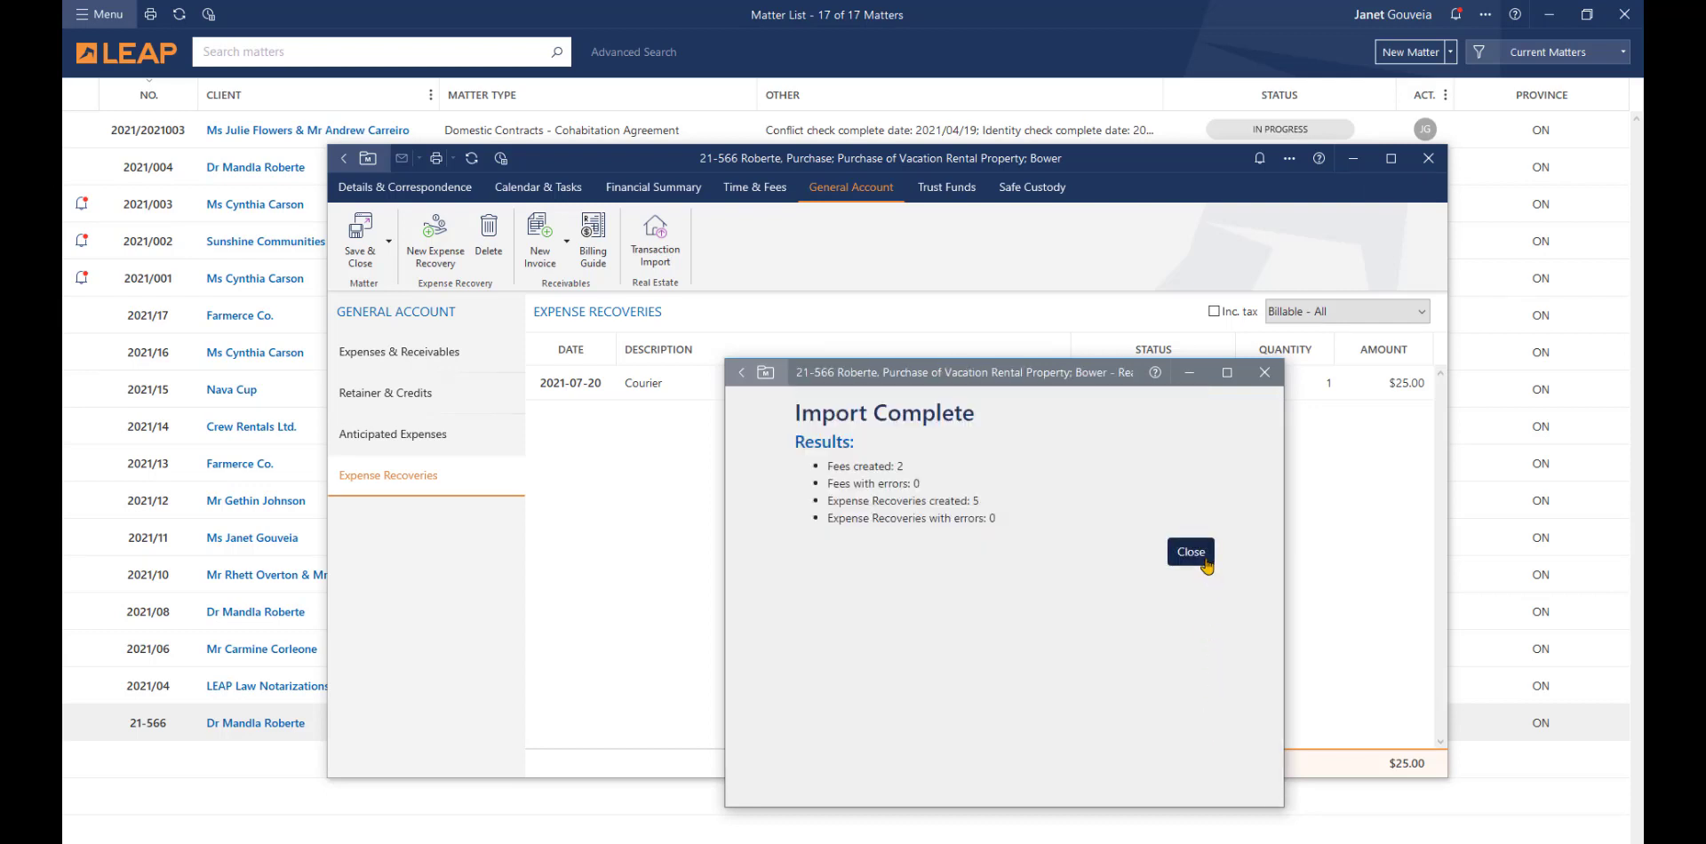
click(1189, 552)
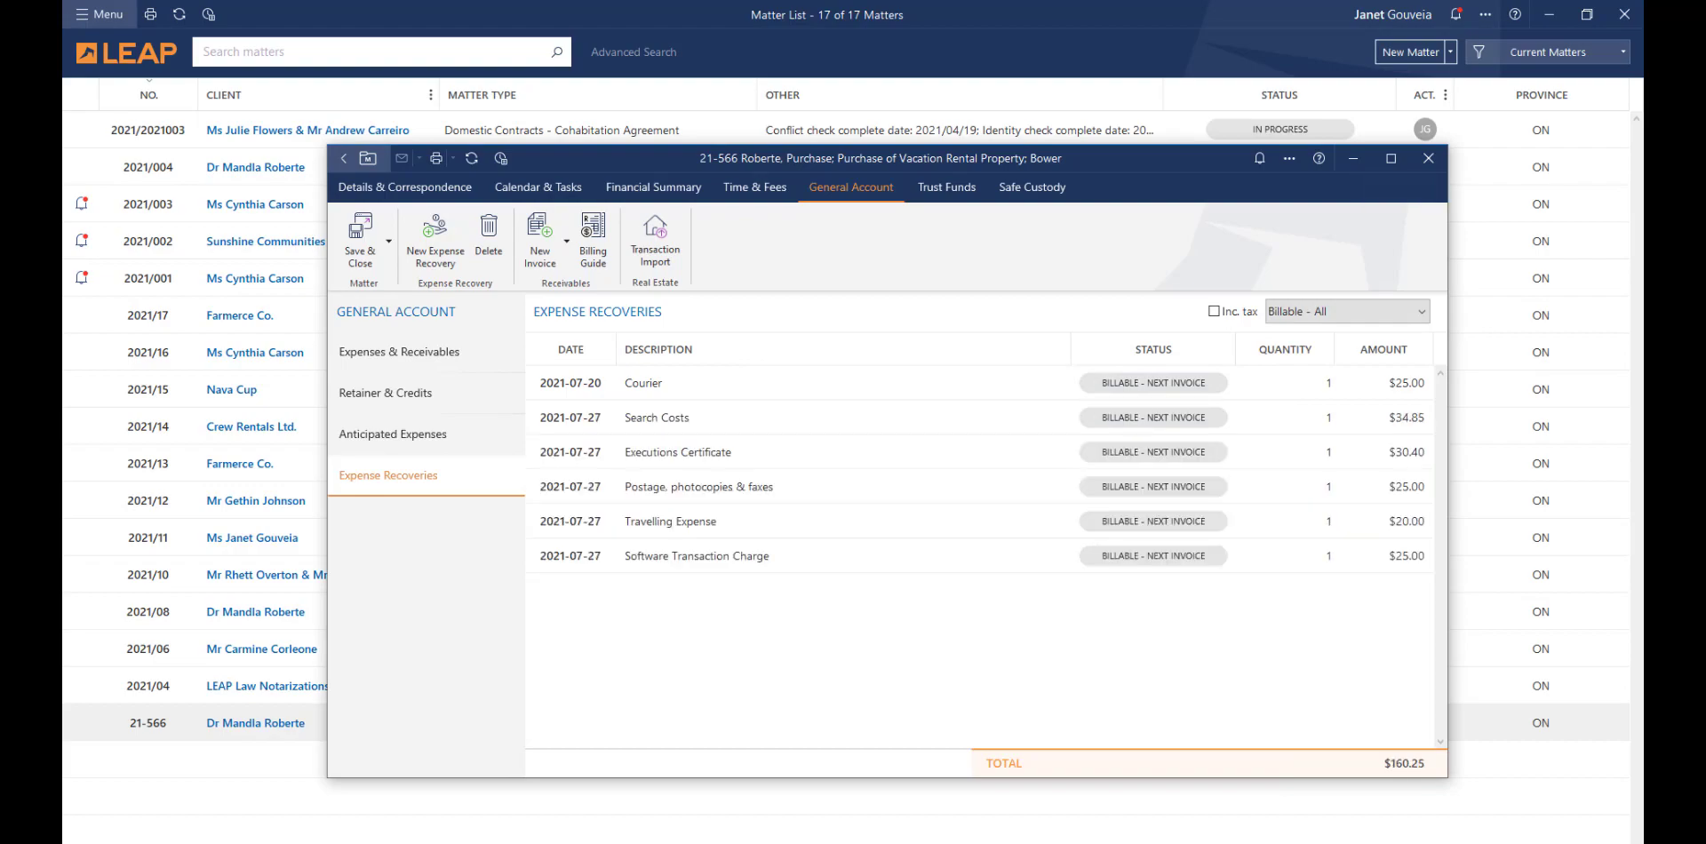
click(1428, 158)
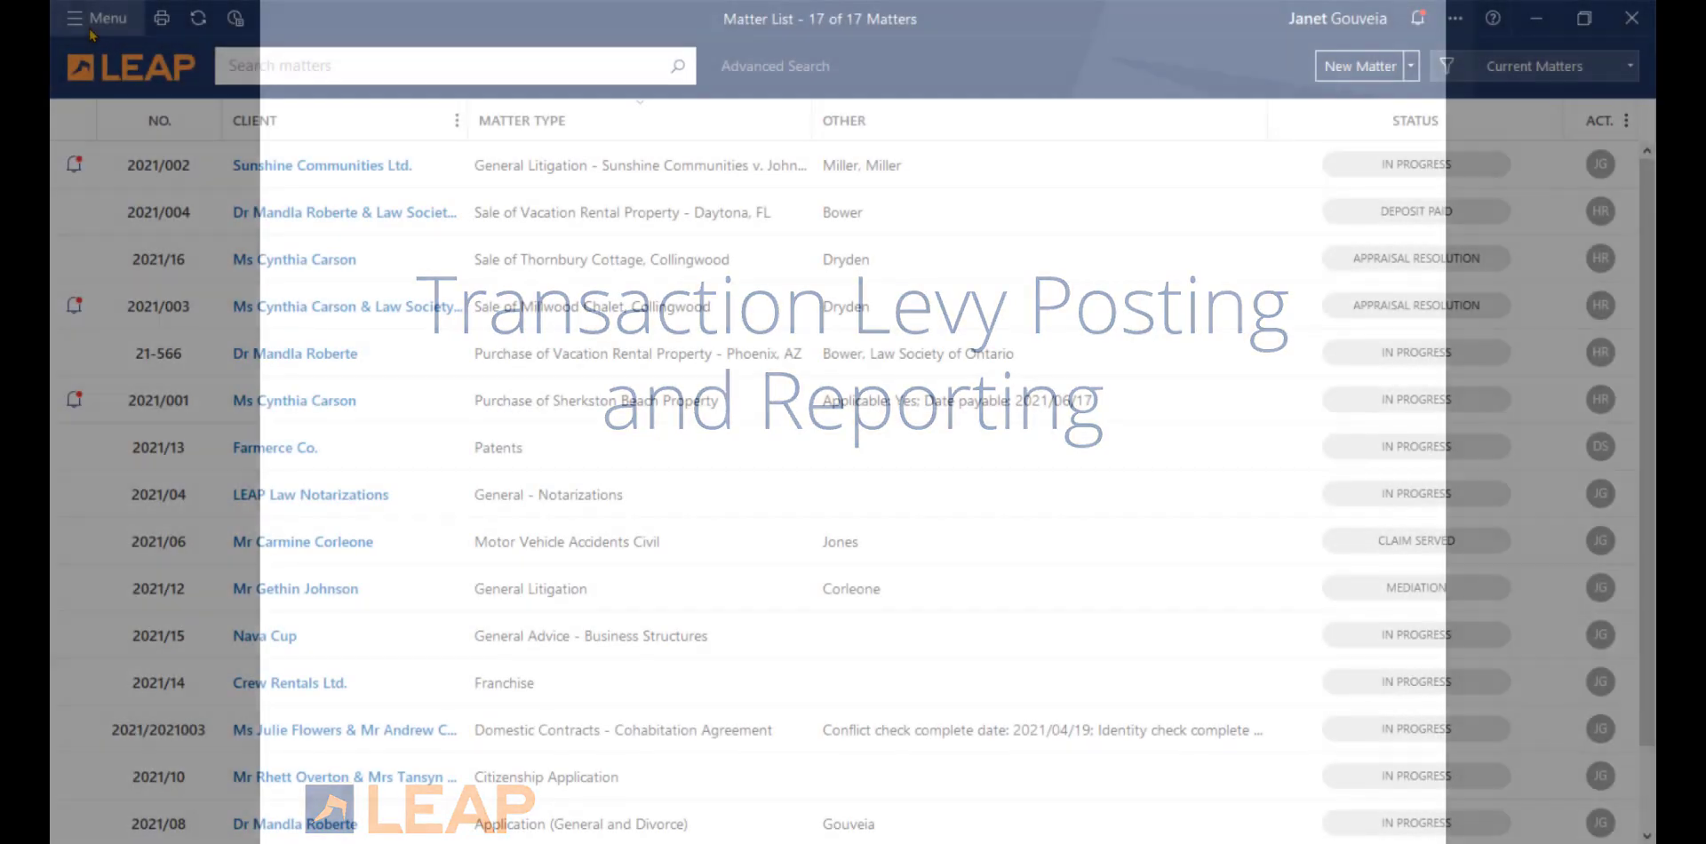
Open the App Marketplace listing LawTap, Real Estate Transaction Import and Transaction Levy apps
click(96, 17)
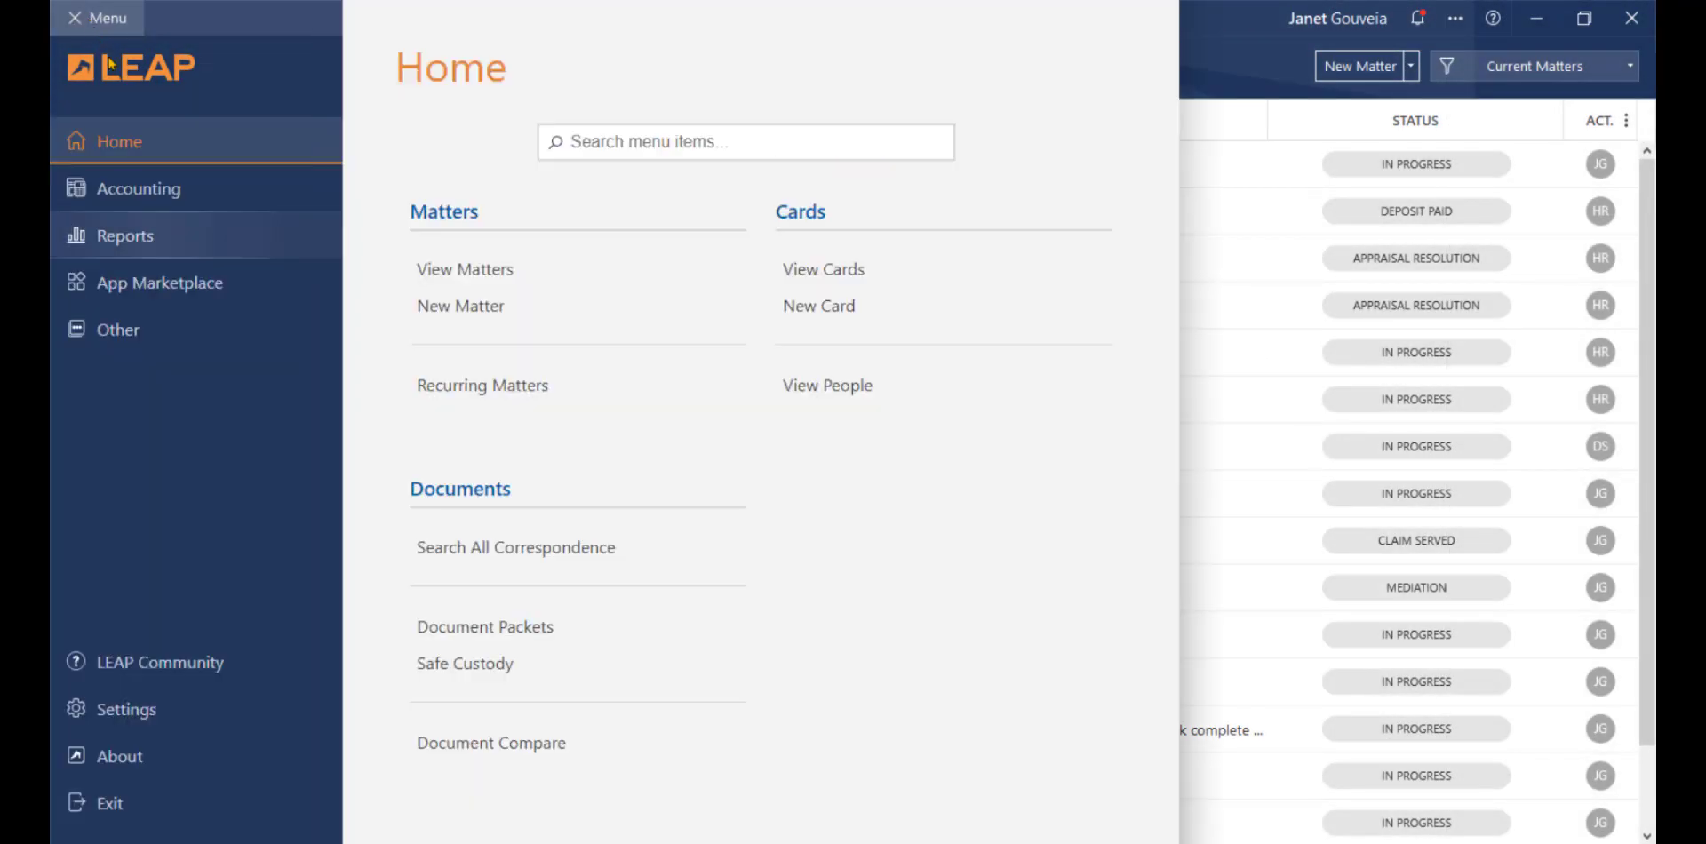
click(160, 282)
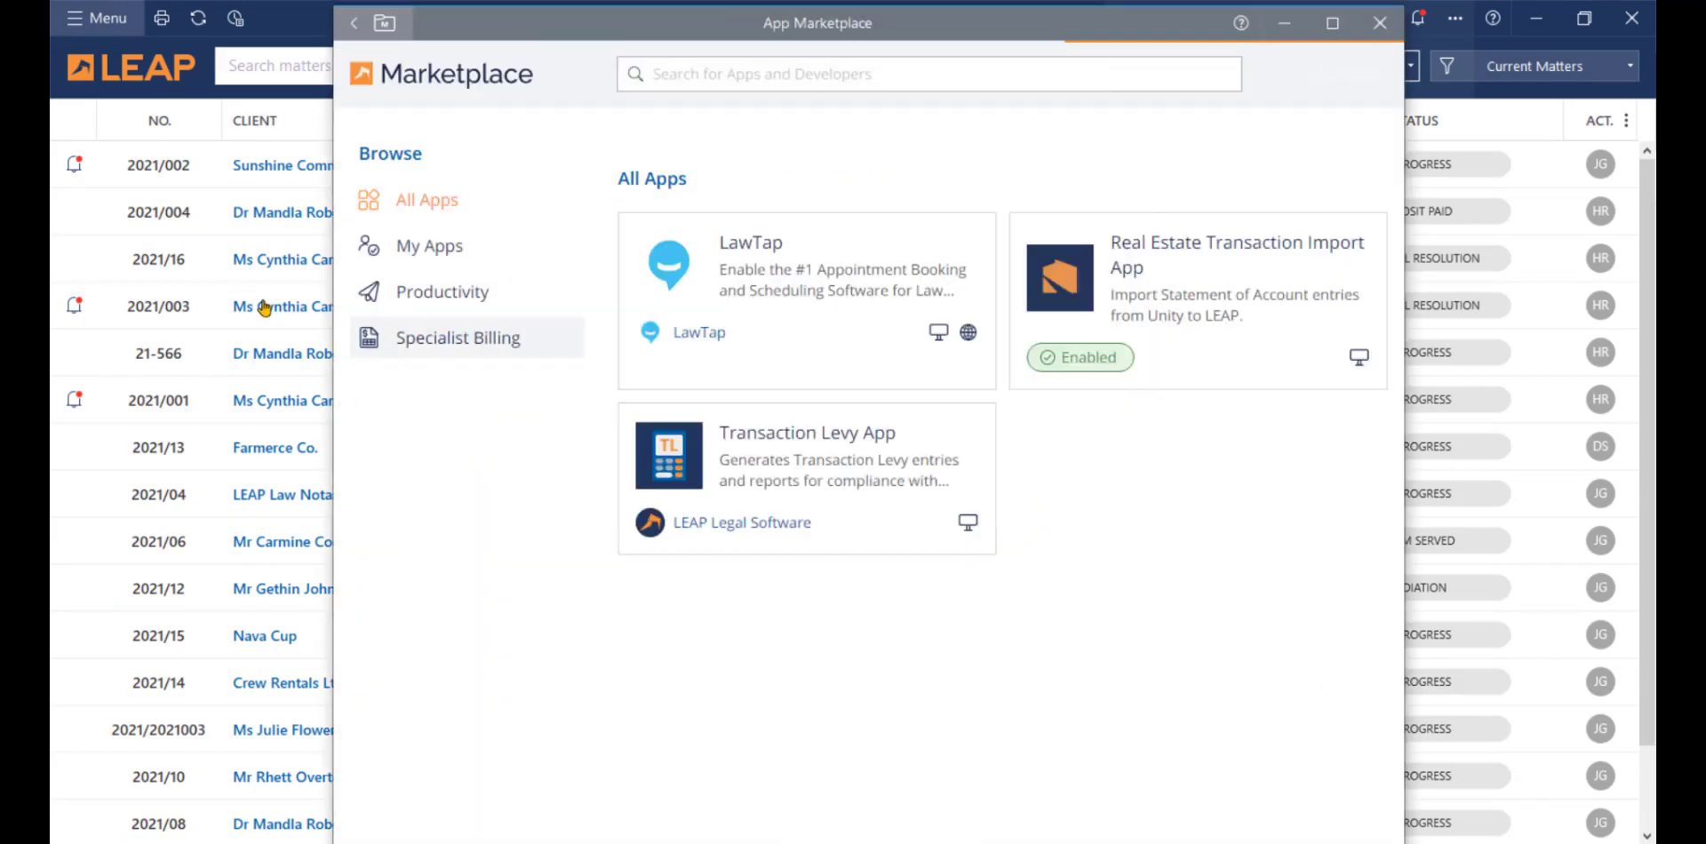
mouse_move(862, 515)
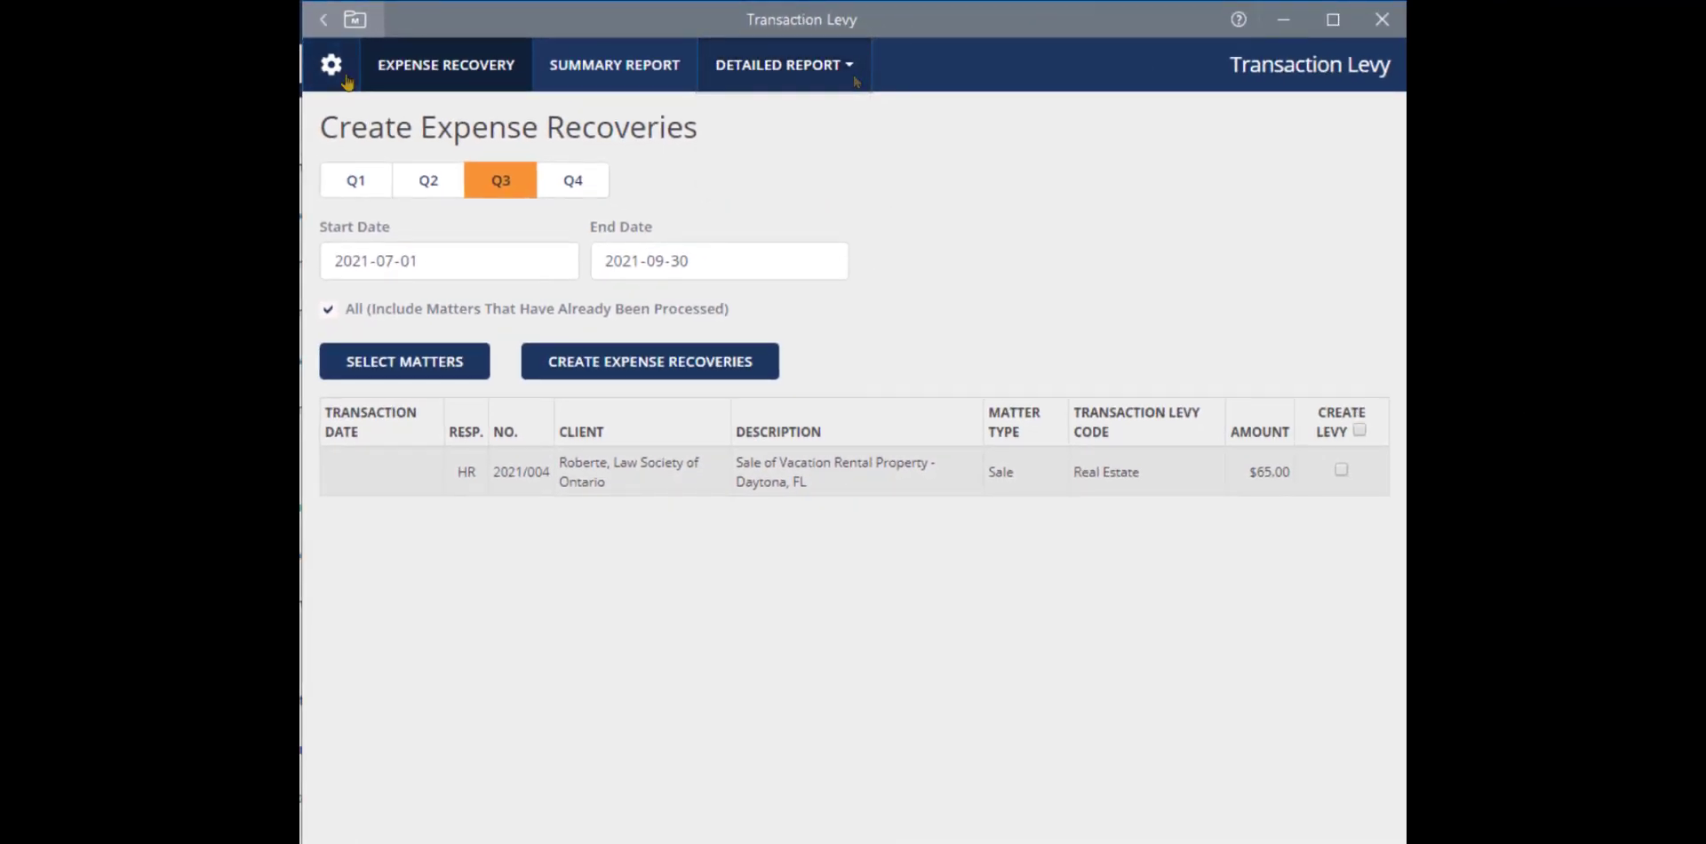
Confirm Transaction Levy settings: vendor Law Society of Ontario, recovery codes TLL and TLR
click(330, 64)
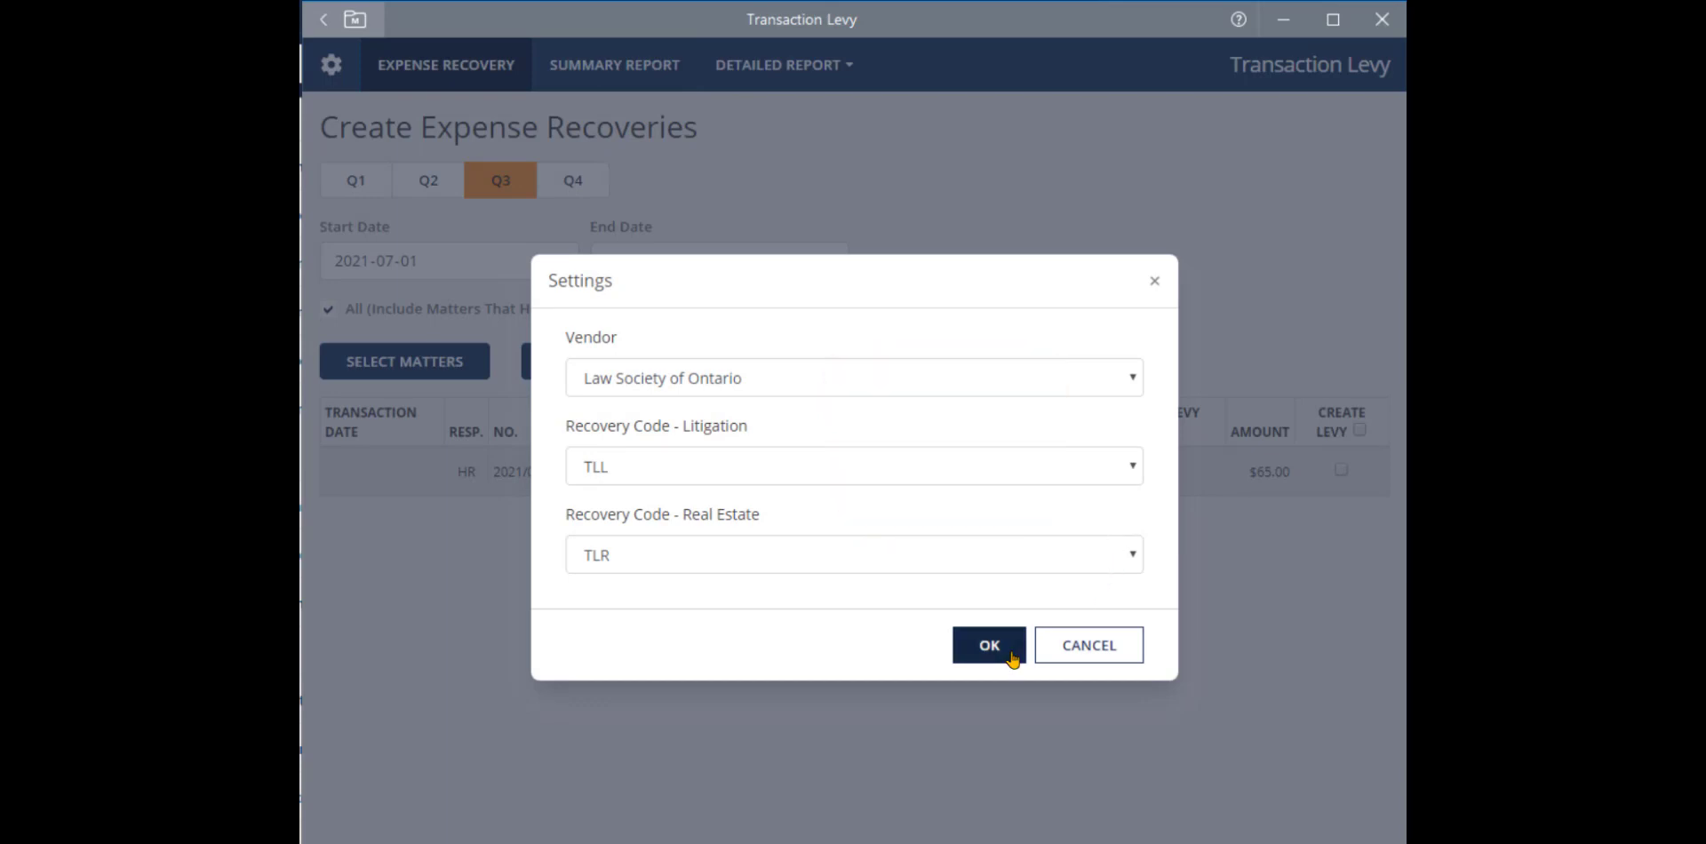
click(988, 645)
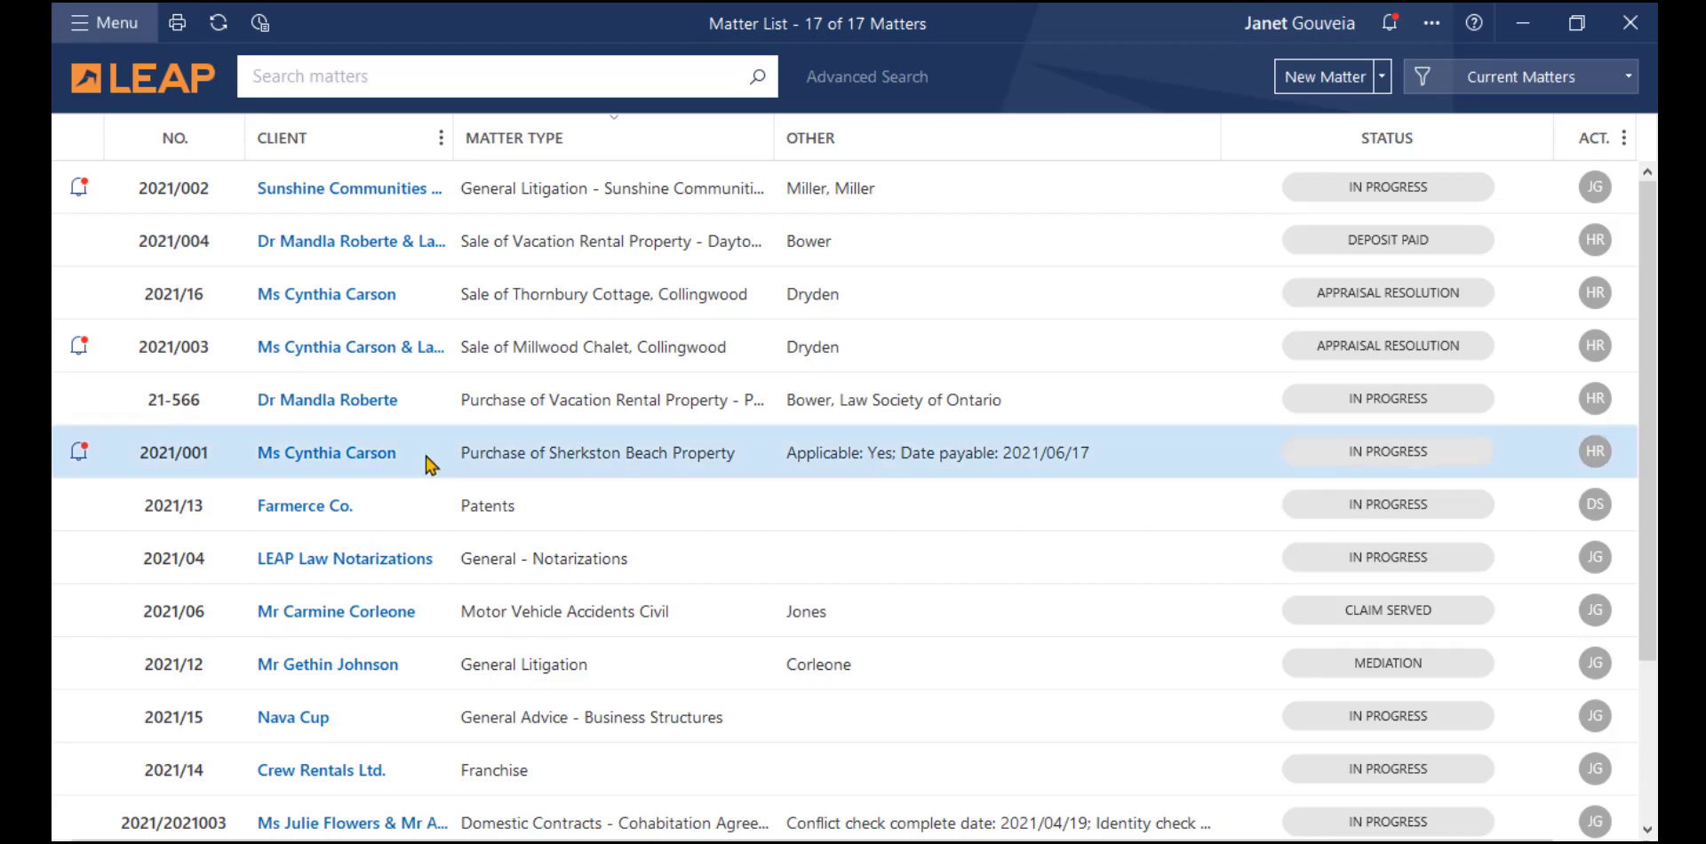
Set matter 2021/001's transaction levy to applicable, payable 2021/06/17, and save
double_click(325, 452)
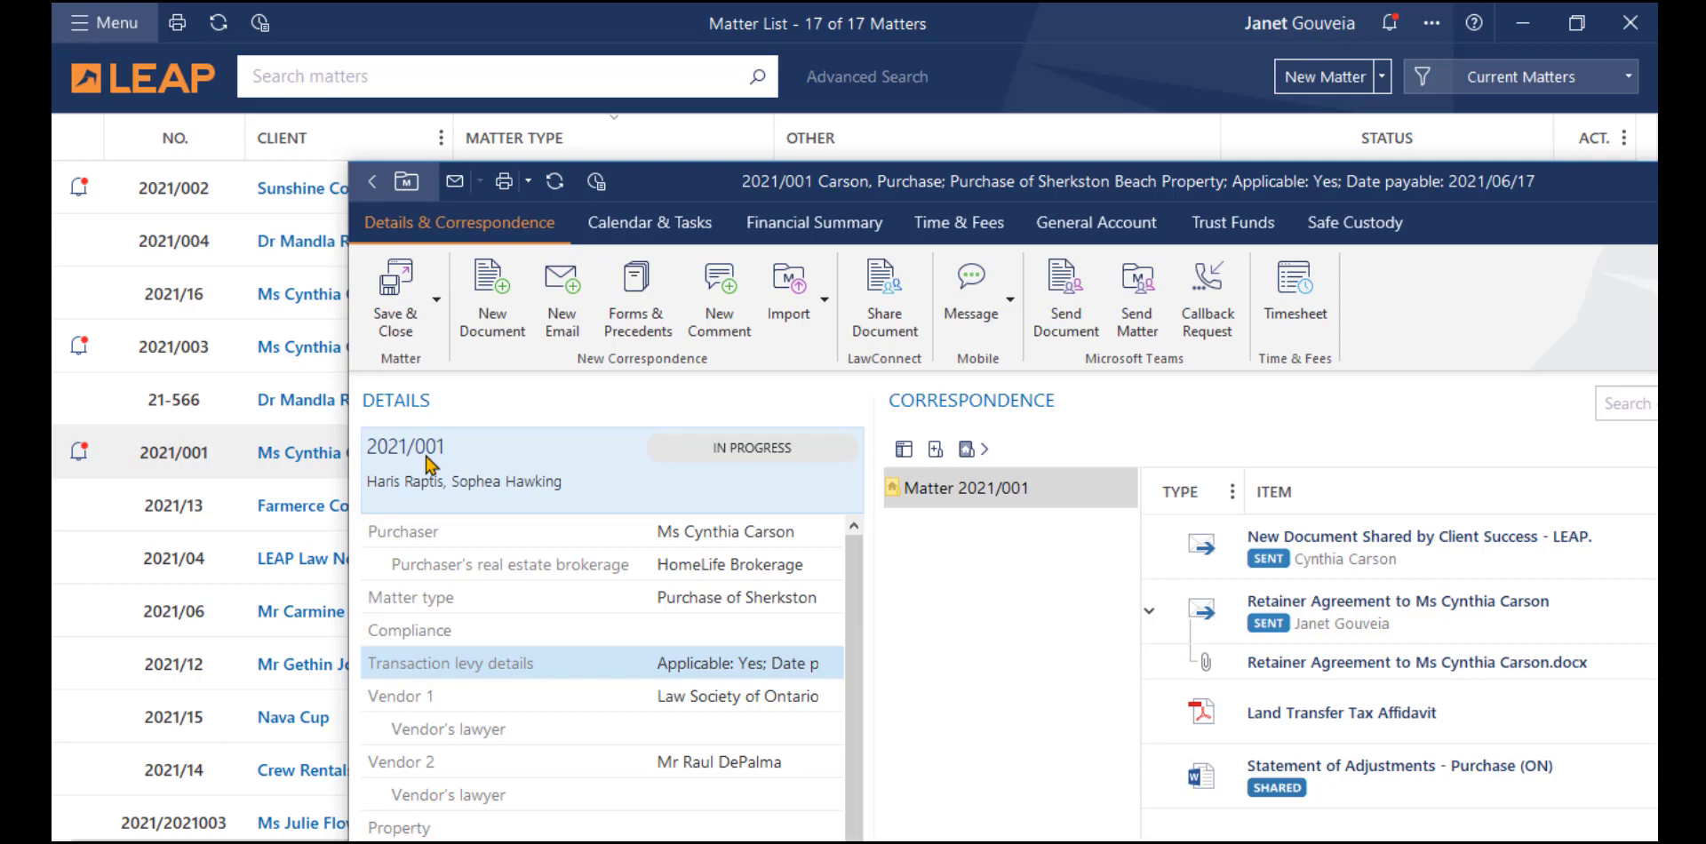
mouse_move(512, 713)
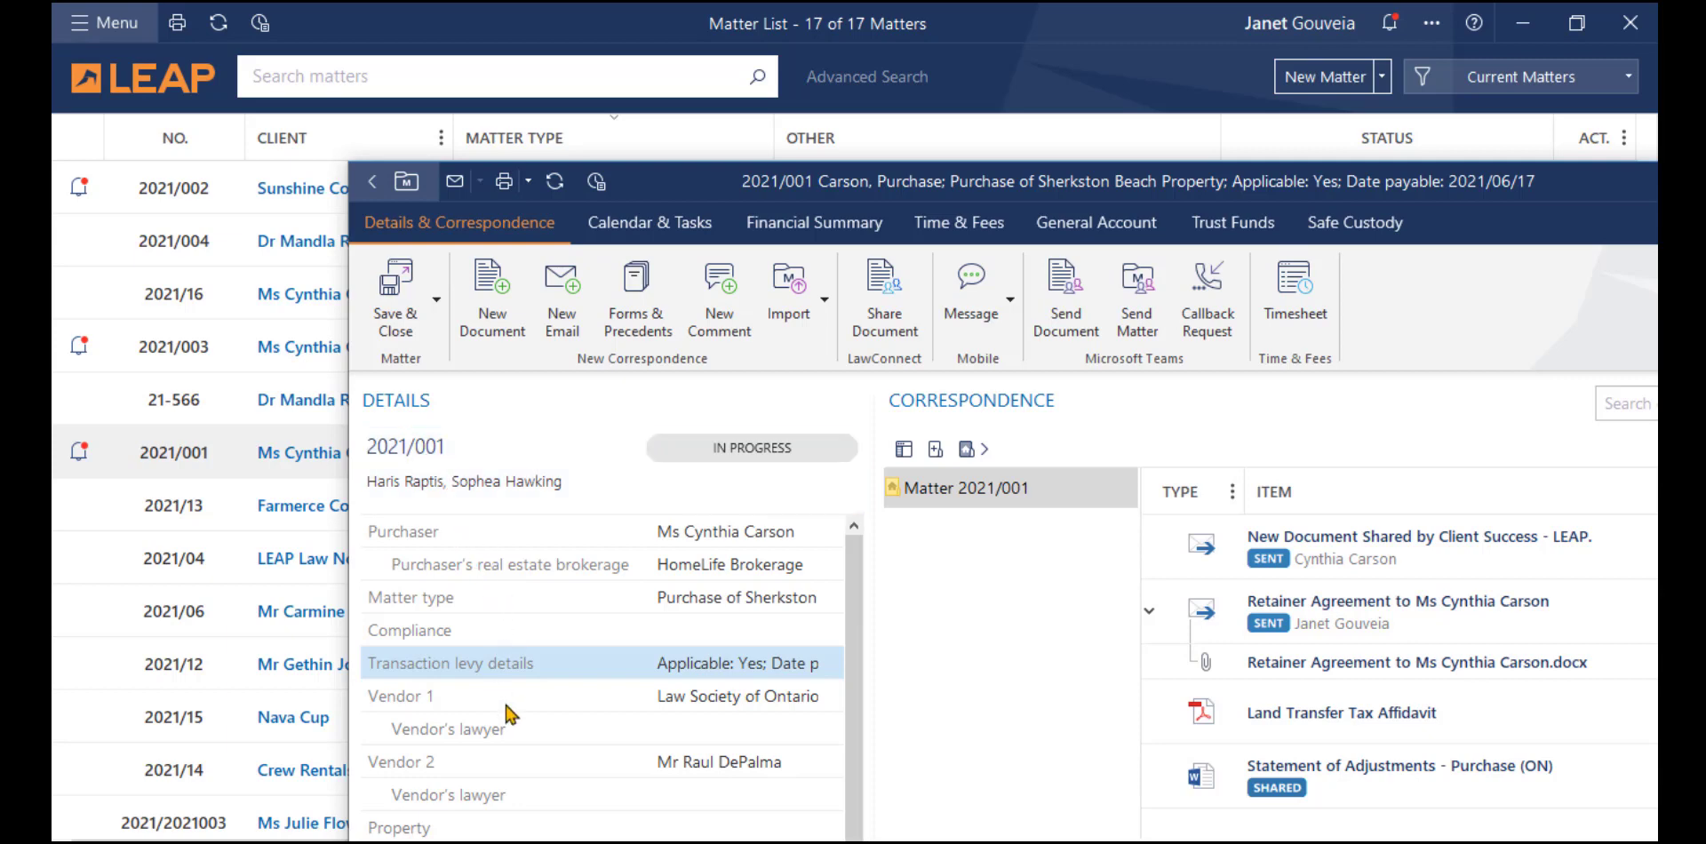
click(435, 697)
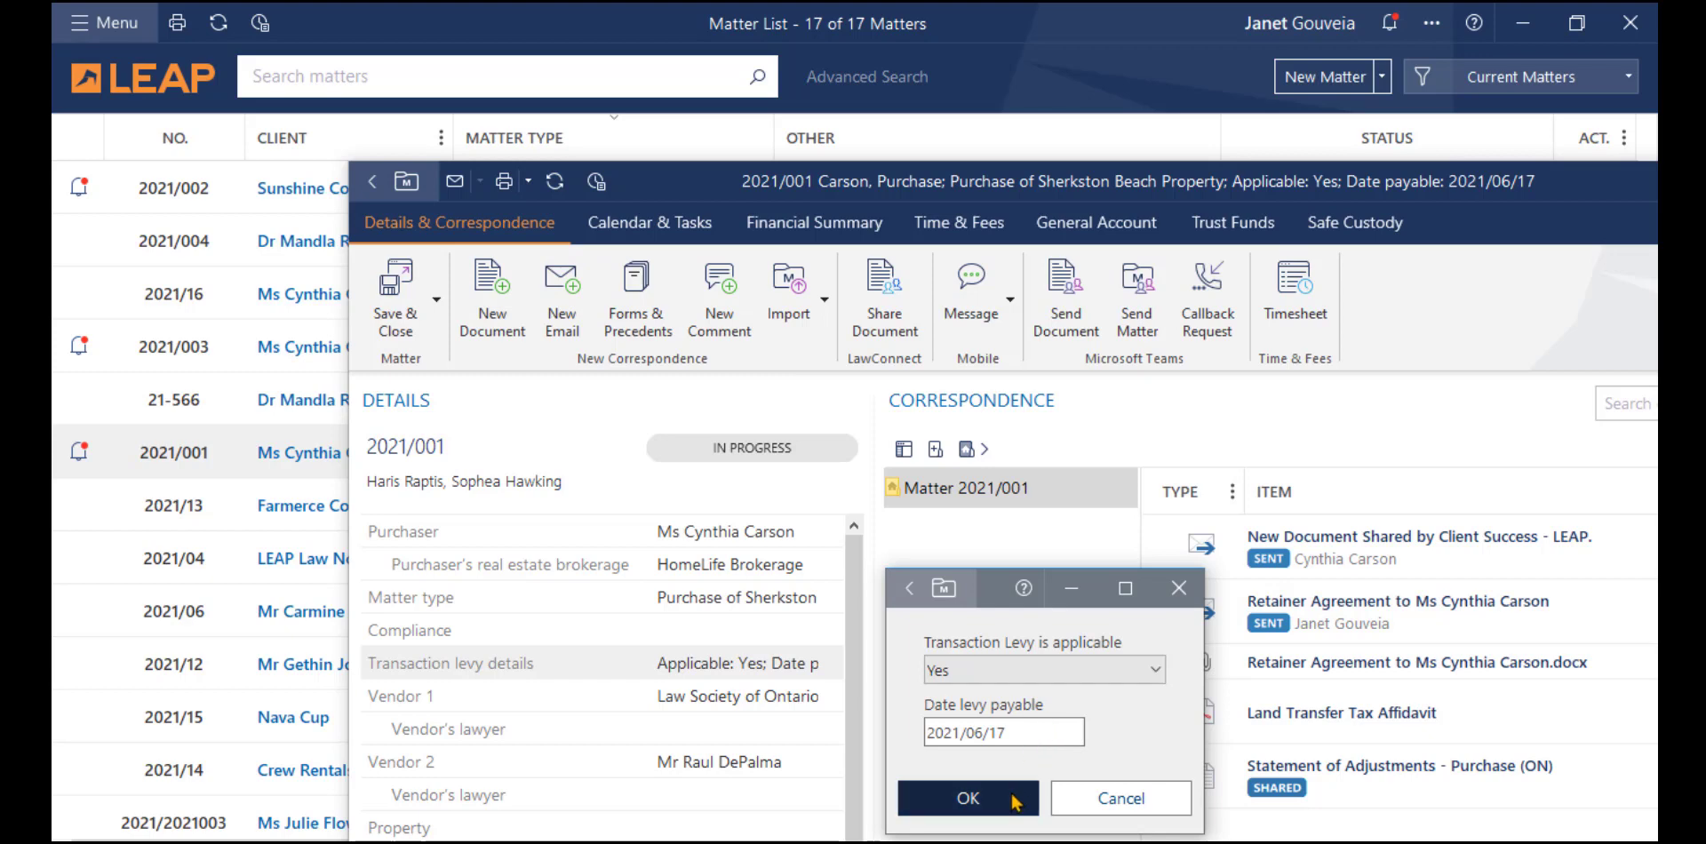
click(966, 797)
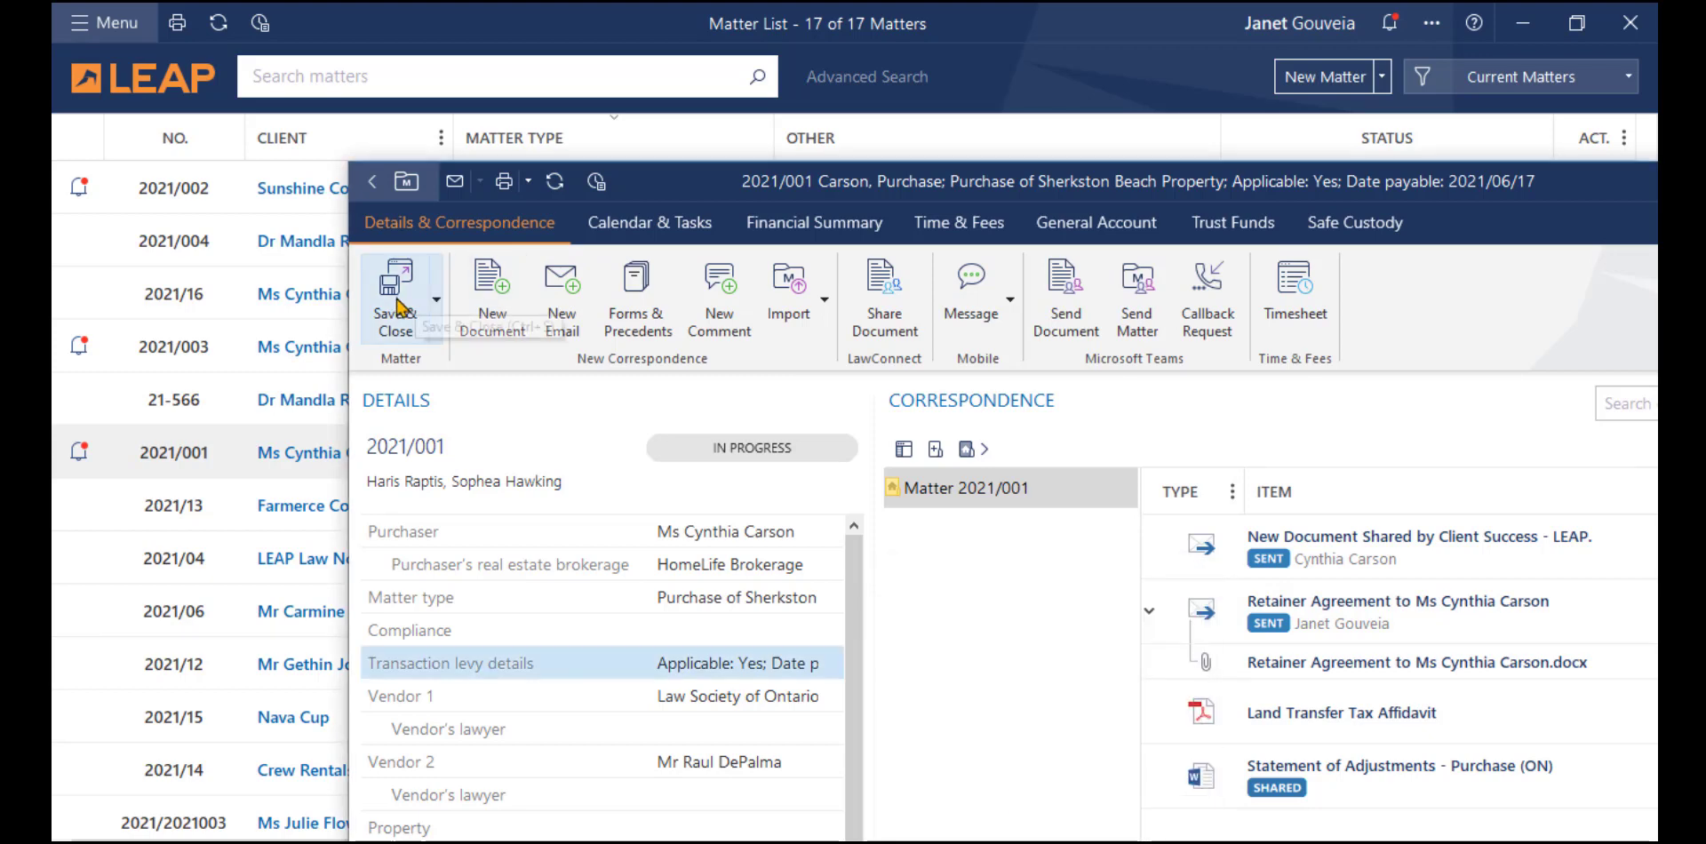
click(393, 296)
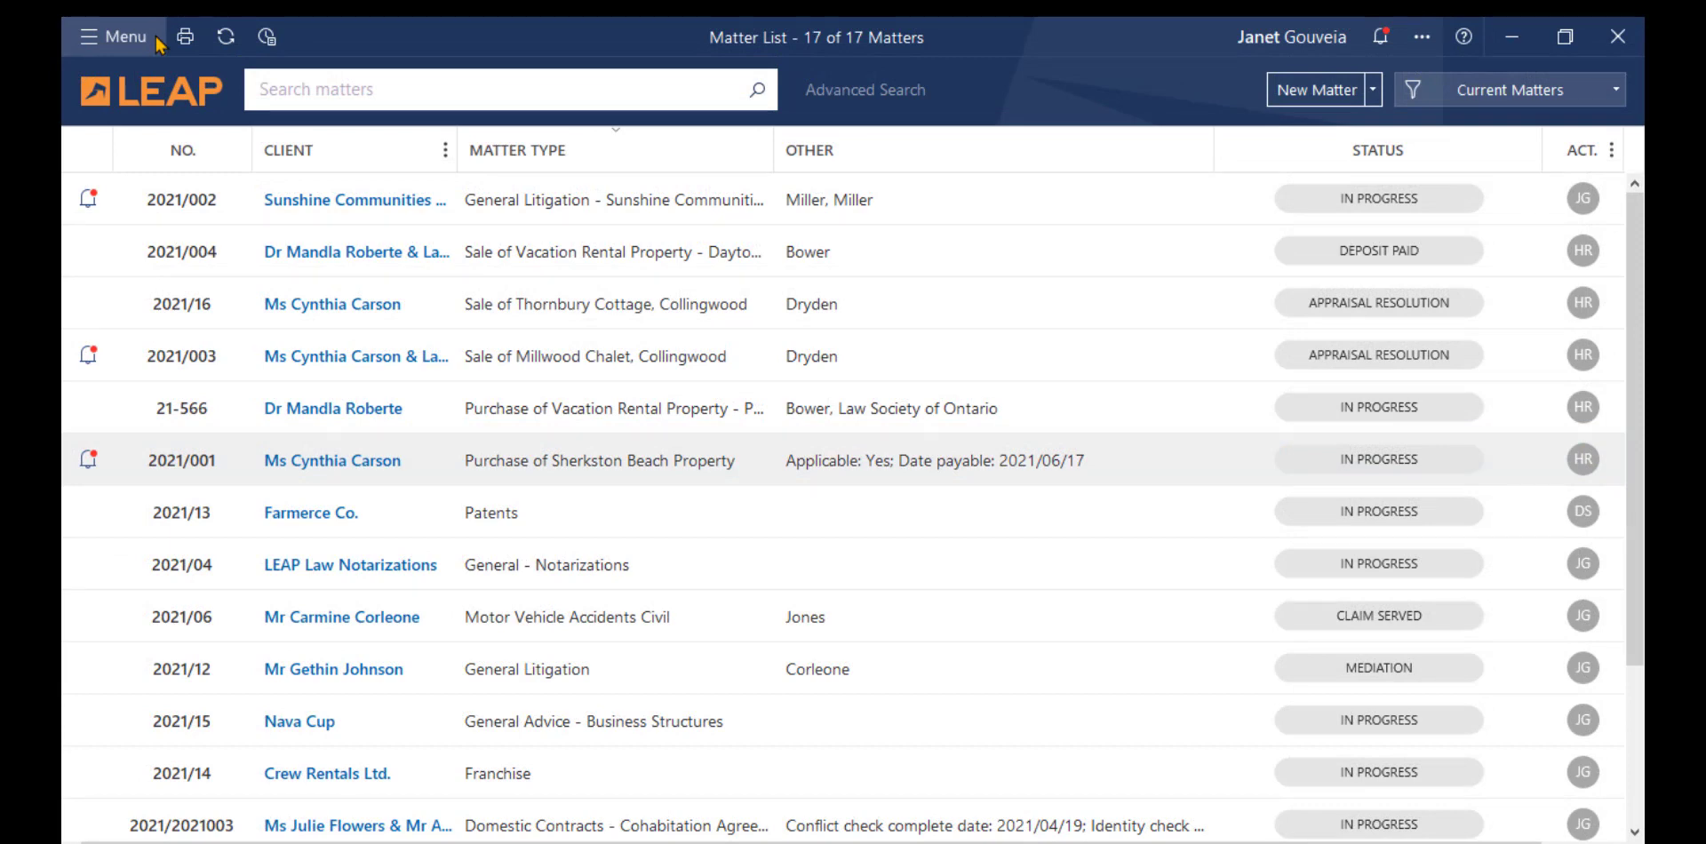
Launch the Transaction Levy app on Create Expense Recoveries for Q2 2021
click(112, 36)
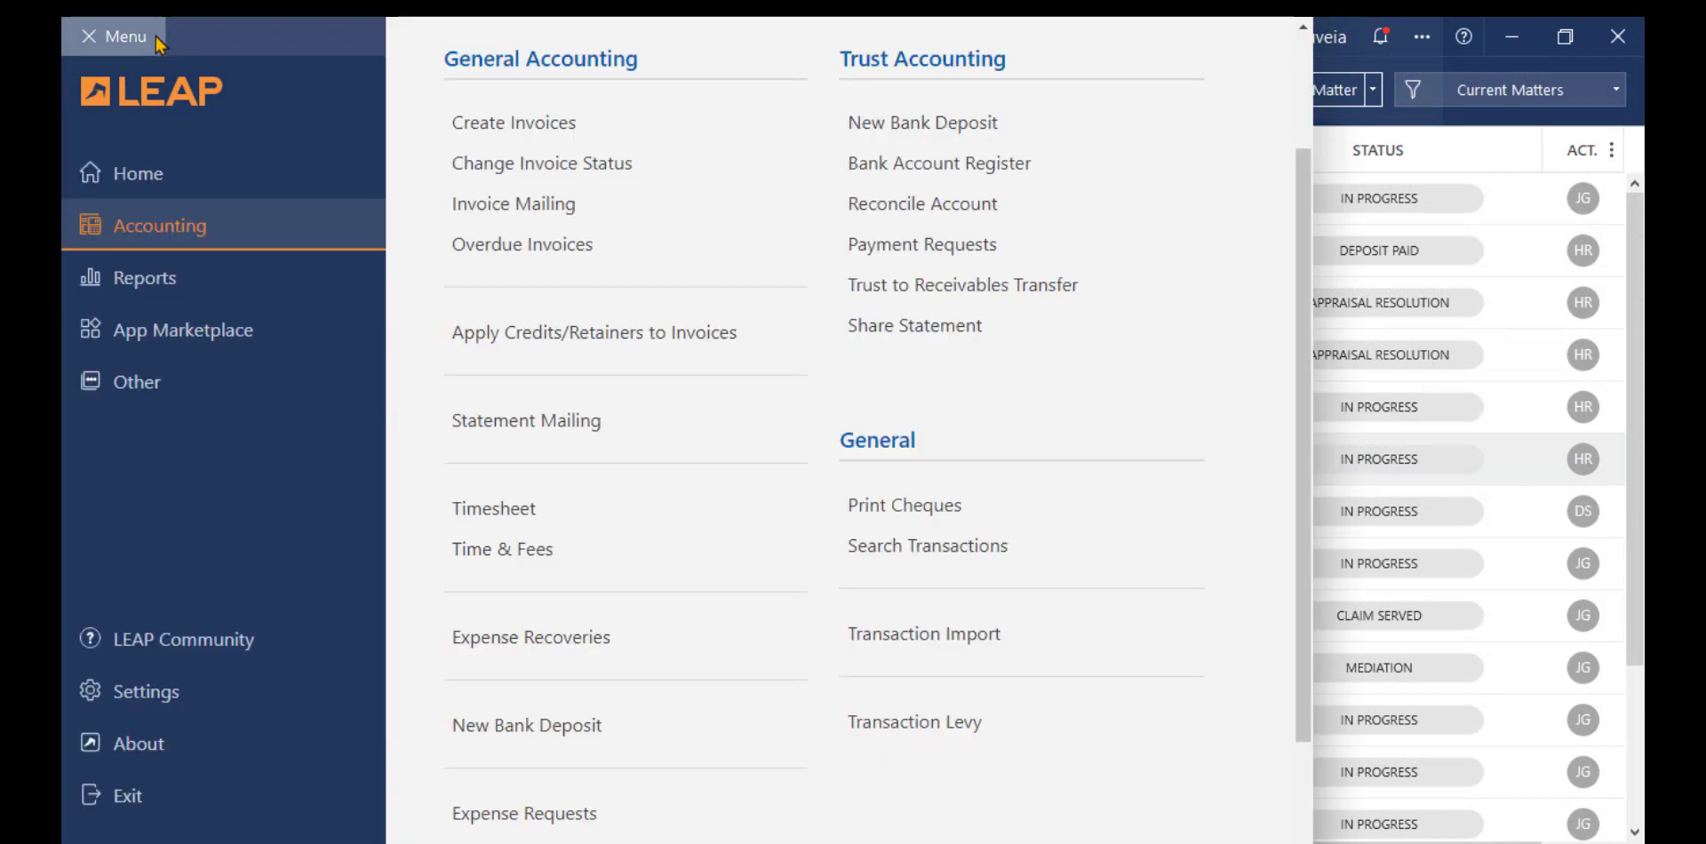
mouse_move(341, 225)
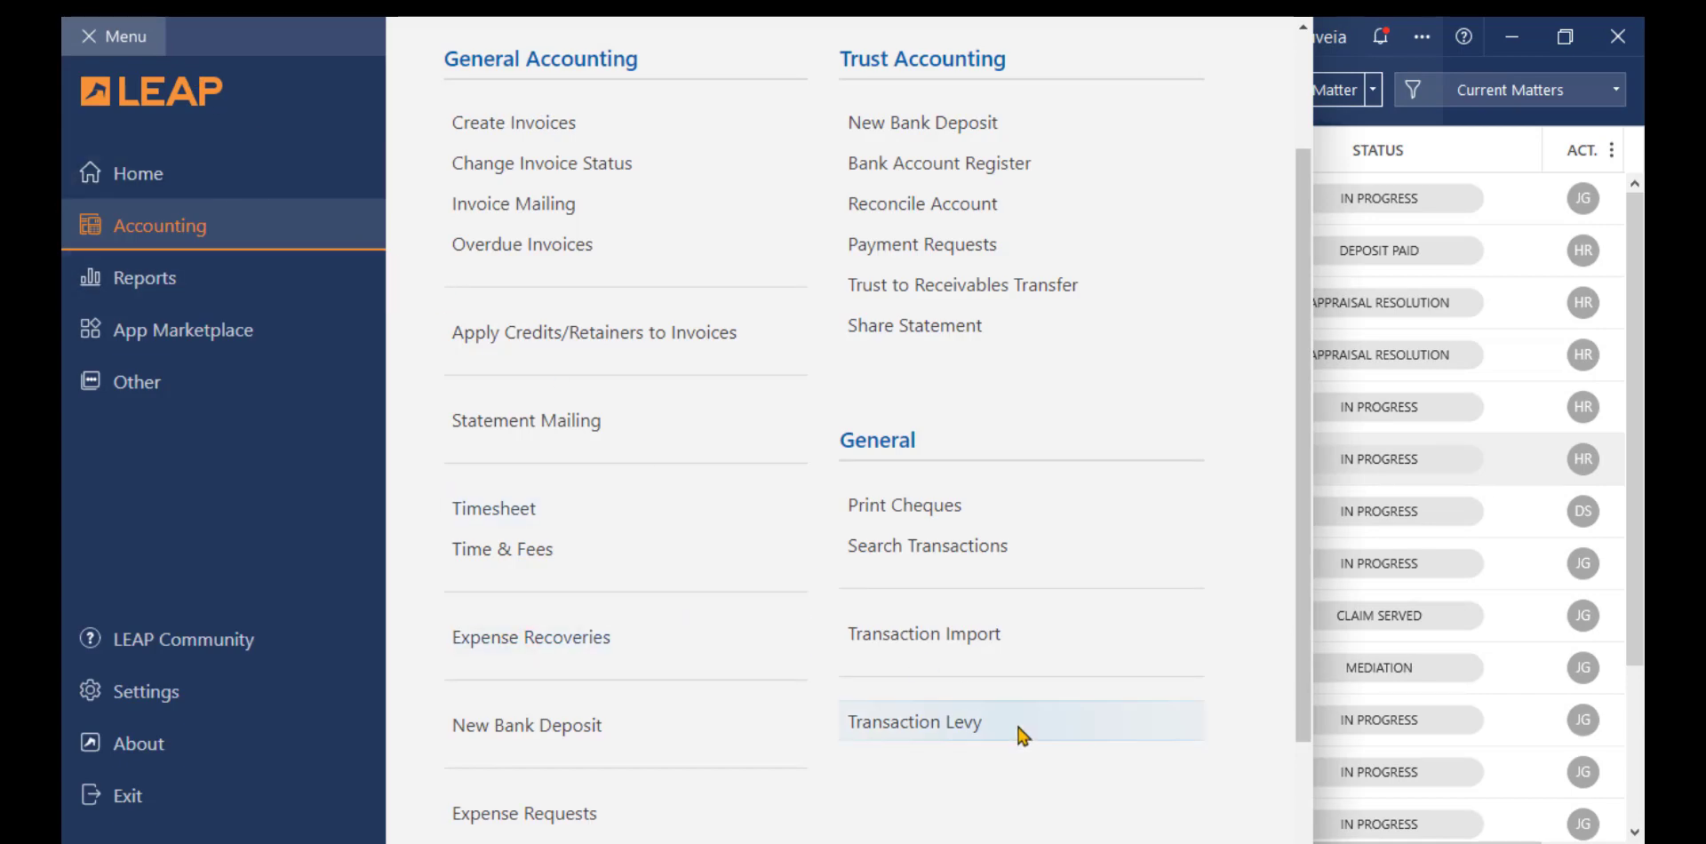
click(914, 721)
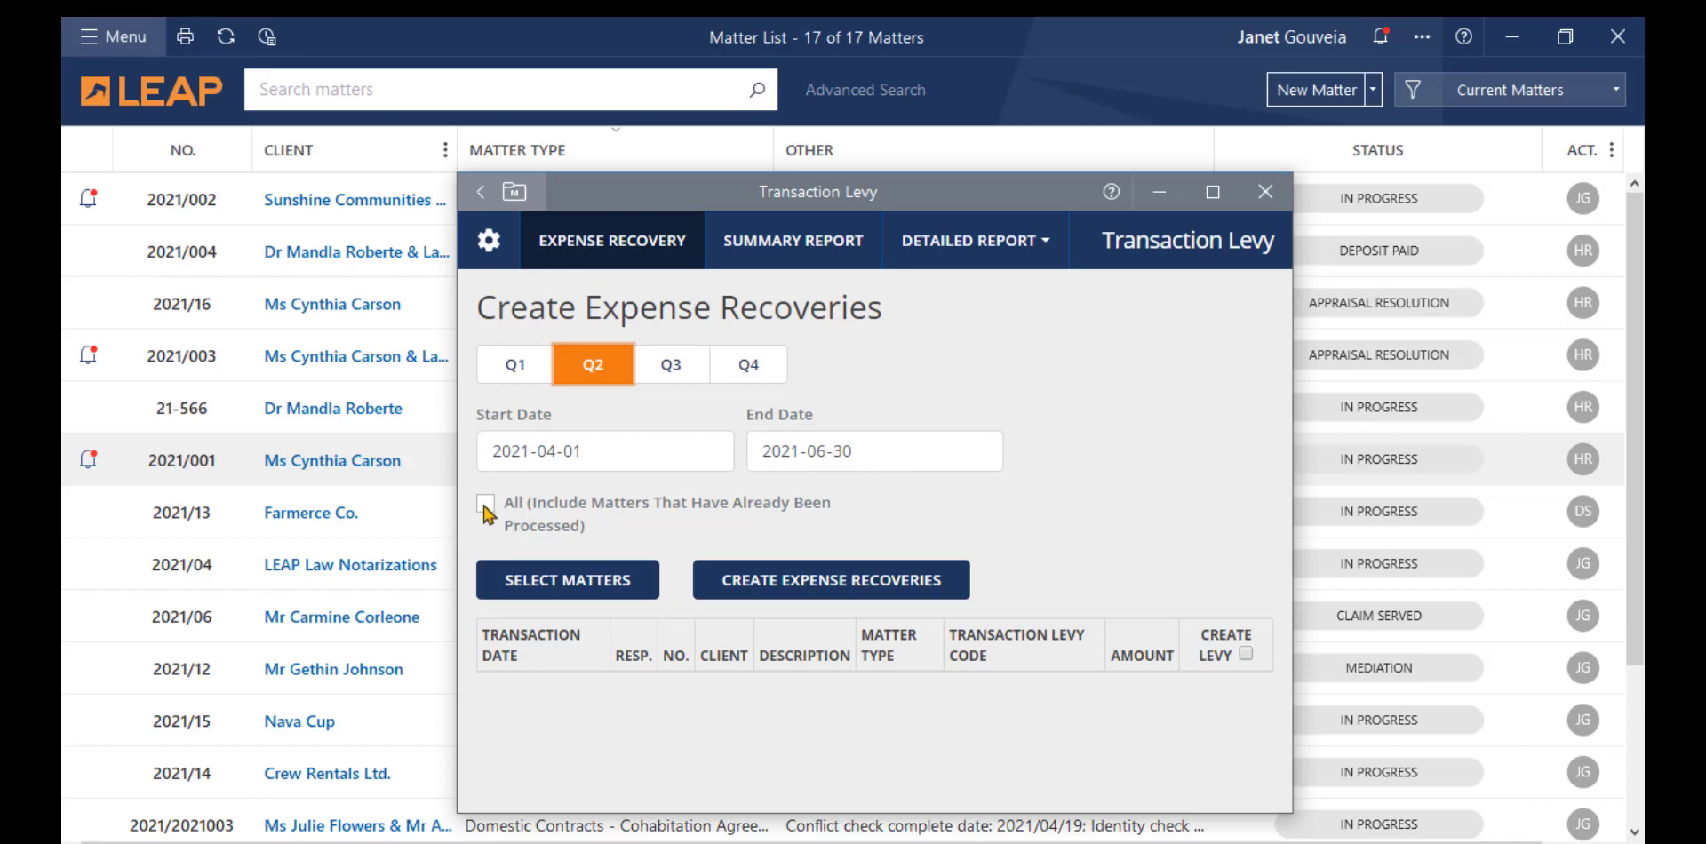
List the four Q2 levy matters, including already processed ones, marked to create levies
click(485, 503)
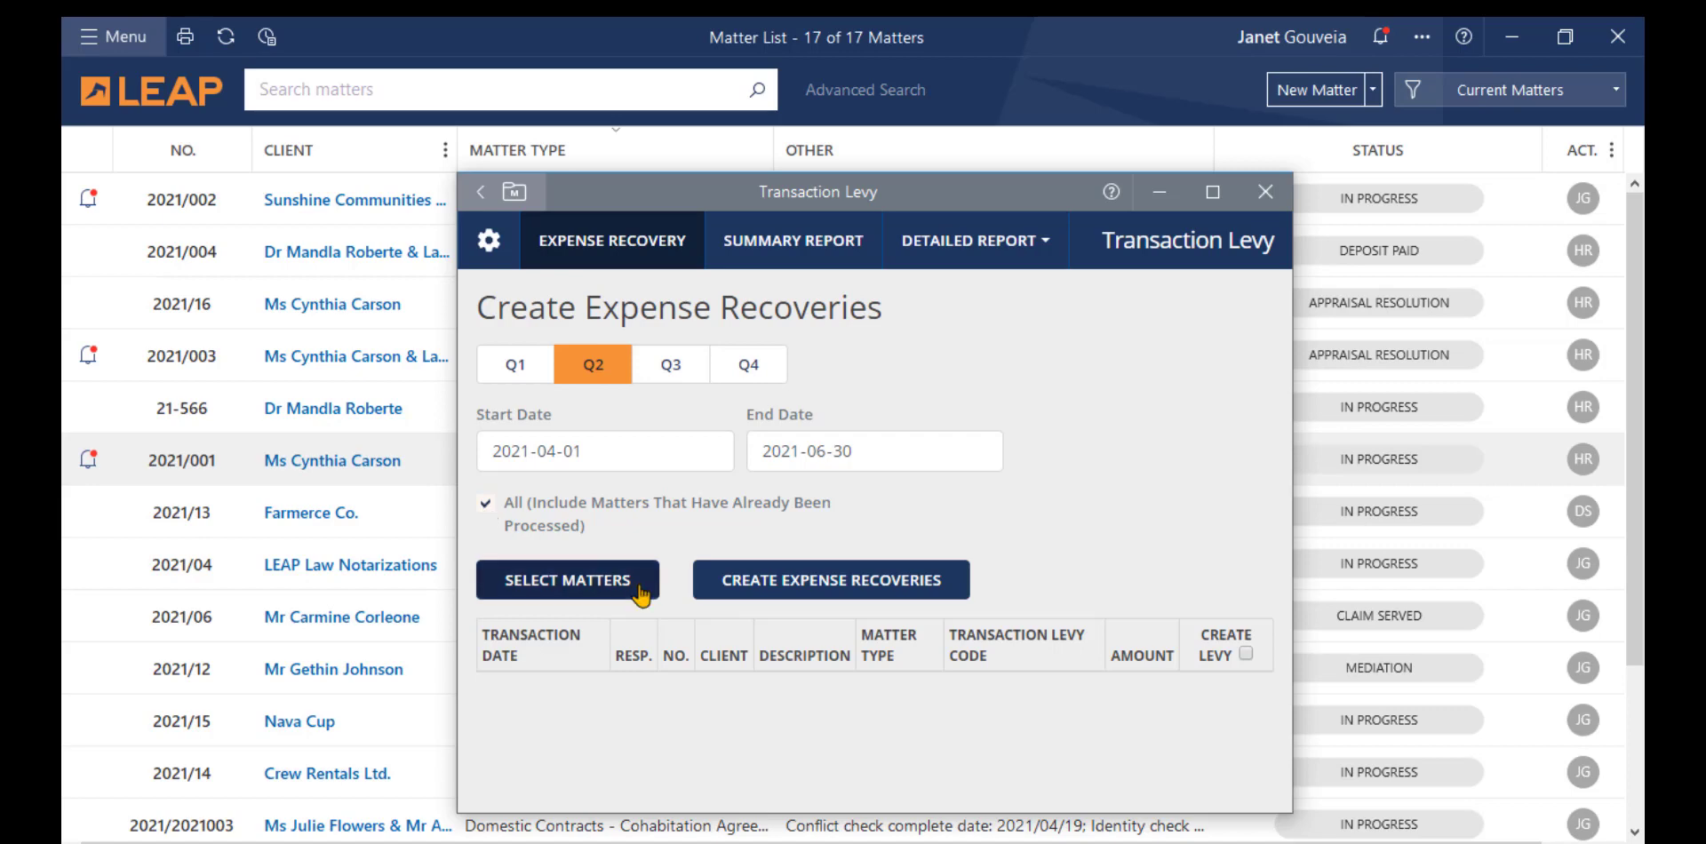
click(566, 580)
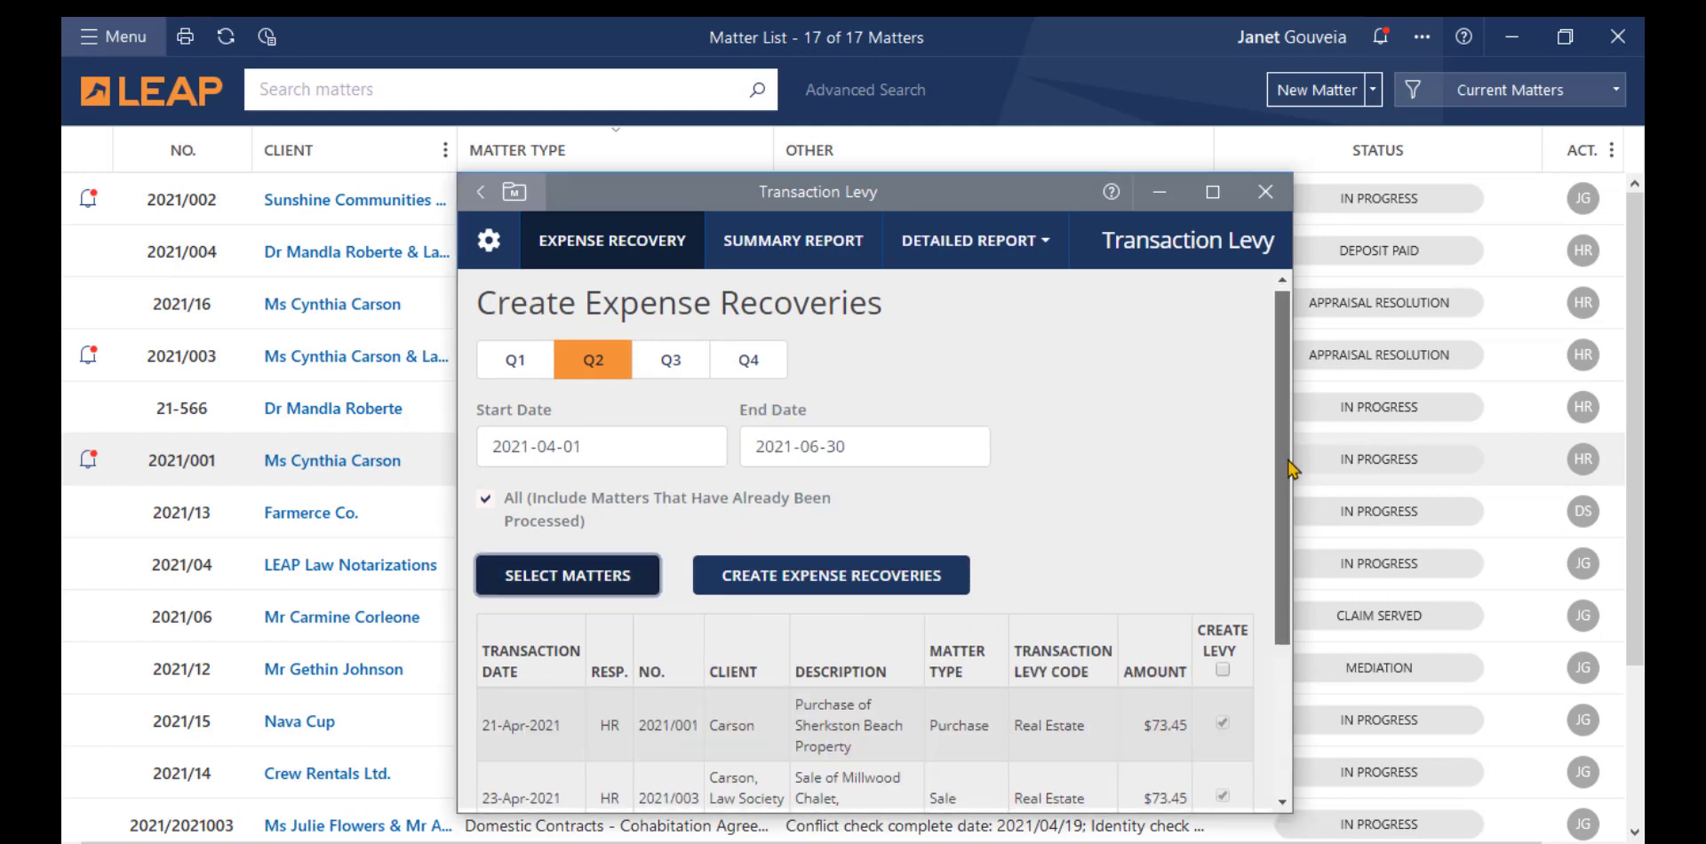
scroll(down, 3)
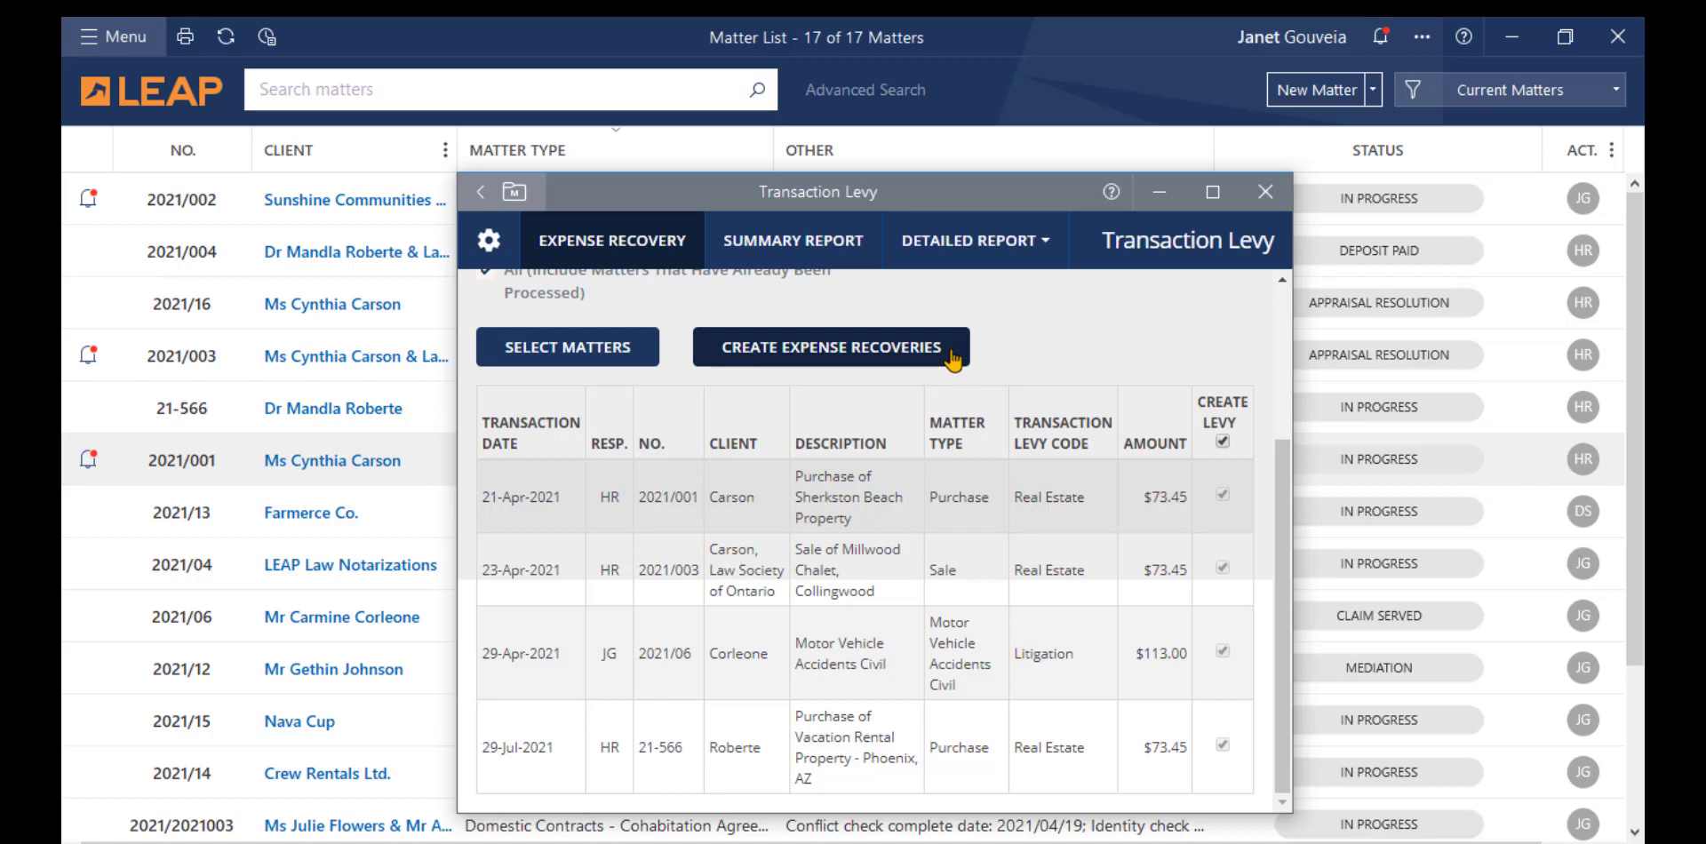
mouse_move(955, 368)
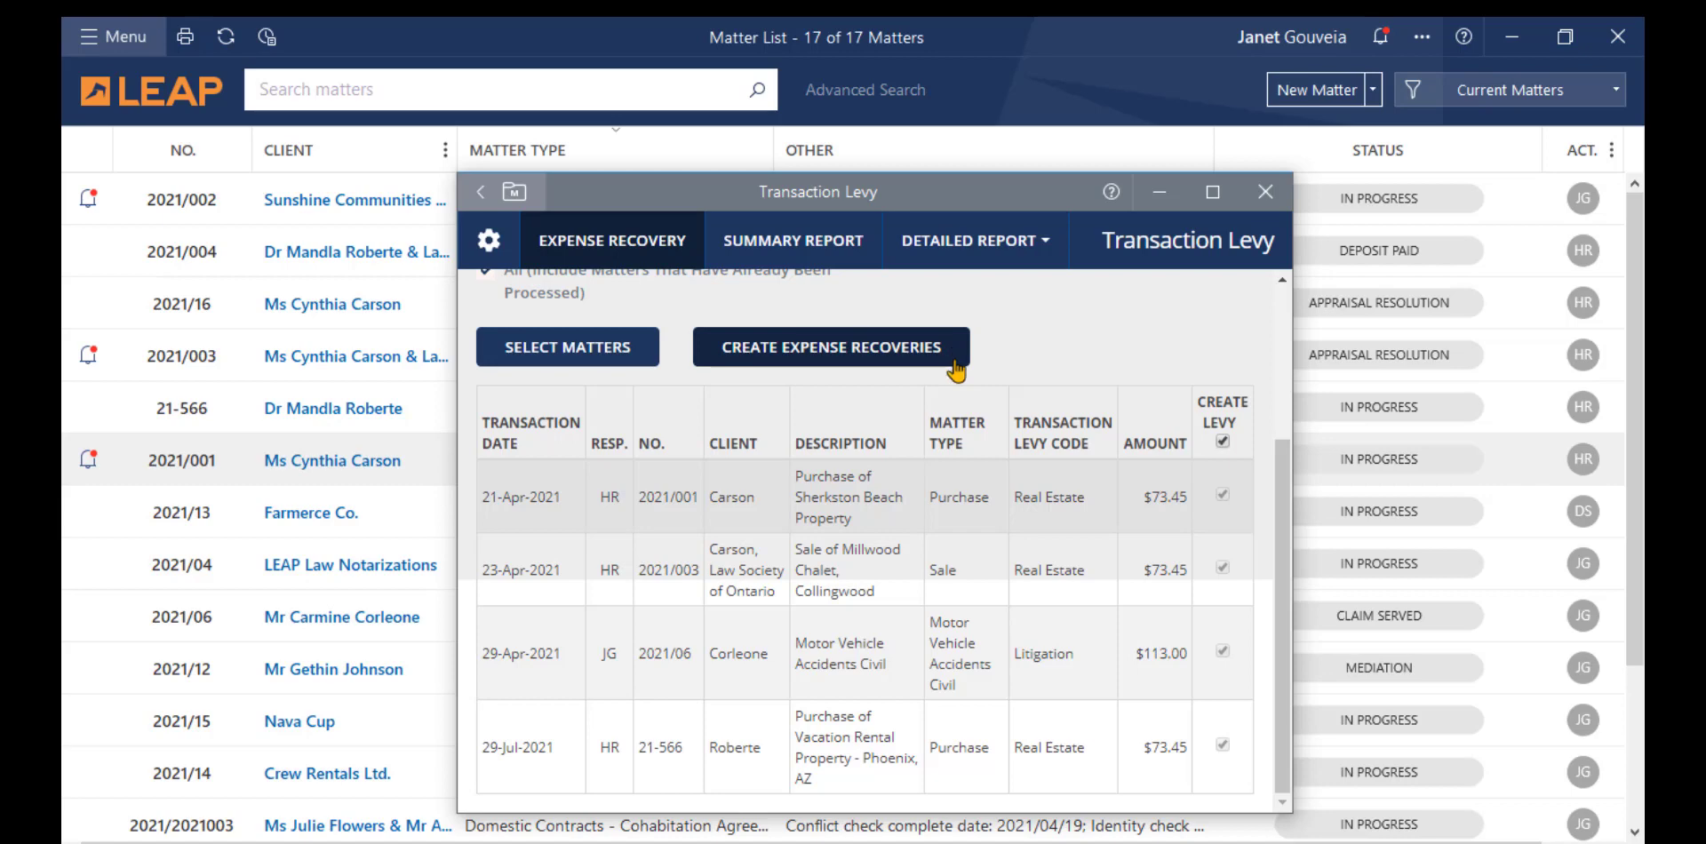
mouse_move(792, 241)
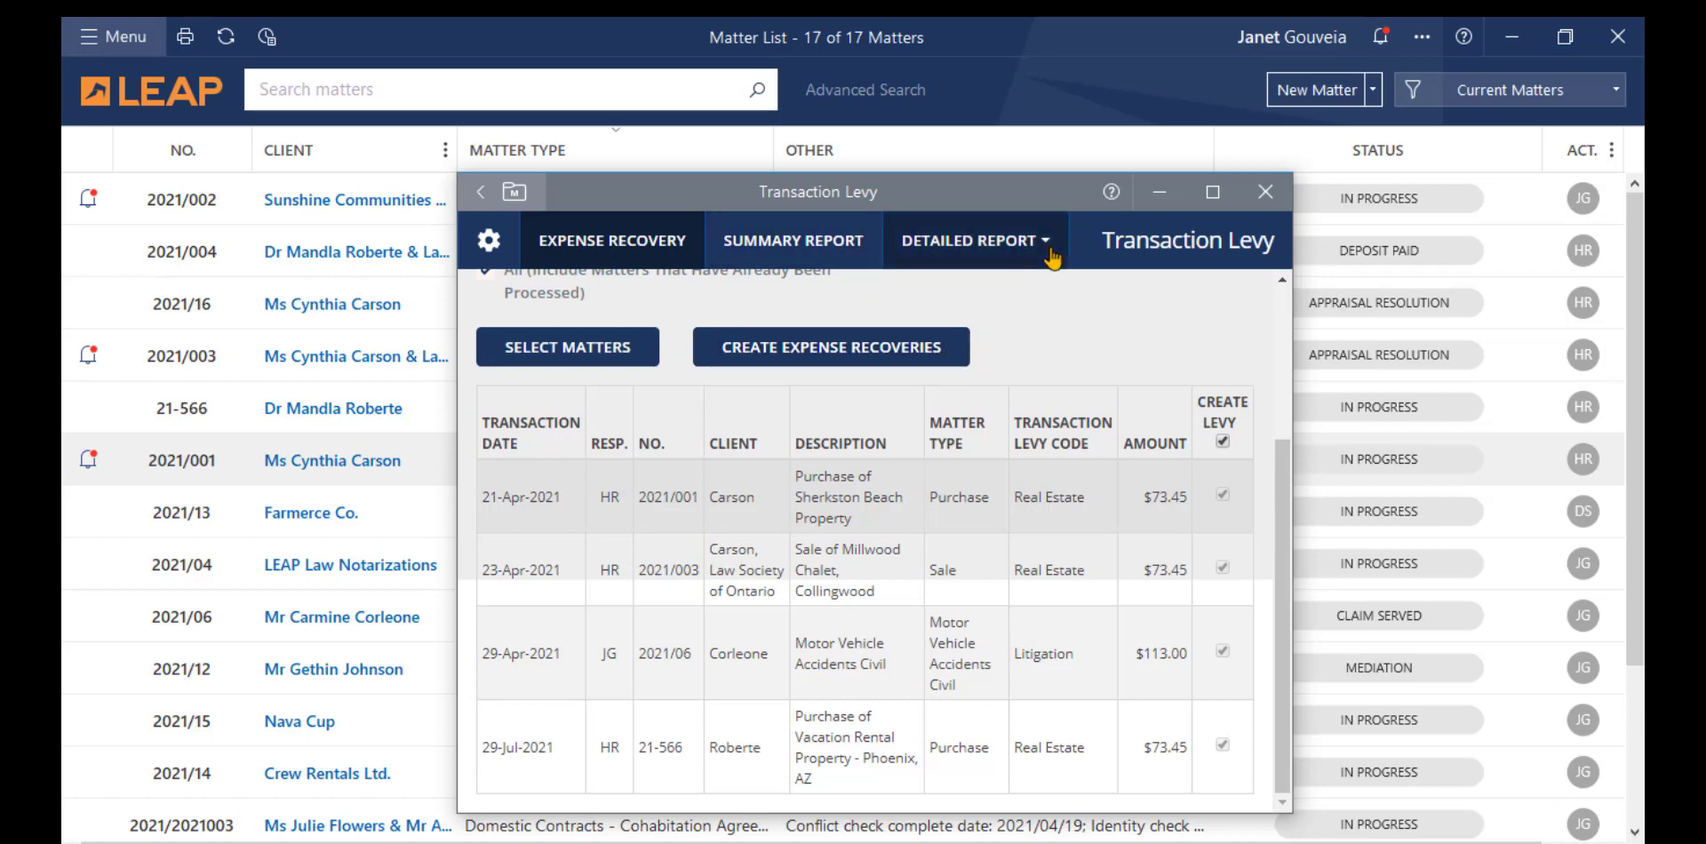
Generate the $295.00 detailed Q2 levy report, maximize the window, then show the summary report
click(971, 240)
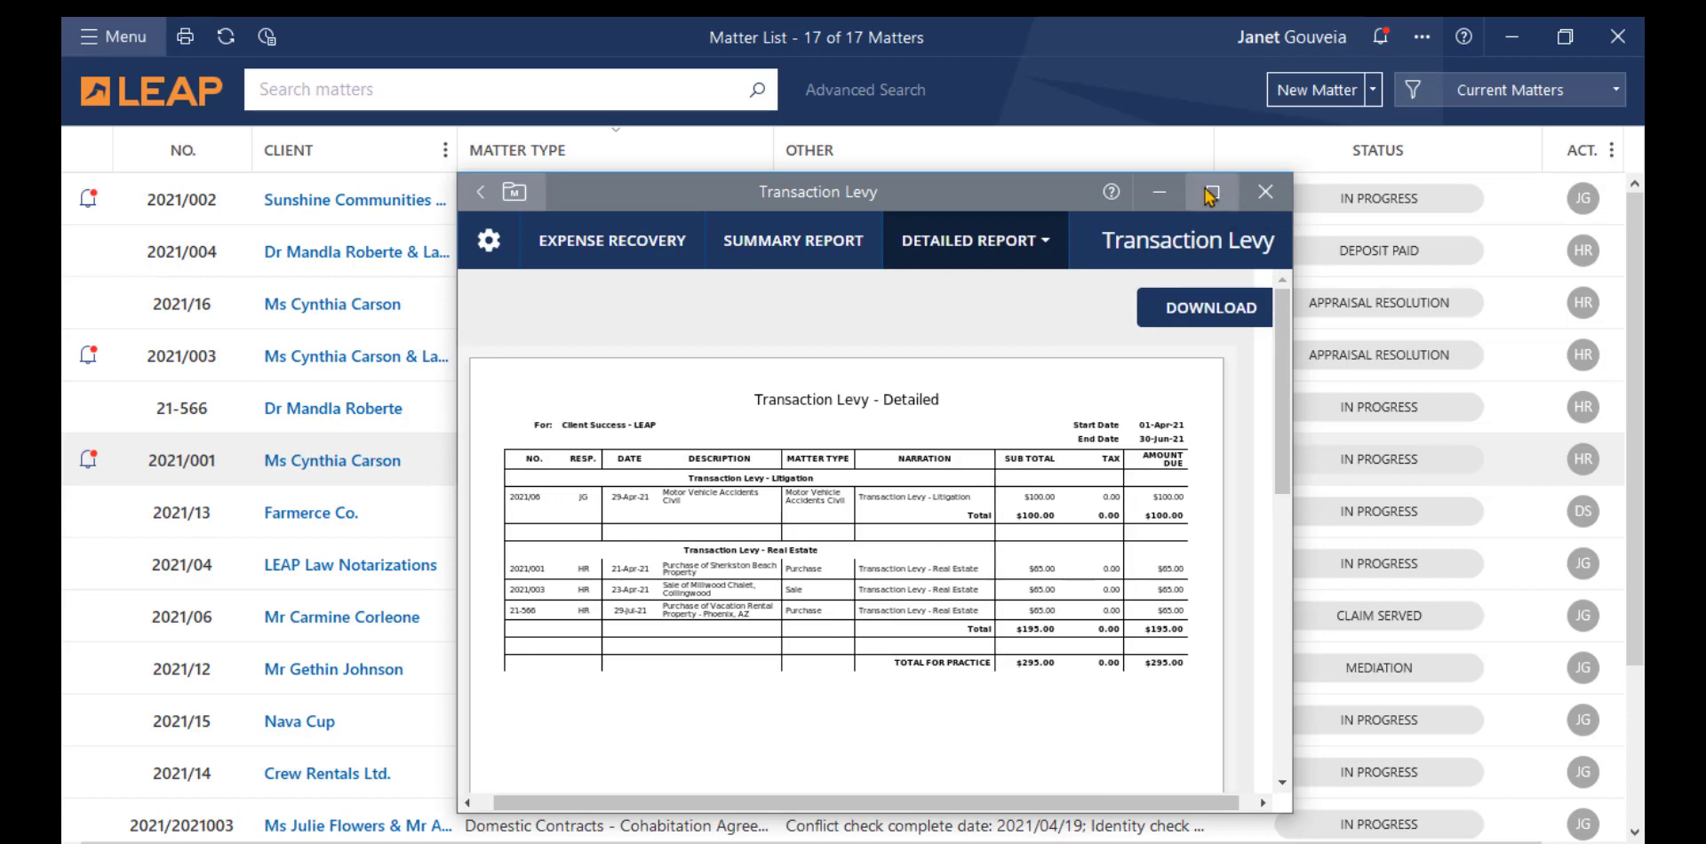
click(1211, 191)
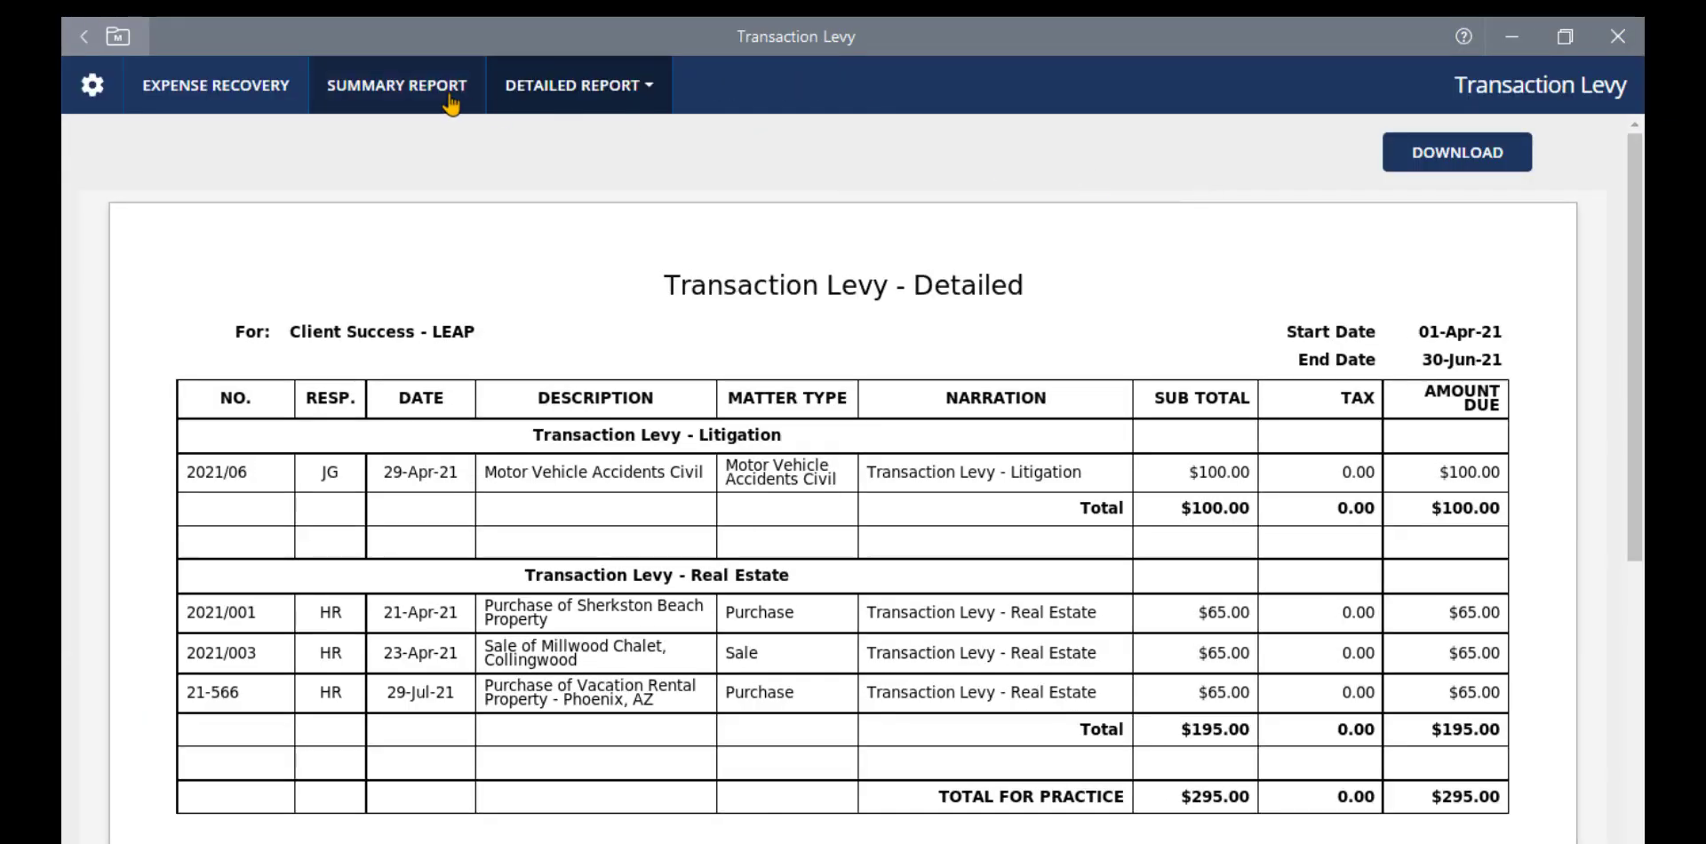
click(397, 85)
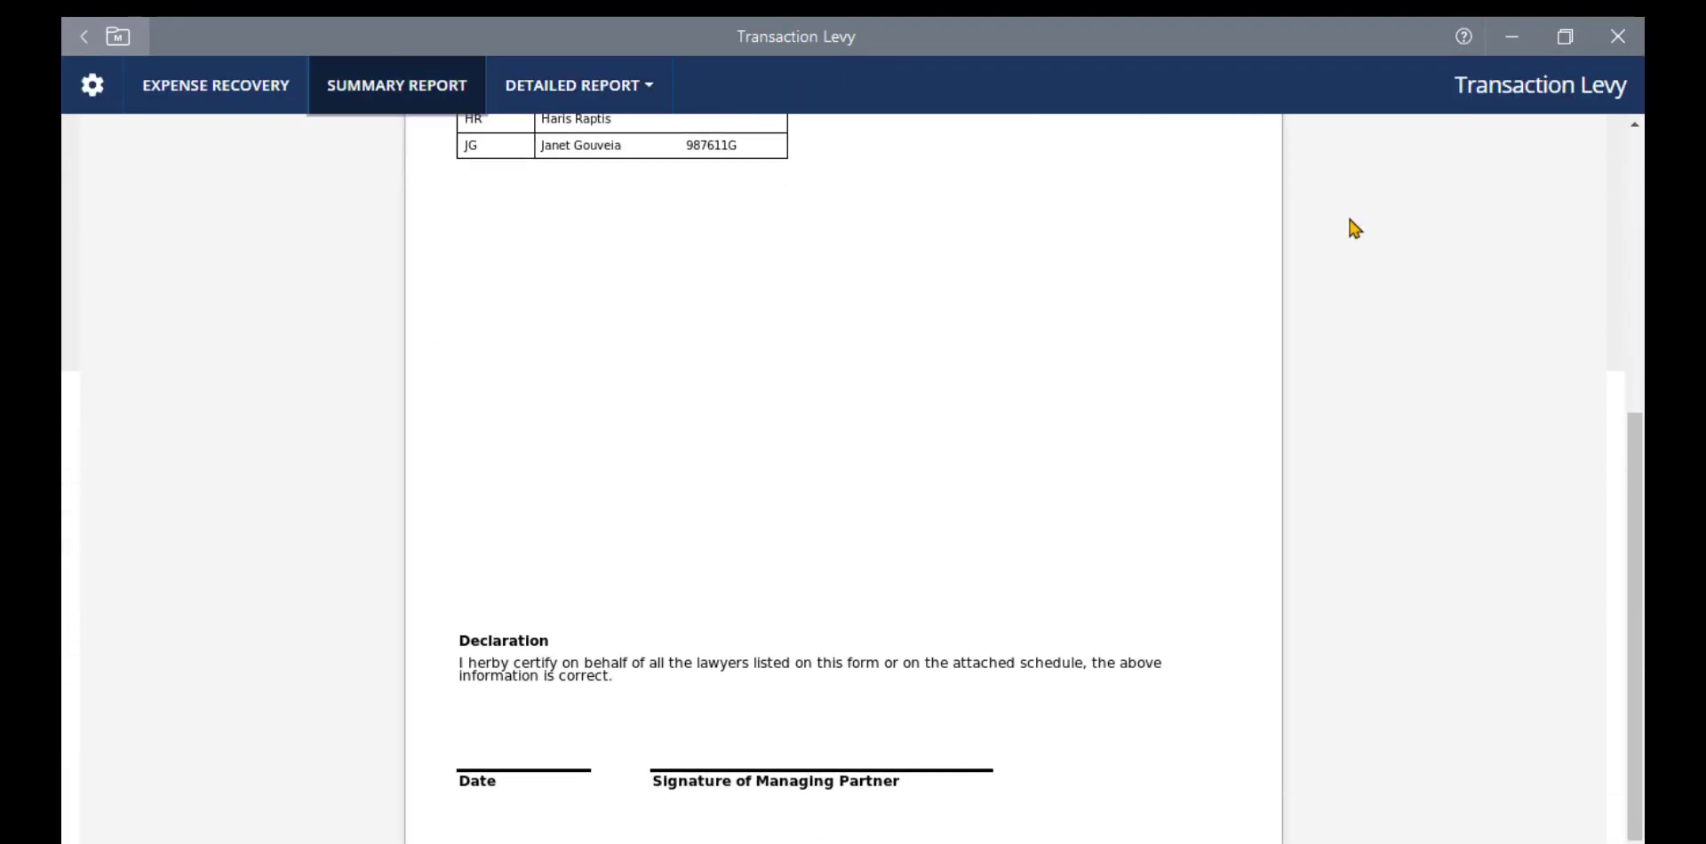